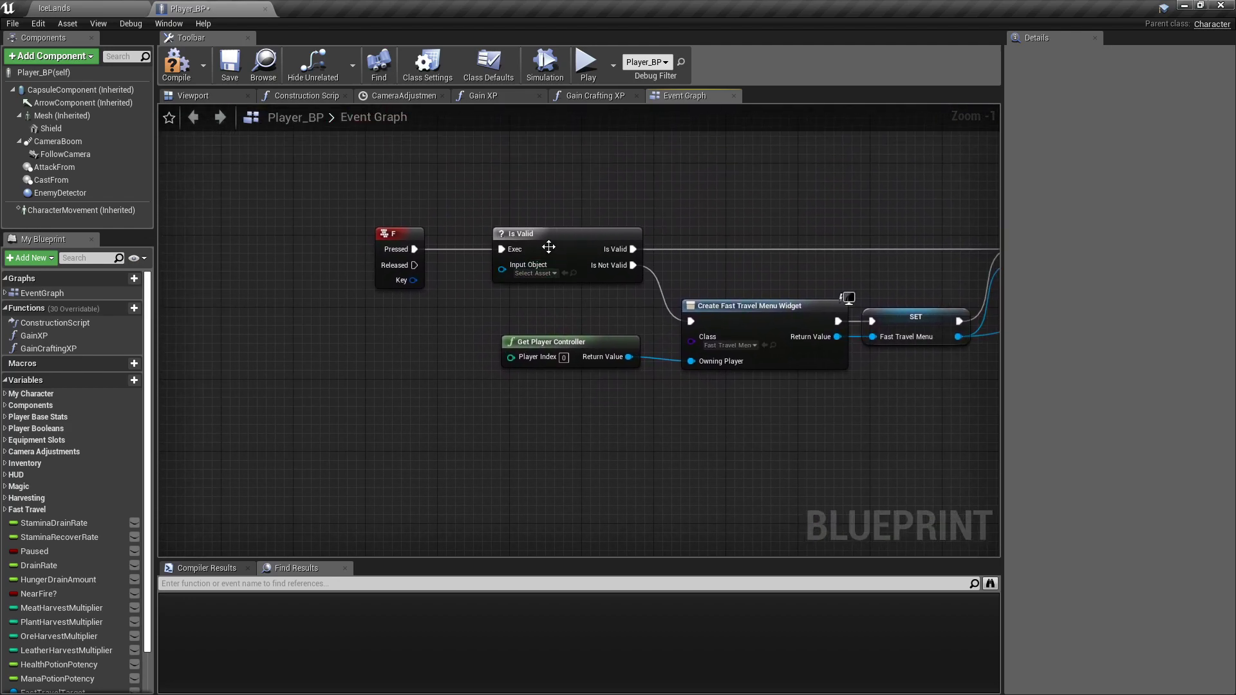
Add a Boolean FTMenuOpen? variable and a Branch gating the F-key FastTravelMenu creation.
{"action": "scroll", "scroll_direction": "down", "scroll_amount": 3}
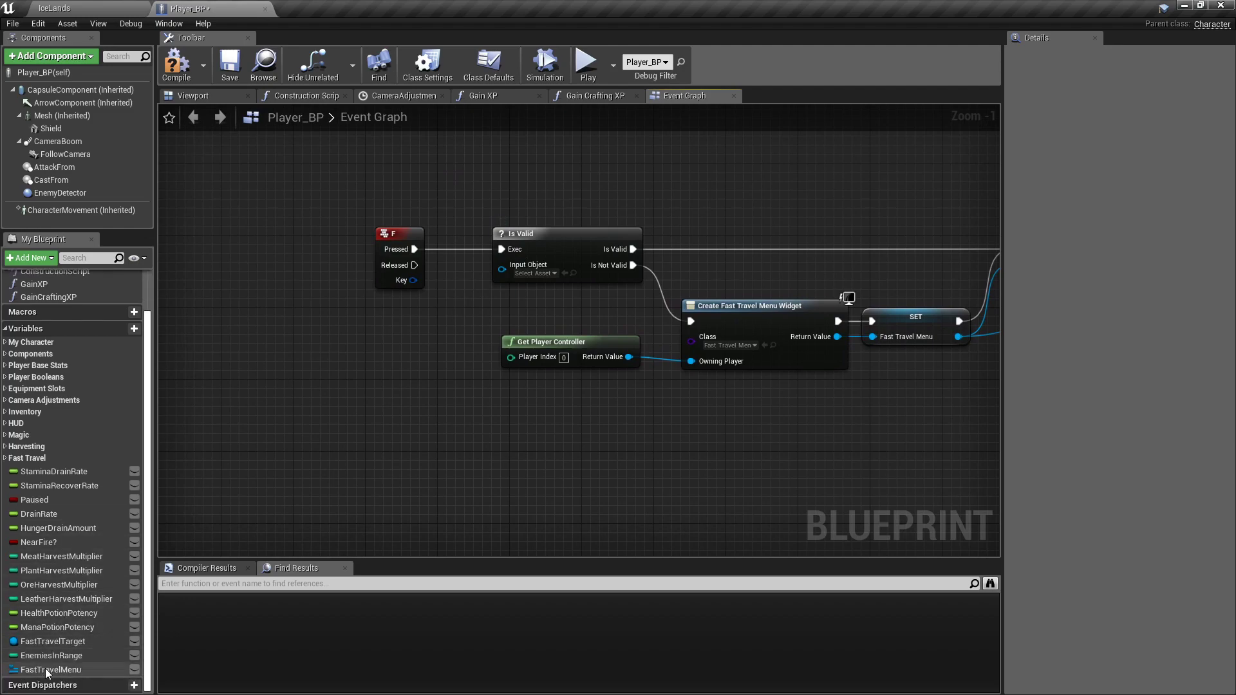
{"action": "left_click_drag", "start_coordinate": [51, 669], "coordinate": [379, 325]}
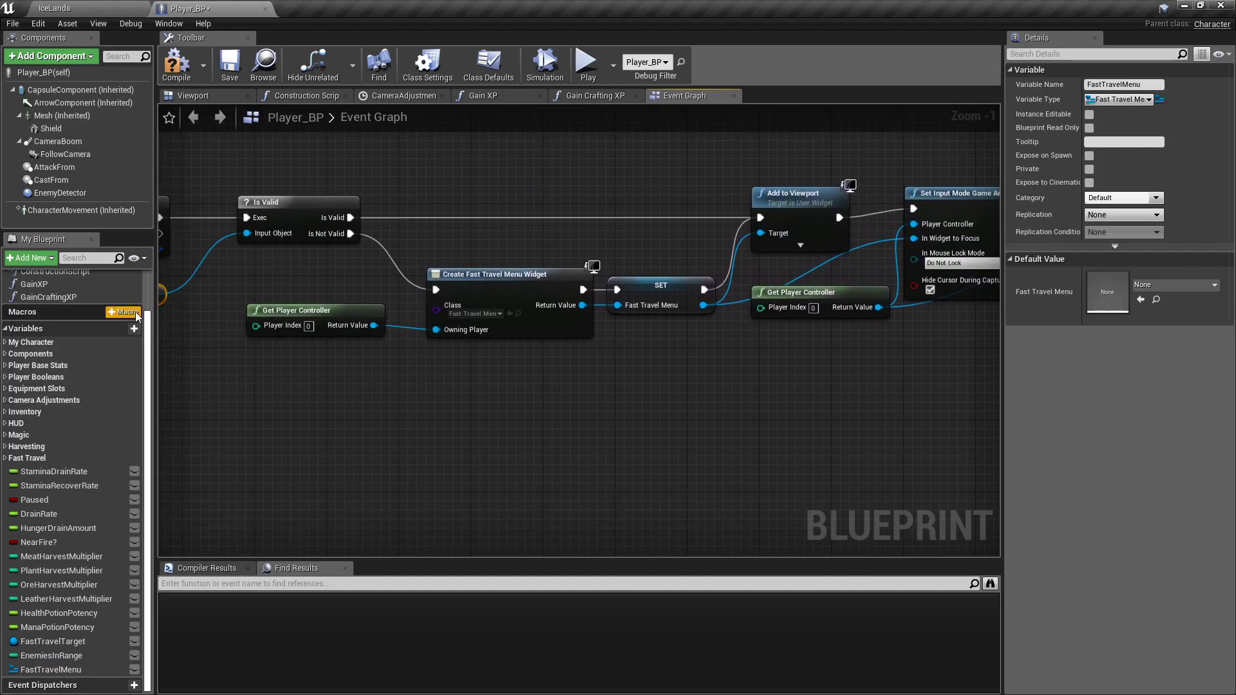
{"action": "left_click", "coordinate": [123, 329]}
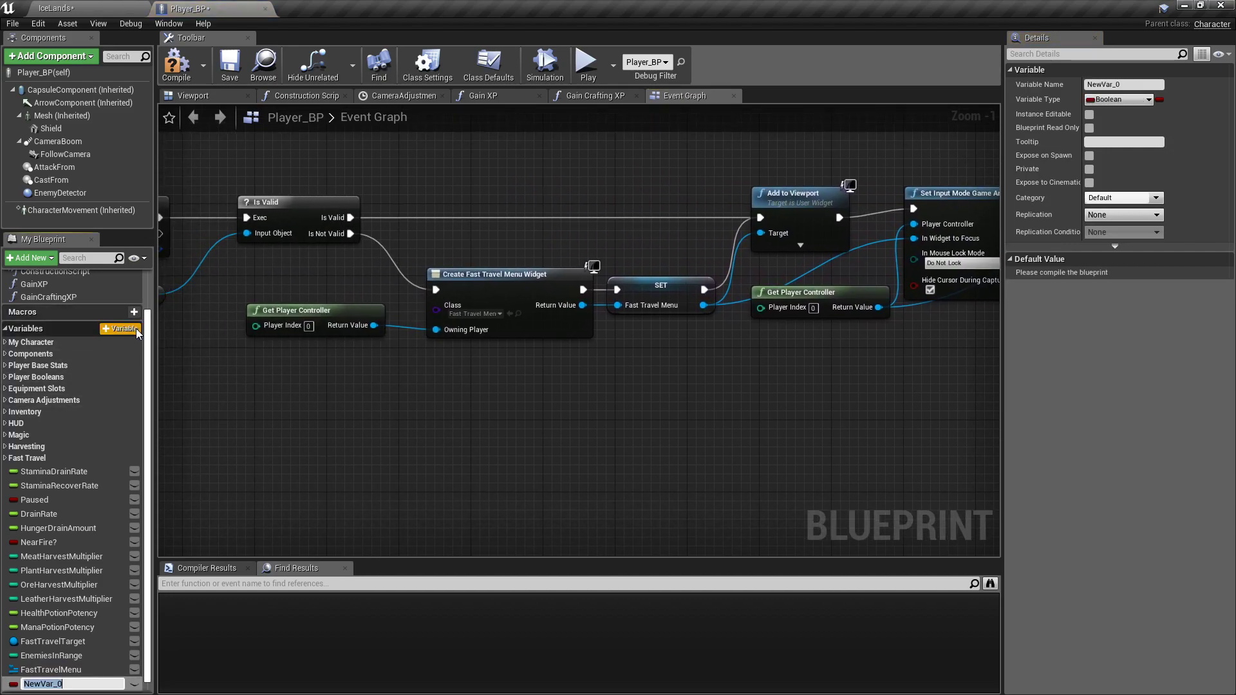
{"action": "type", "text": "FTMenuOpen?"}
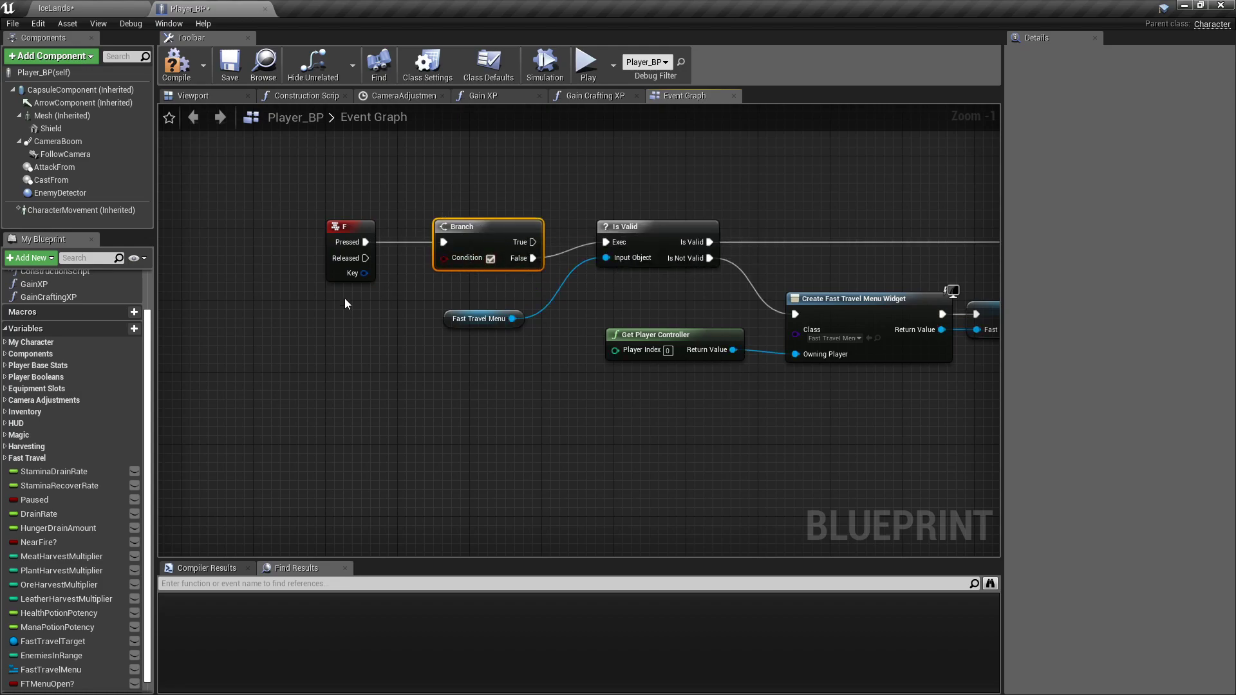
{"action": "left_click", "coordinate": [50, 684]}
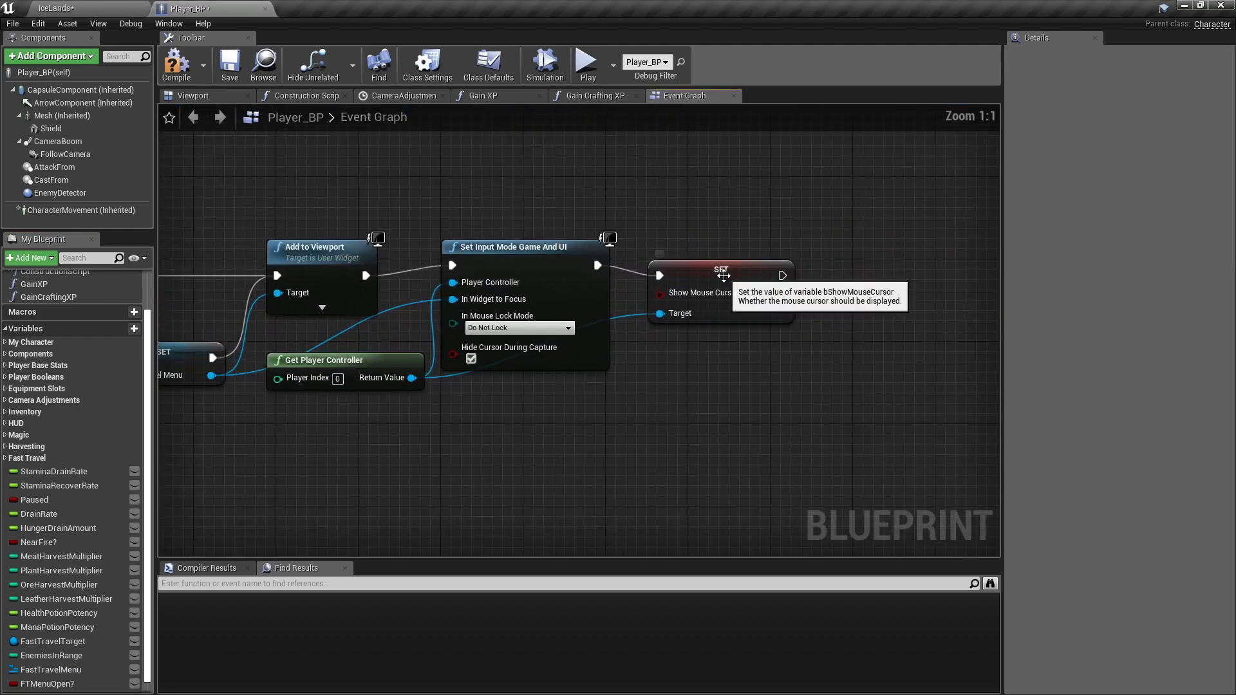
{"action": "left_click", "coordinate": [719, 260]}
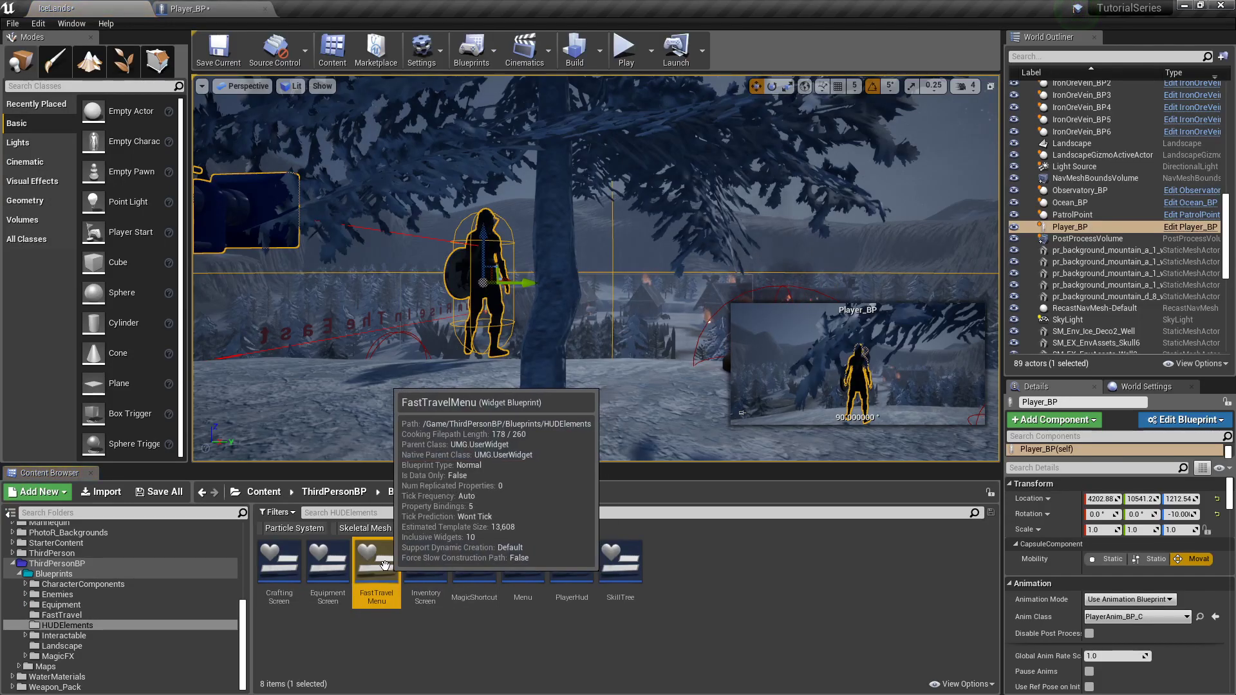
Open the FastTravelMenu widget at Button_274's On Clicked event graph.
{"action": "double_click", "coordinate": [376, 561]}
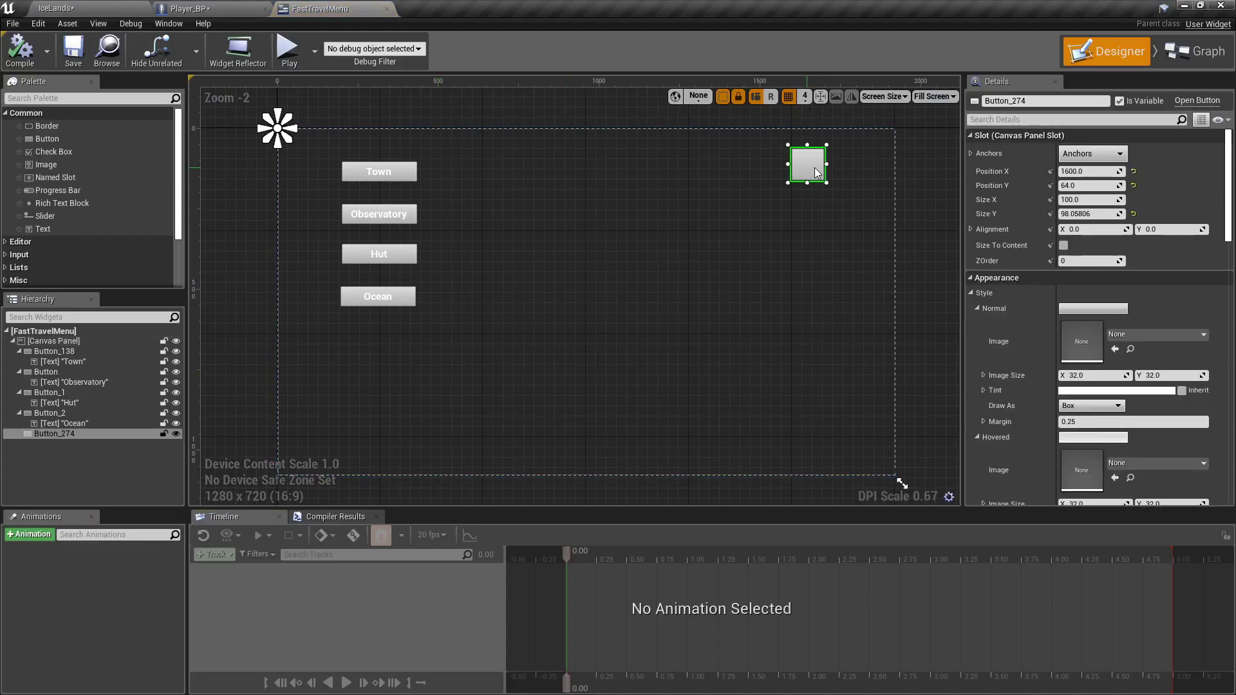
{"action": "scroll", "scroll_direction": "down", "scroll_amount": 3}
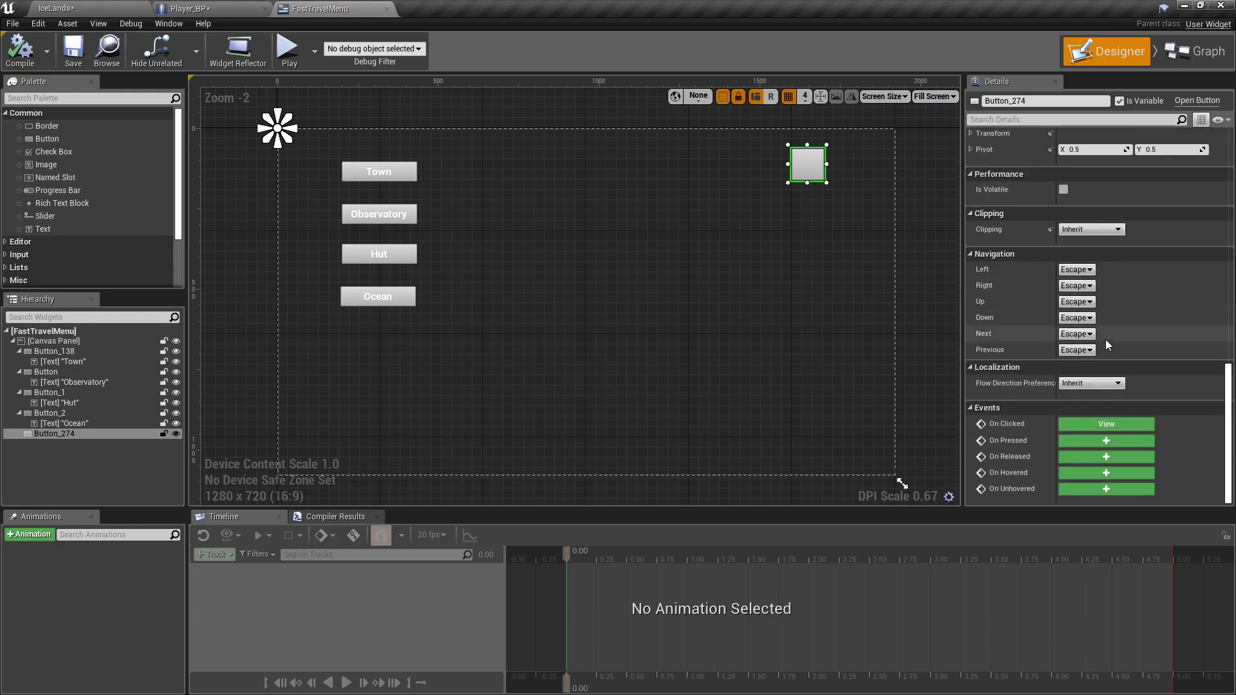
{"action": "left_click", "coordinate": [1193, 50]}
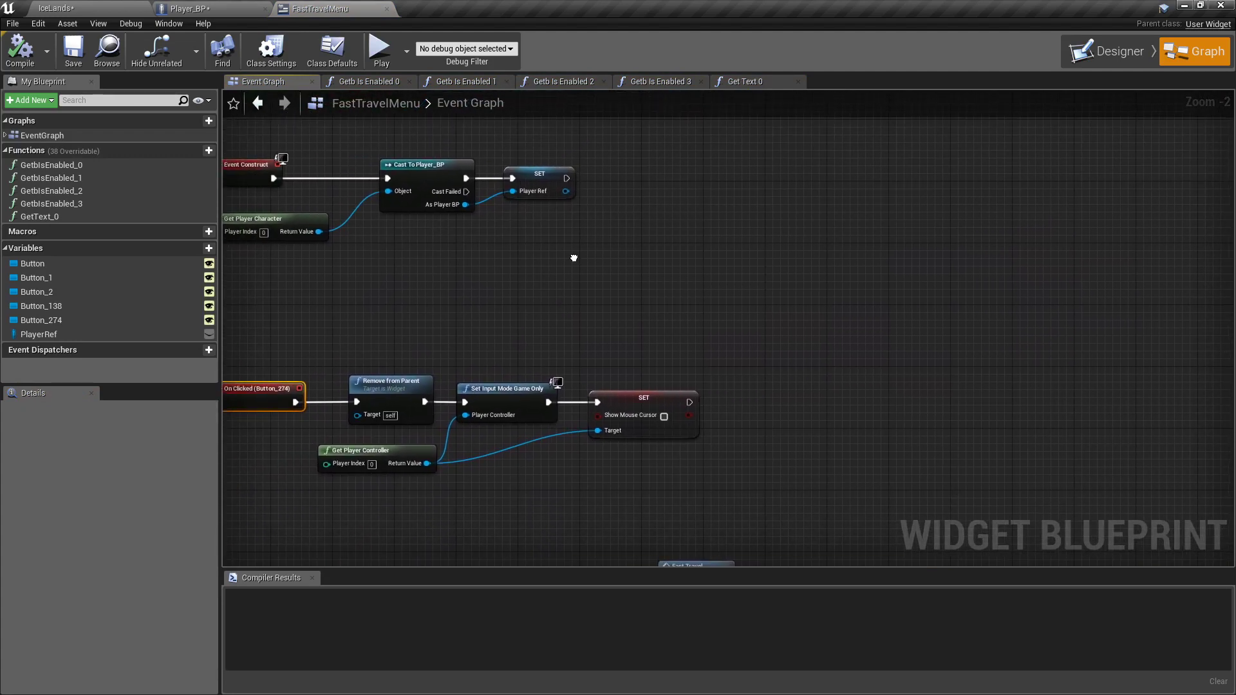
Add Set FTMenu Open? from Player Ref after Show Mouse Cursor, then compile.
{"action": "left_click_drag", "start_coordinate": [573, 189], "coordinate": [716, 358]}
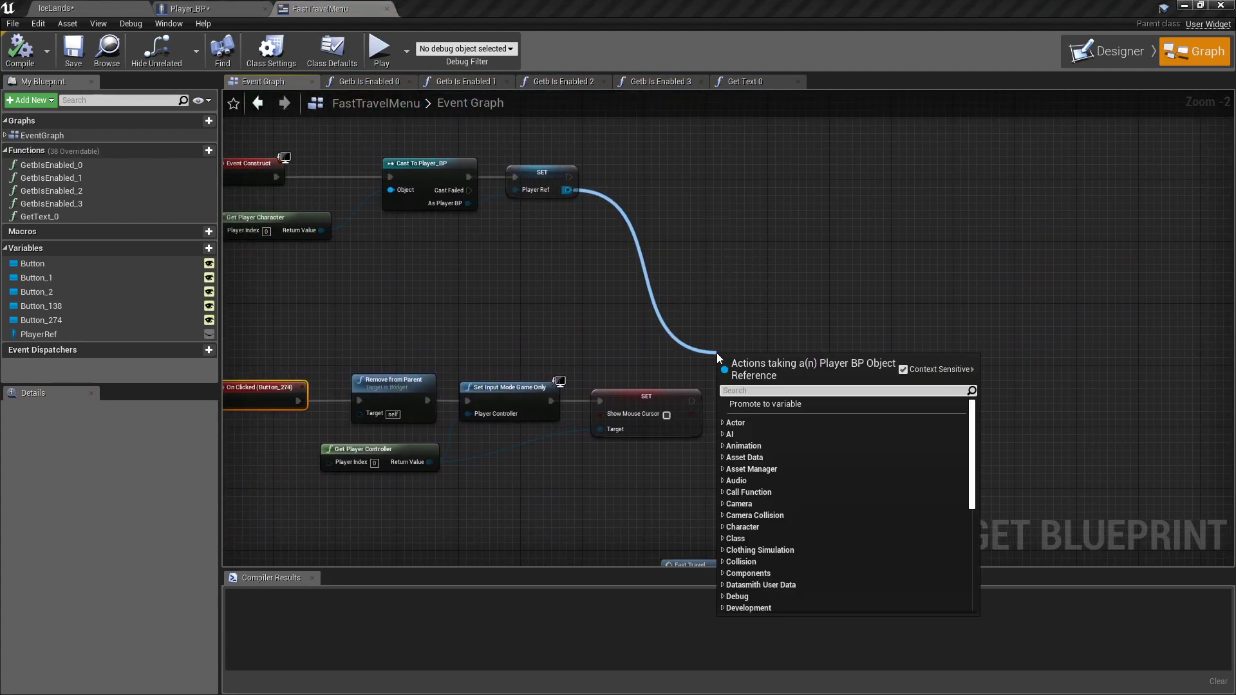
{"action": "type", "text": "get f"}
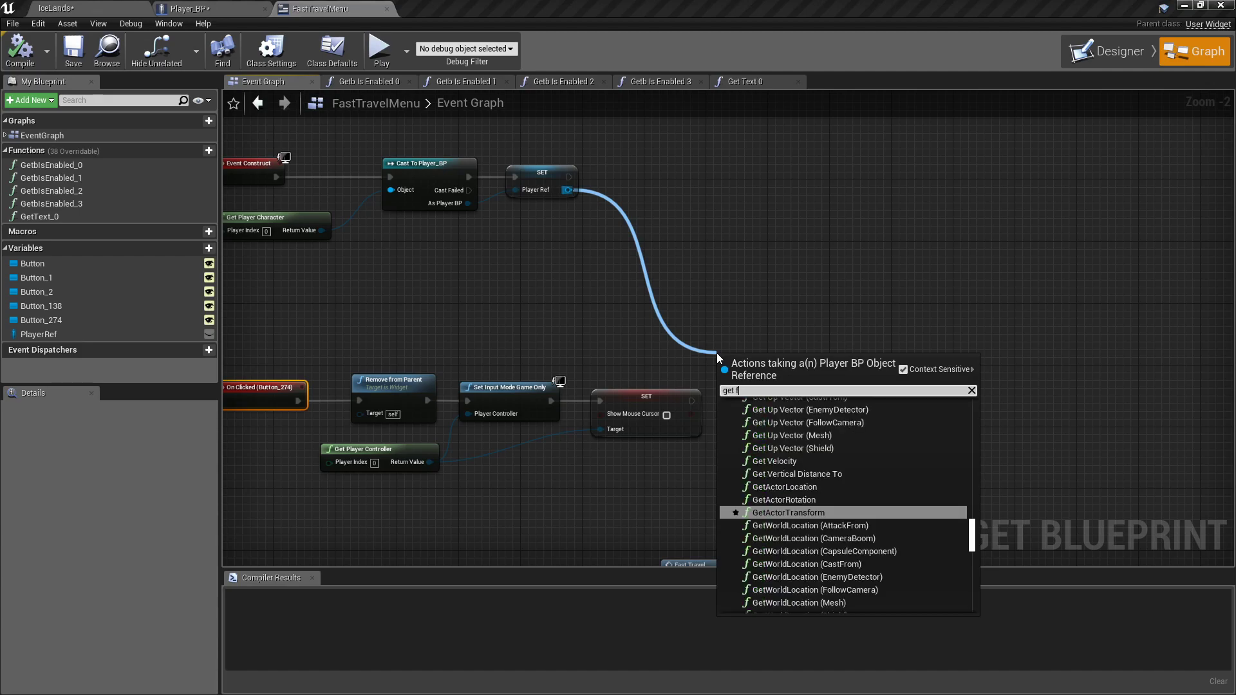
{"action": "type", "text": "se"}
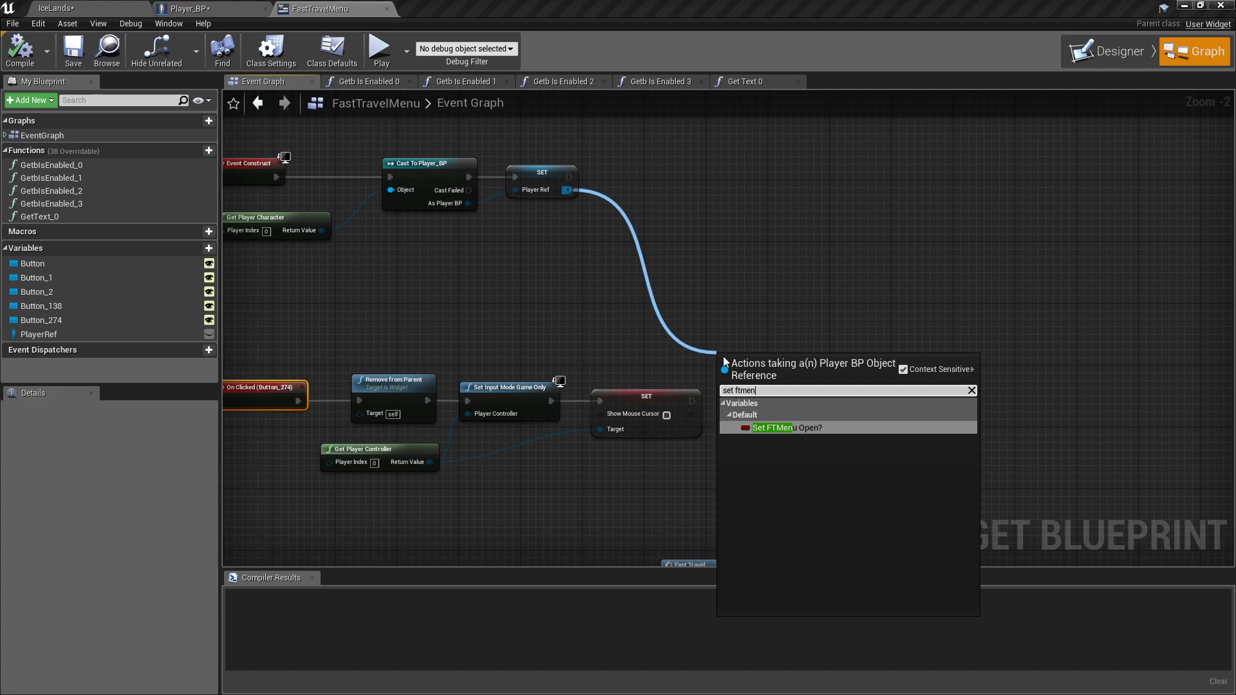
{"action": "left_click", "coordinate": [785, 427]}
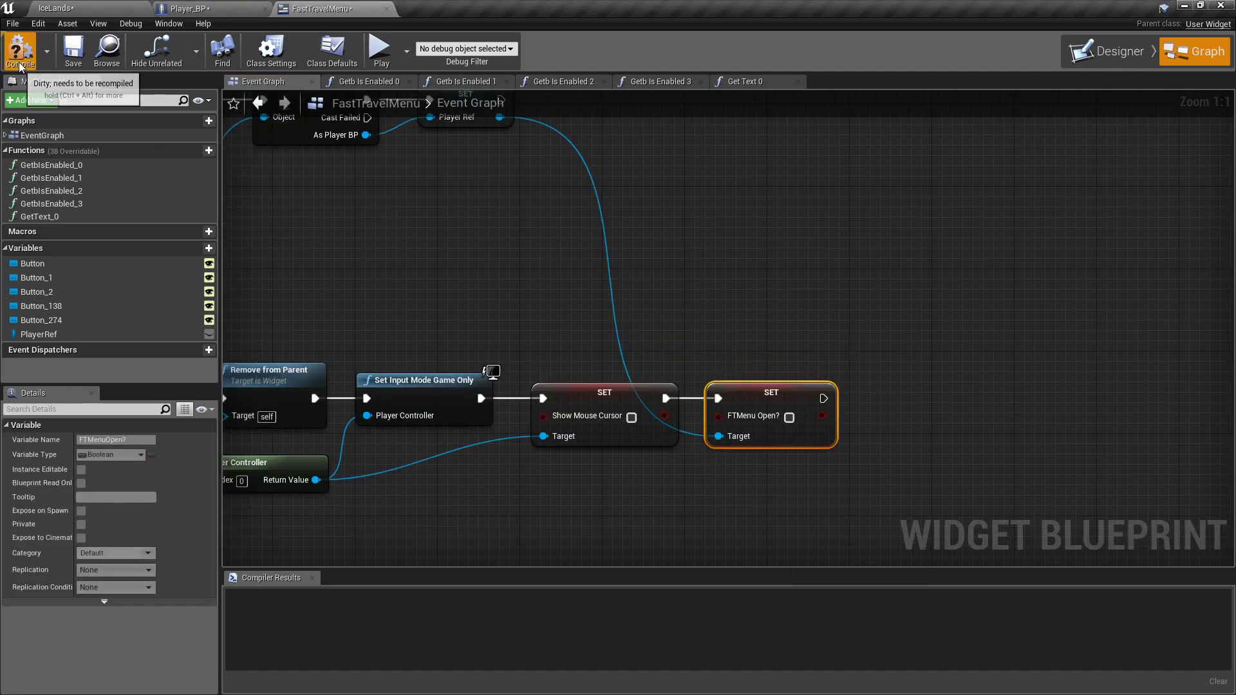
{"action": "left_click", "coordinate": [19, 50]}
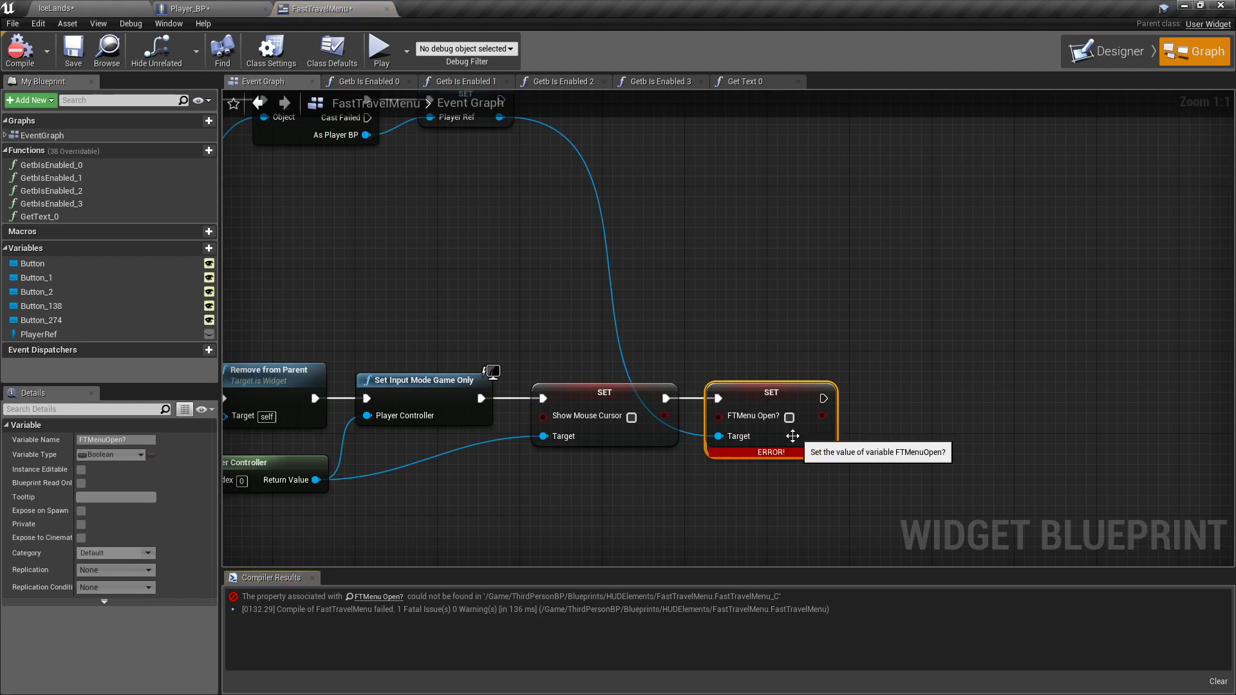
{"action": "mouse_move", "coordinate": [197, 8]}
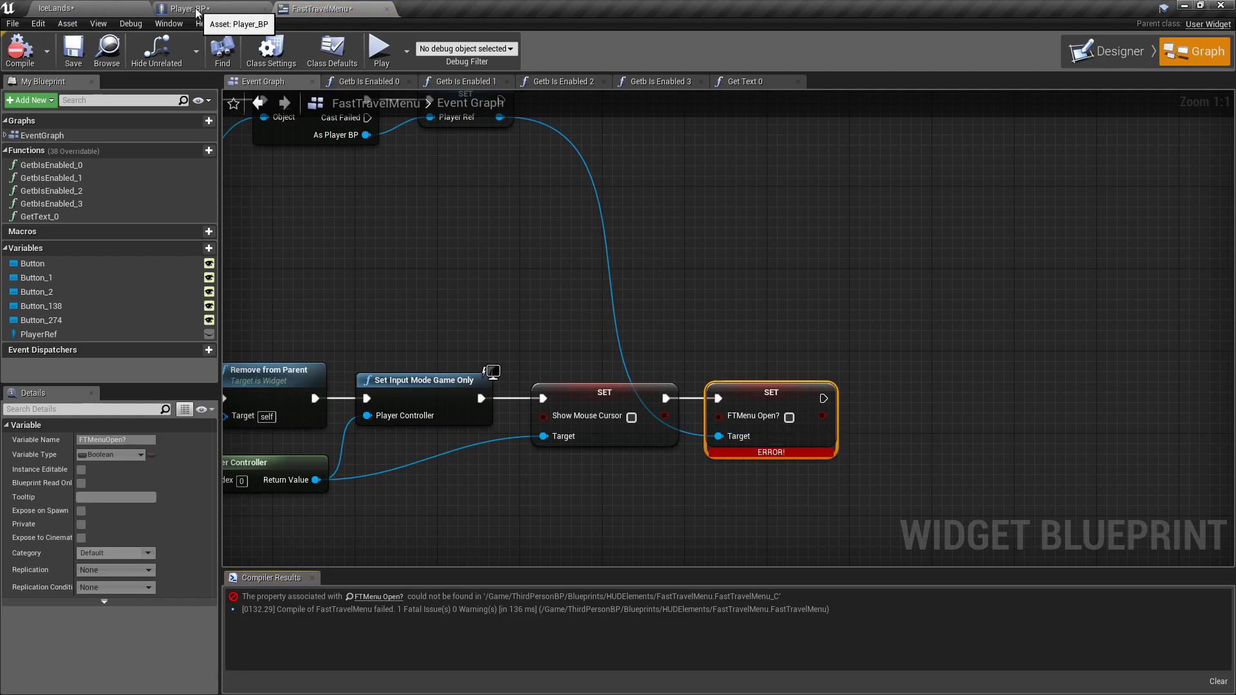
Switch to the Player_BP tab and compile/save, showing the Guard Mode section.
{"action": "left_click", "coordinate": [213, 8]}
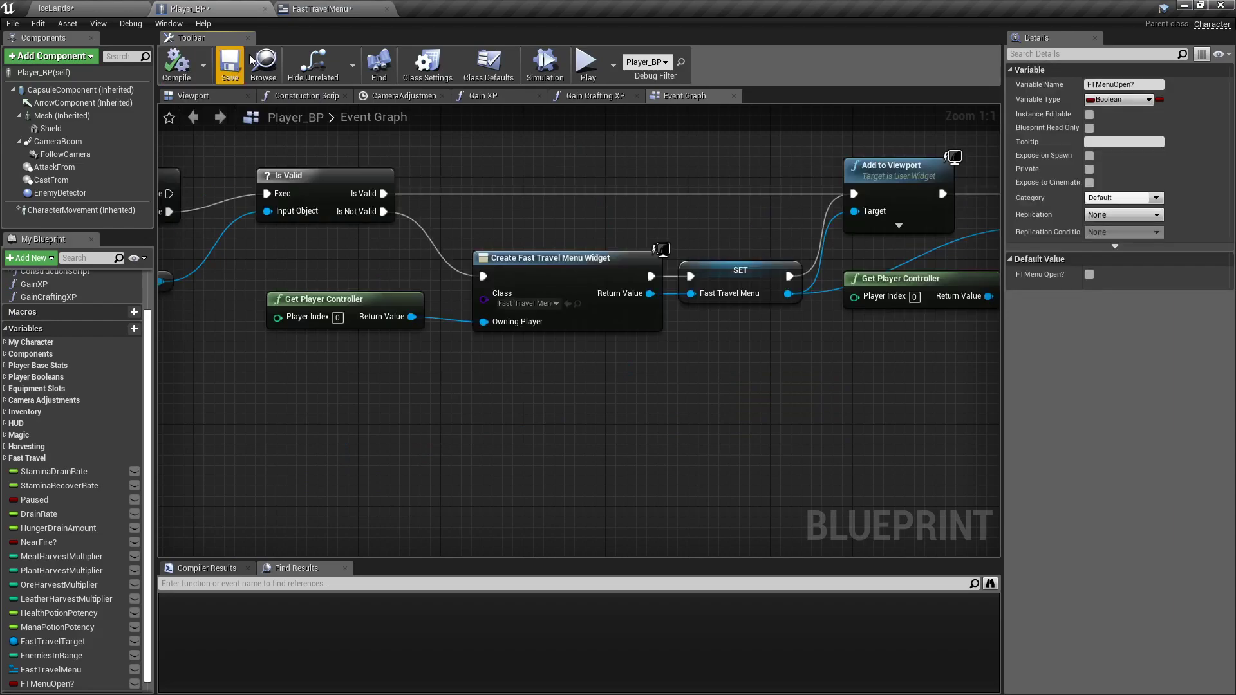
{"action": "left_click", "coordinate": [322, 8]}
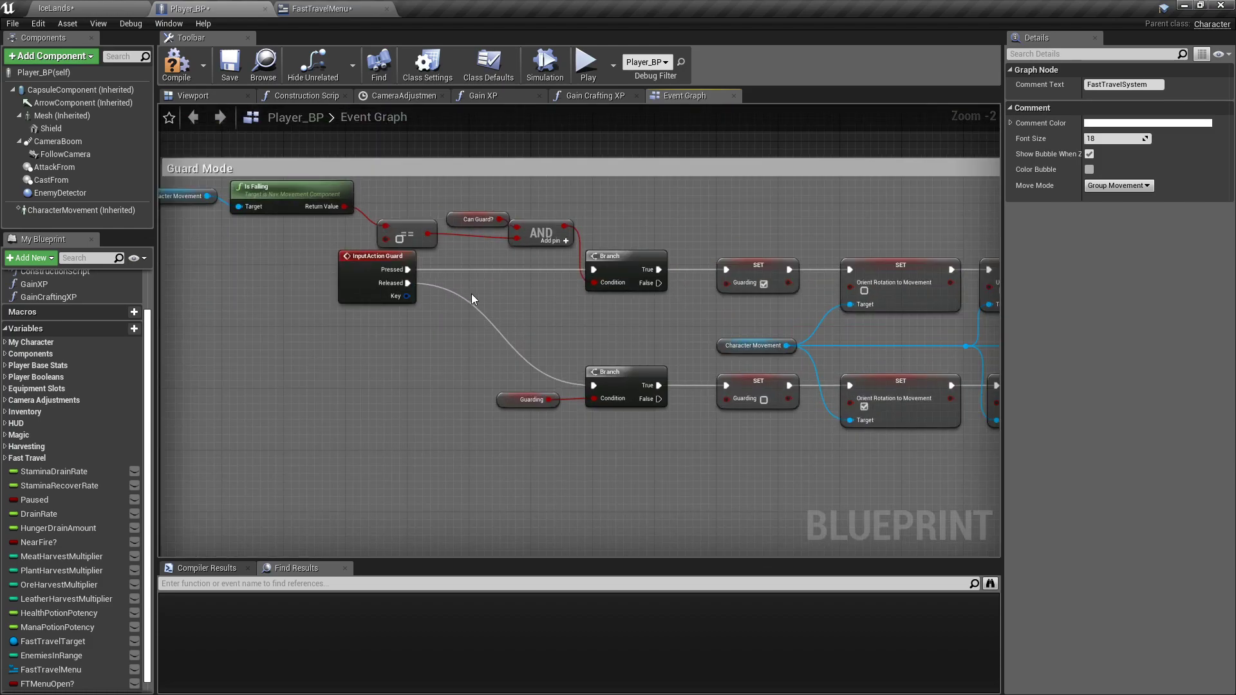
{"action": "mouse_move", "coordinate": [398, 371]}
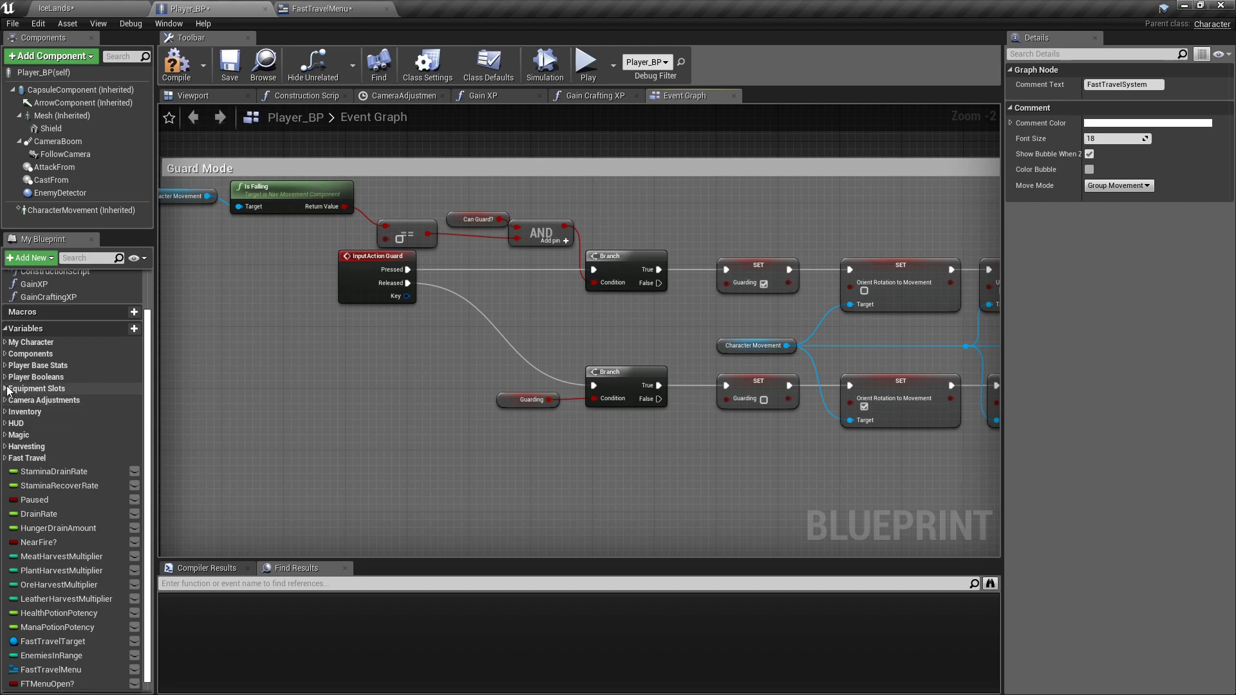
Expand Player Booleans and drag the Boolean getters, including Attacking, into the graph.
{"action": "left_click", "coordinate": [4, 377]}
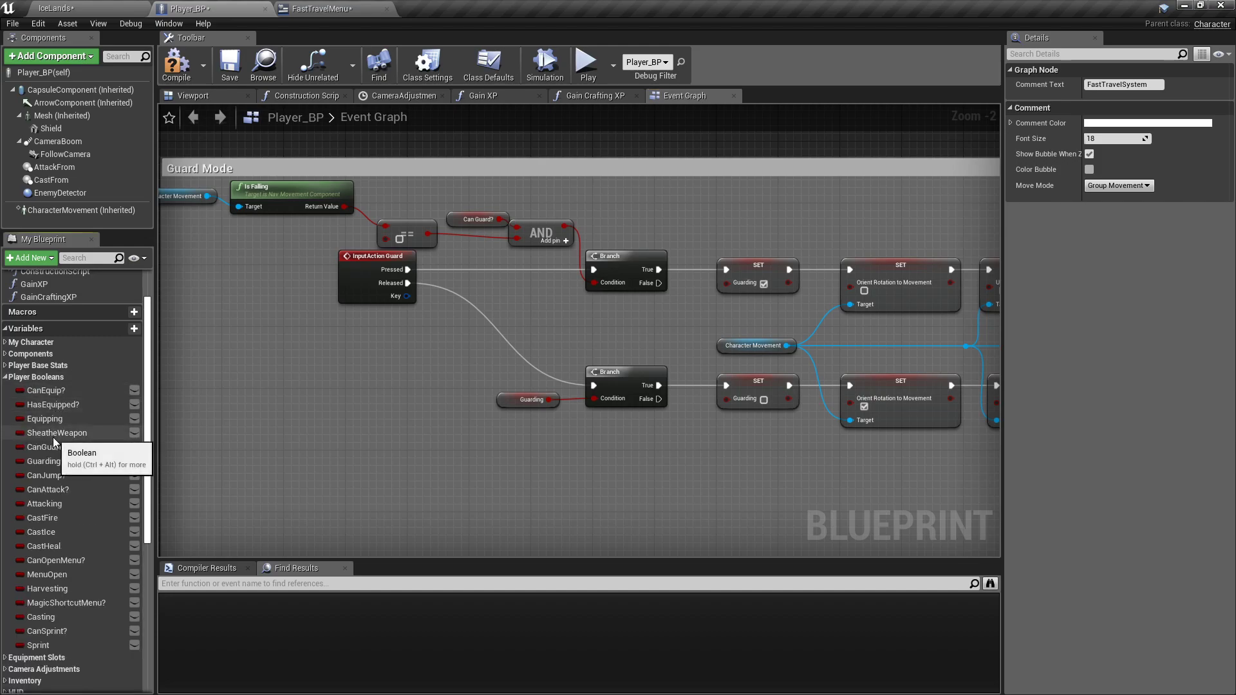
{"action": "mouse_move", "coordinate": [47, 447]}
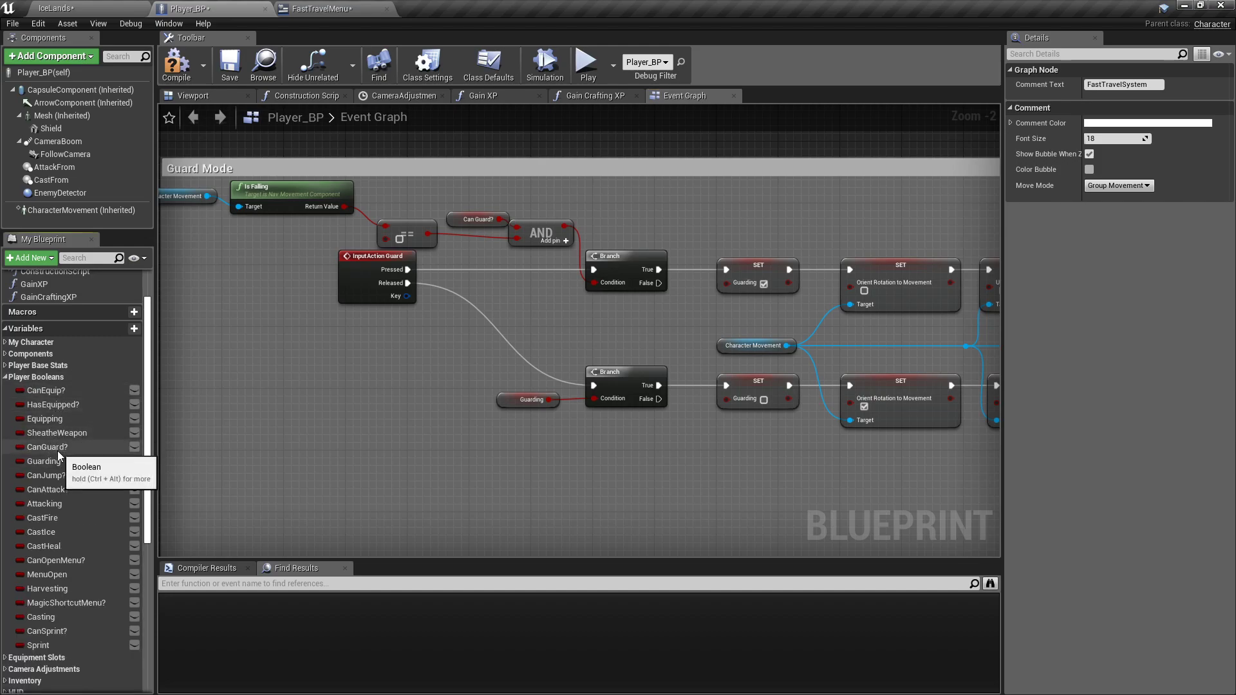
{"action": "left_click", "coordinate": [45, 418]}
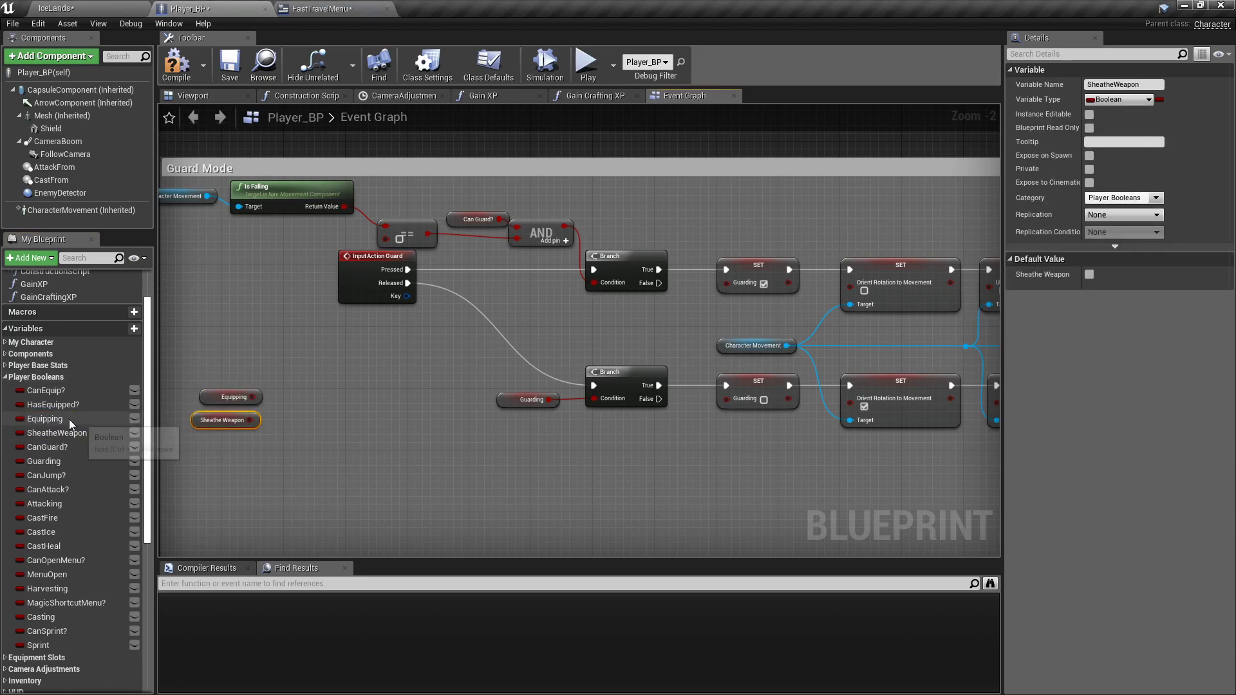
{"action": "mouse_move", "coordinate": [63, 489]}
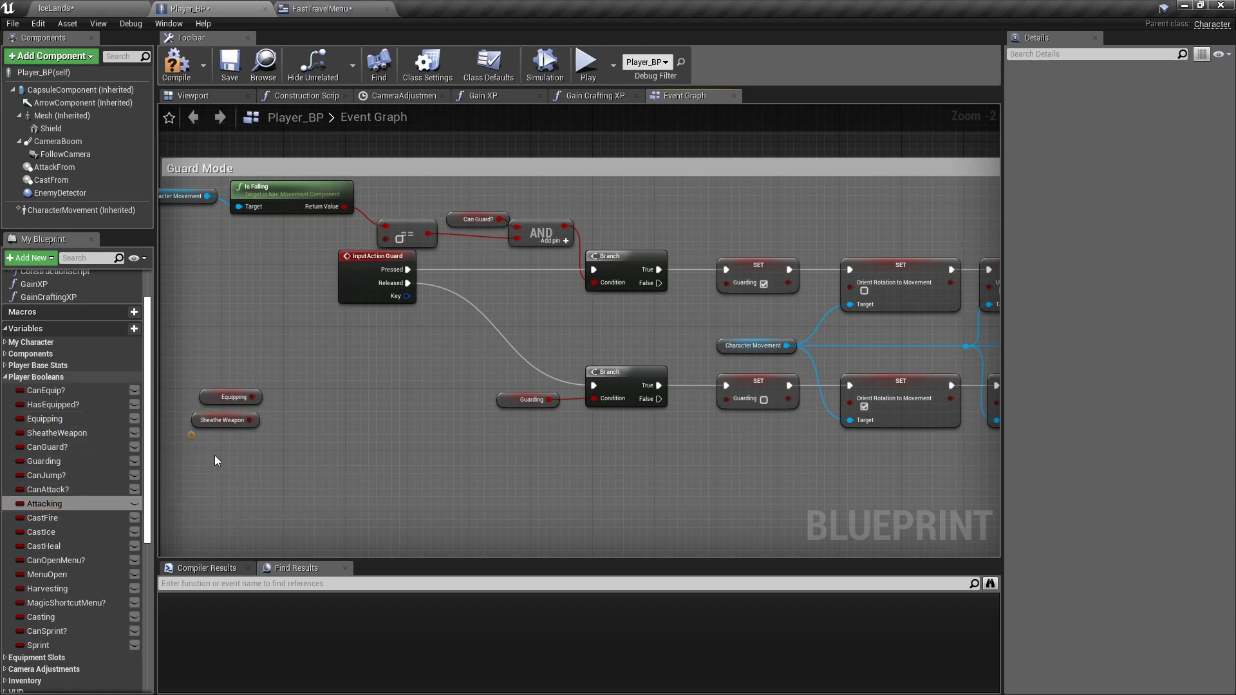
{"action": "left_click_drag", "start_coordinate": [44, 503], "coordinate": [224, 442]}
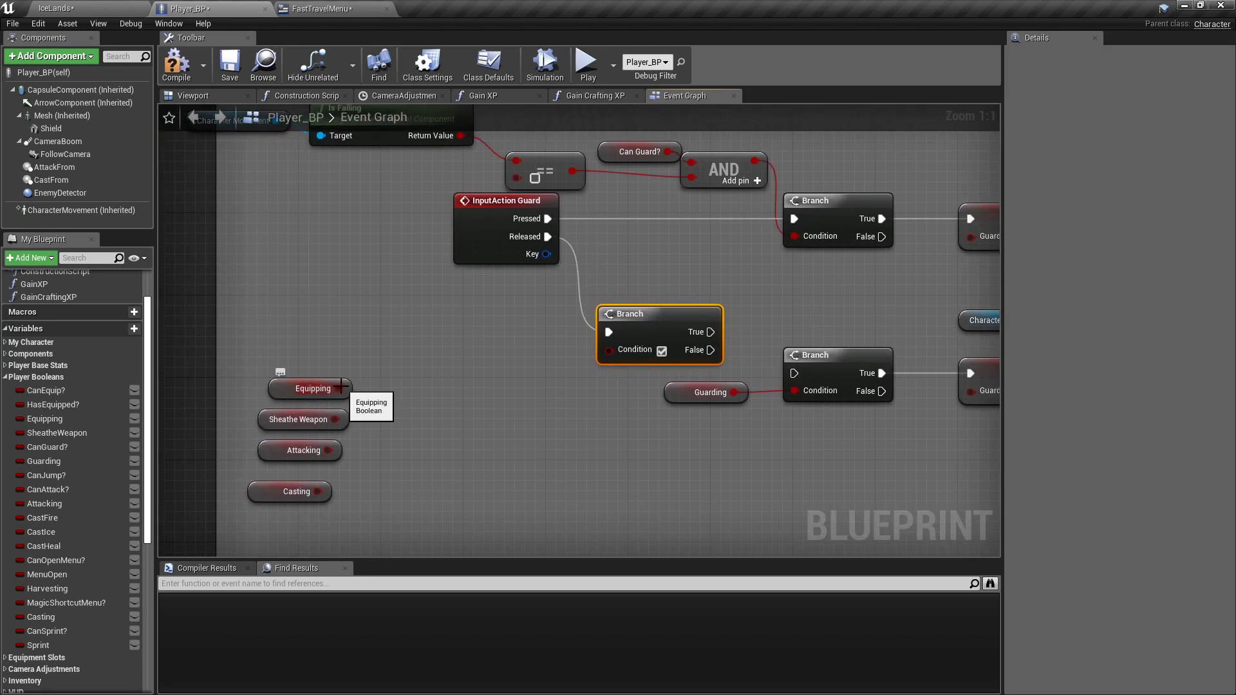
Build an OR node from Equipping, Sheathe Weapon, Attacking and Casting feeding the Branch.
{"action": "left_click_drag", "start_coordinate": [337, 388], "coordinate": [423, 390]}
{"action": "type", "text": "o"}
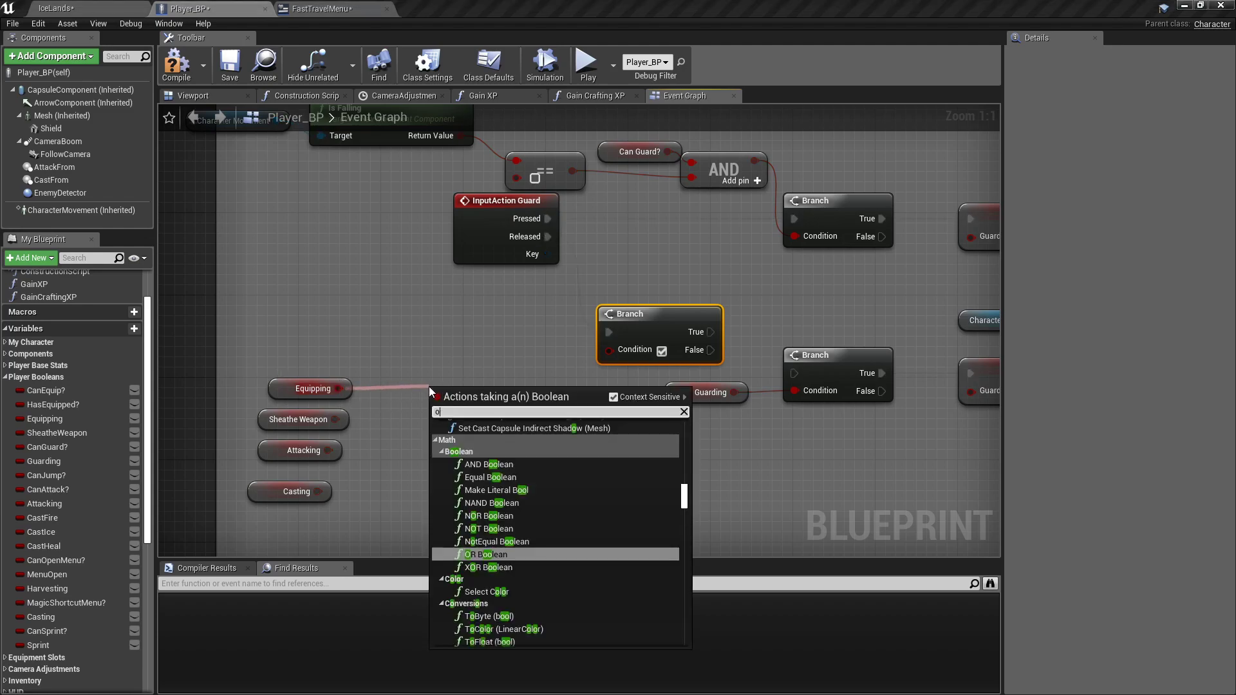
{"action": "left_click", "coordinate": [485, 554]}
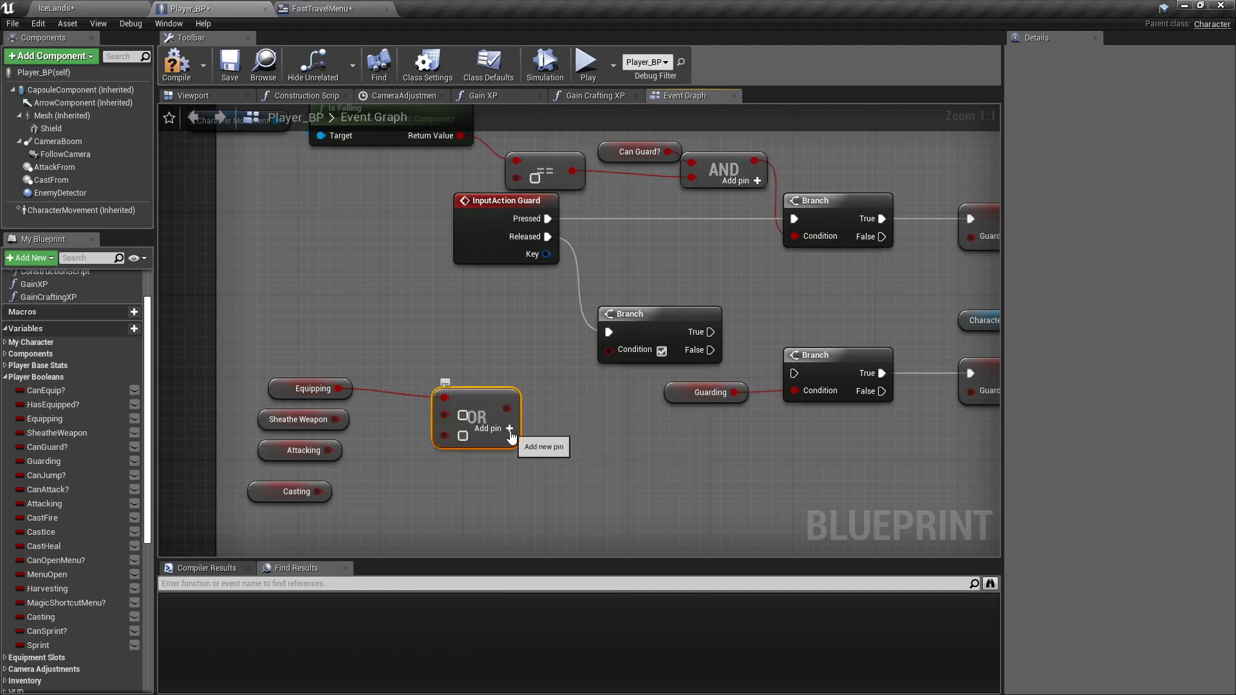
{"action": "left_click", "coordinate": [509, 428]}
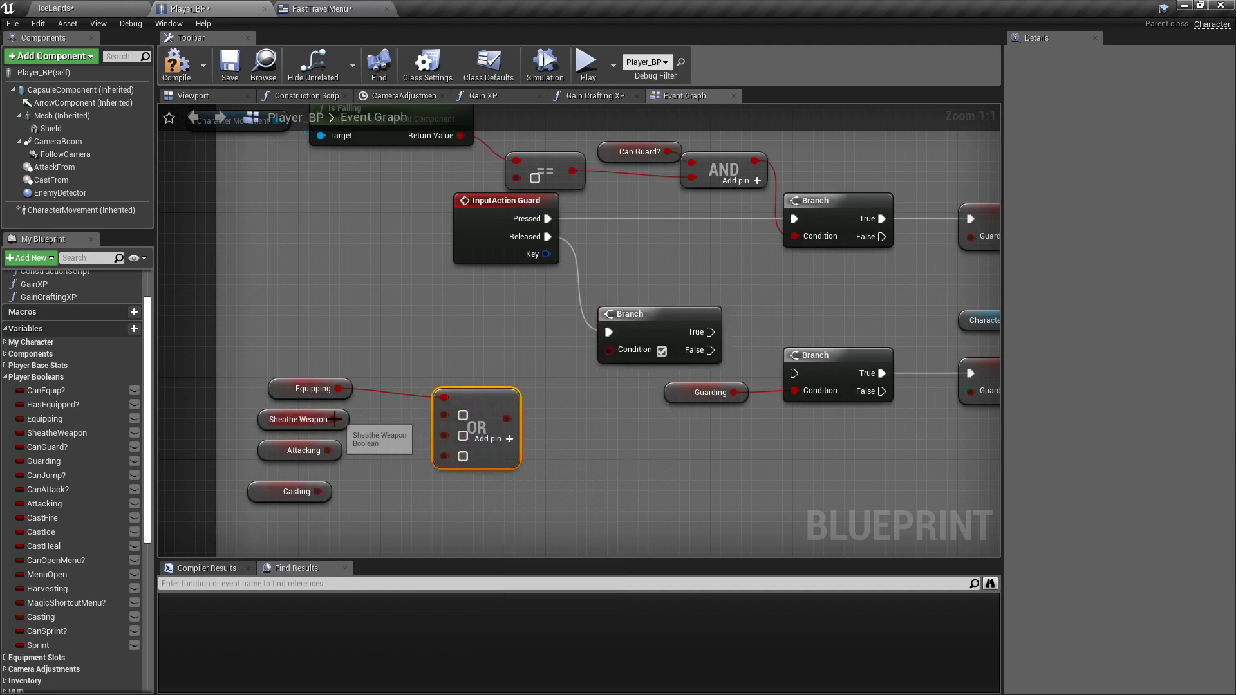
{"action": "left_click", "coordinate": [302, 419]}
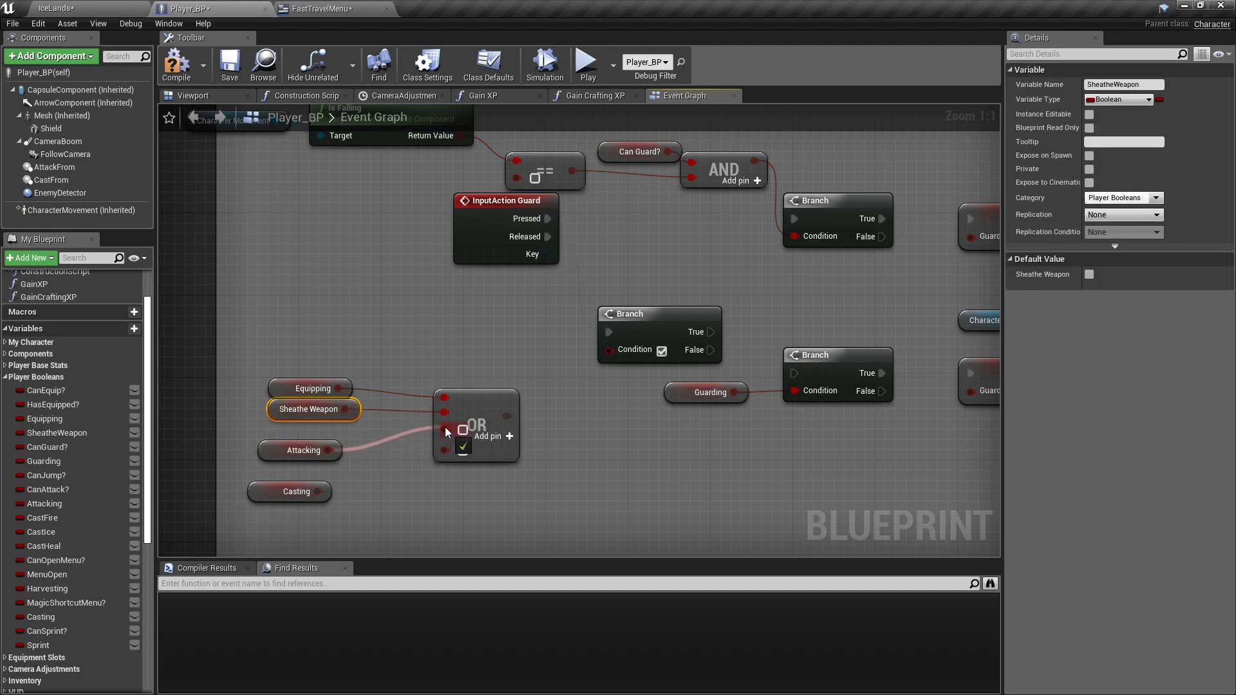
{"action": "left_click", "coordinate": [301, 429]}
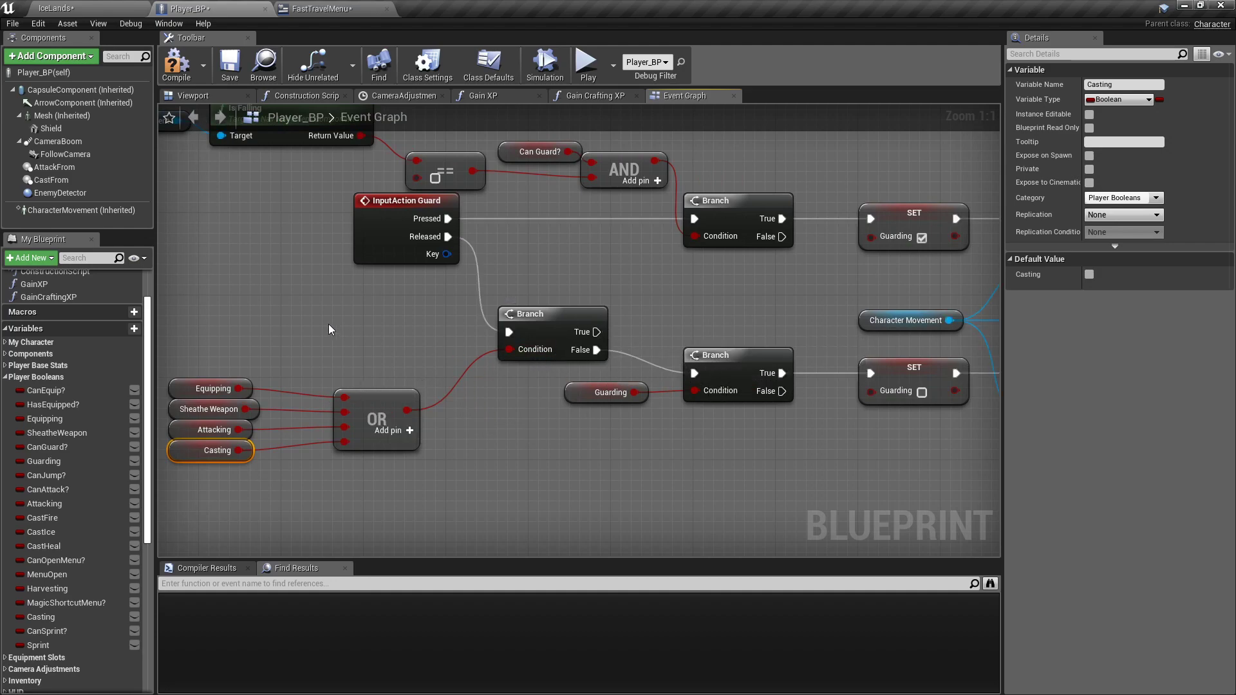
{"action": "mouse_move", "coordinate": [827, 352]}
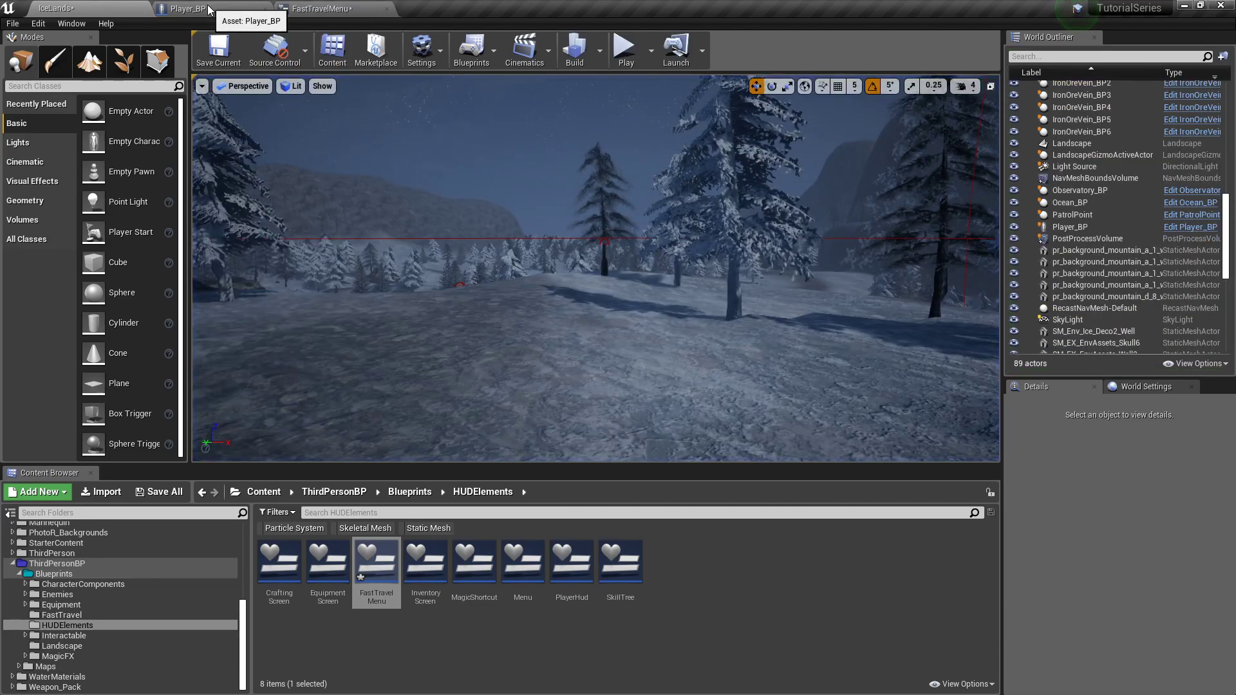
Add a Retriggerable Delay with a 0.01 second duration after the guard Branch.
{"action": "left_click", "coordinate": [188, 8]}
{"action": "type", "text": "retr"}
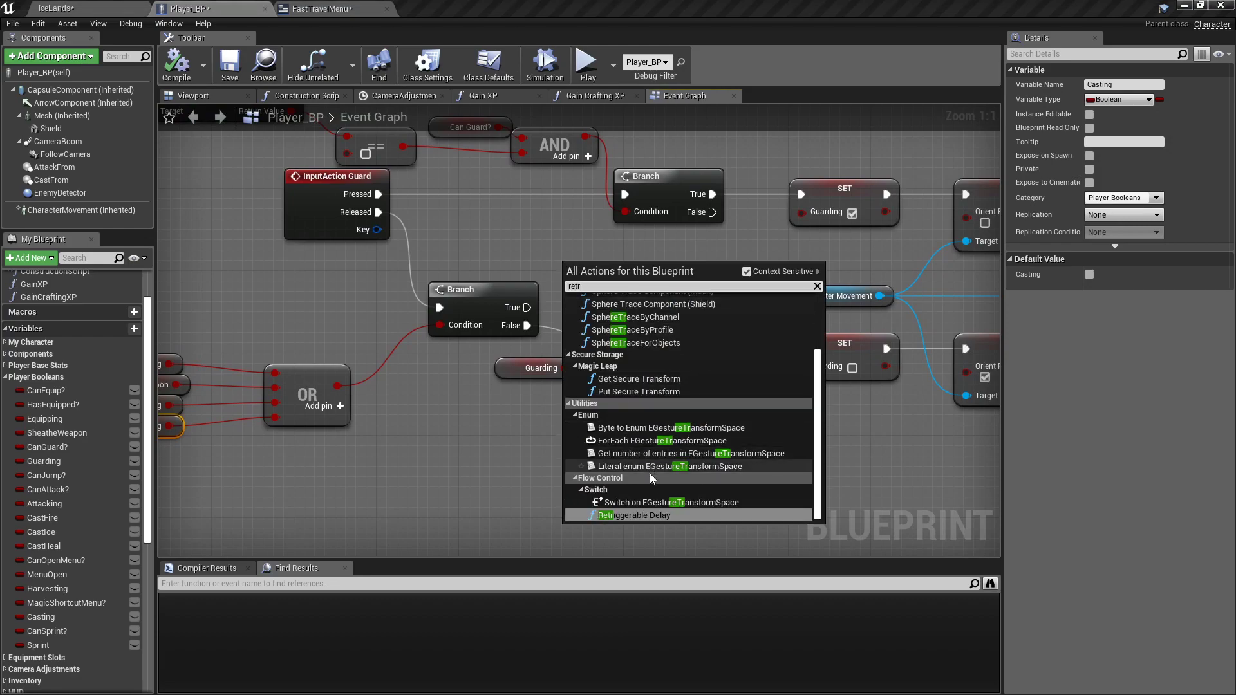
{"action": "left_click", "coordinate": [629, 514]}
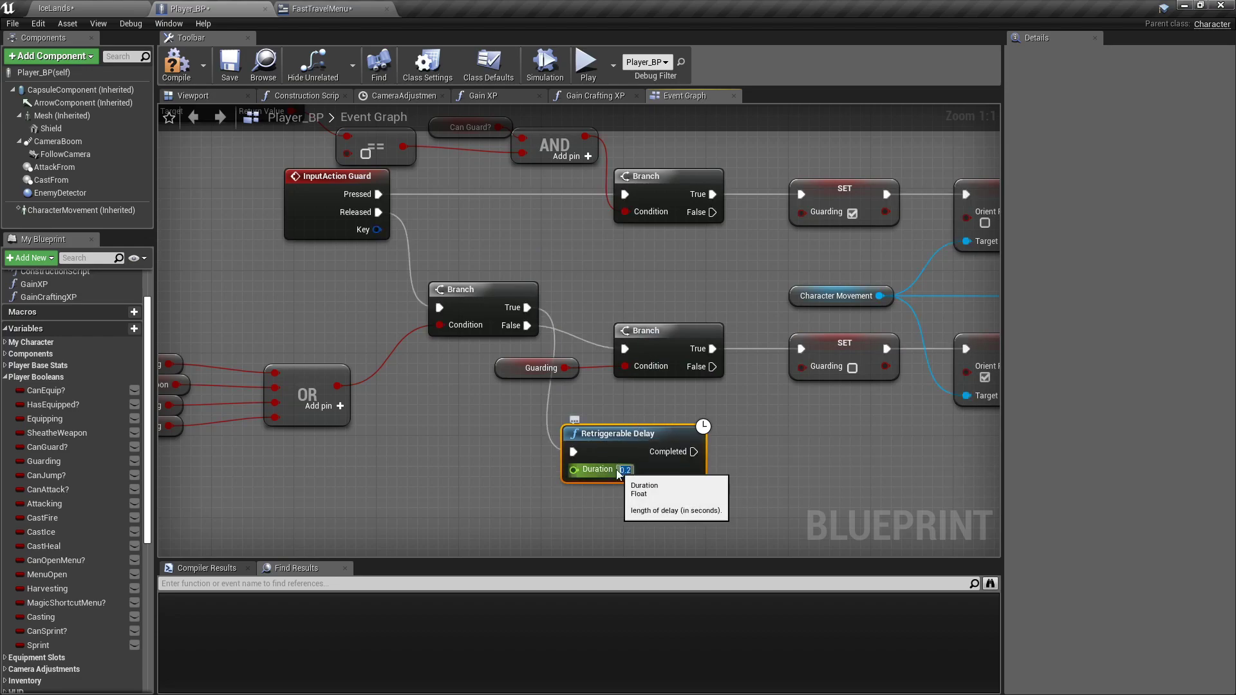
{"action": "type", "text": "0.01"}
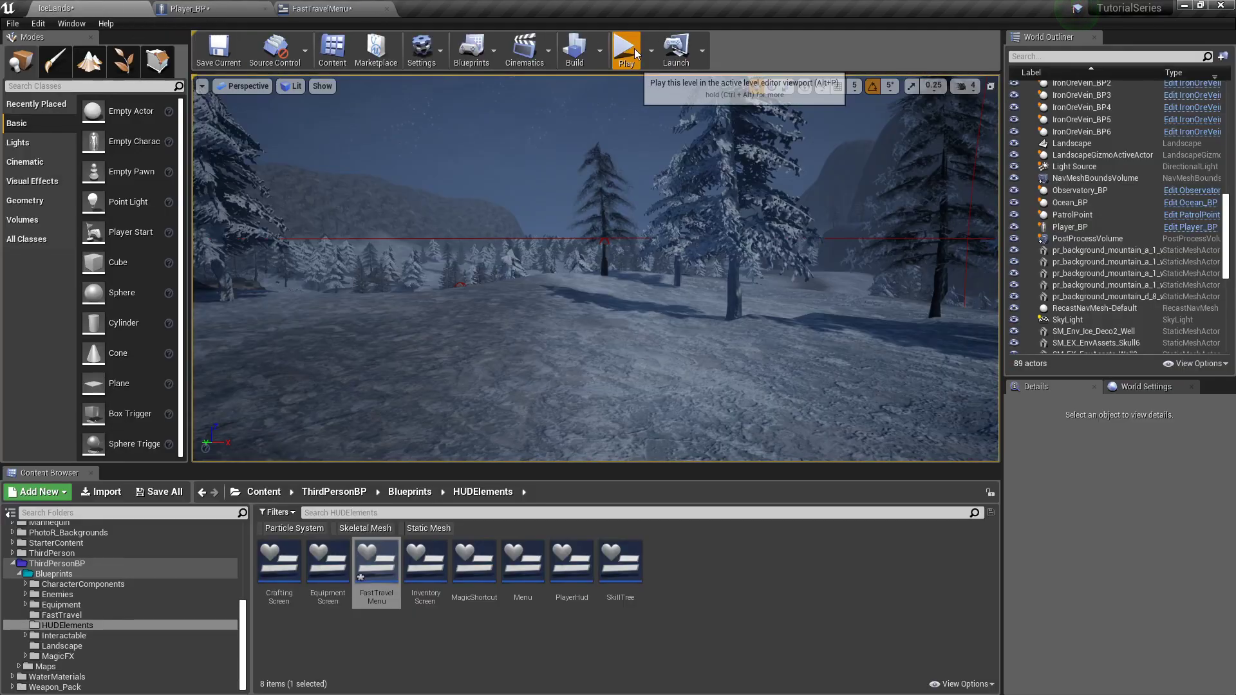
{"action": "left_click", "coordinate": [625, 46]}
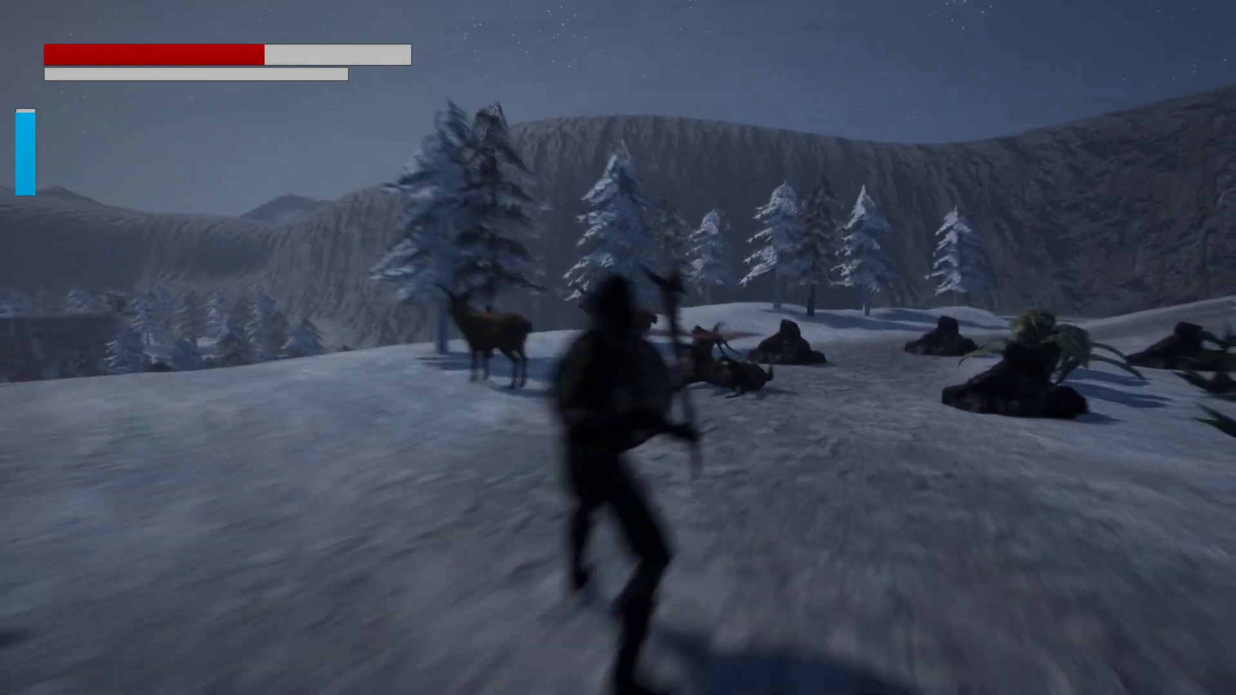
{"action": "left_click", "coordinate": [1226, 10]}
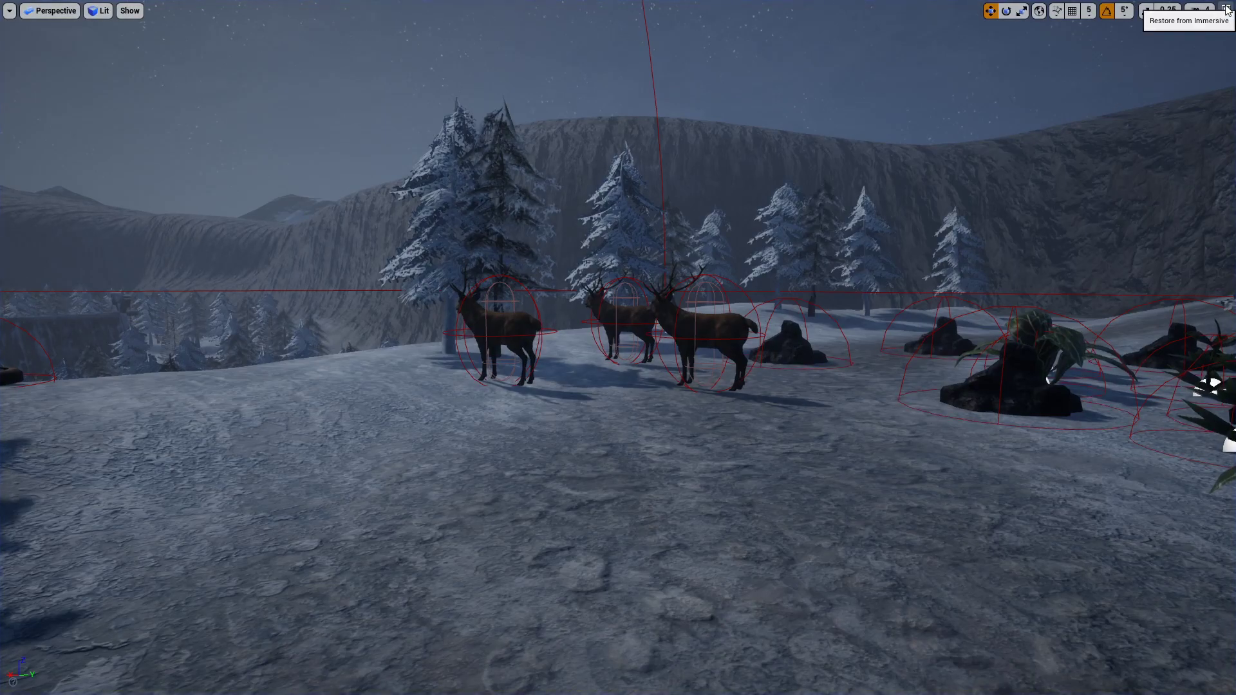
{"action": "left_click", "coordinate": [1226, 10]}
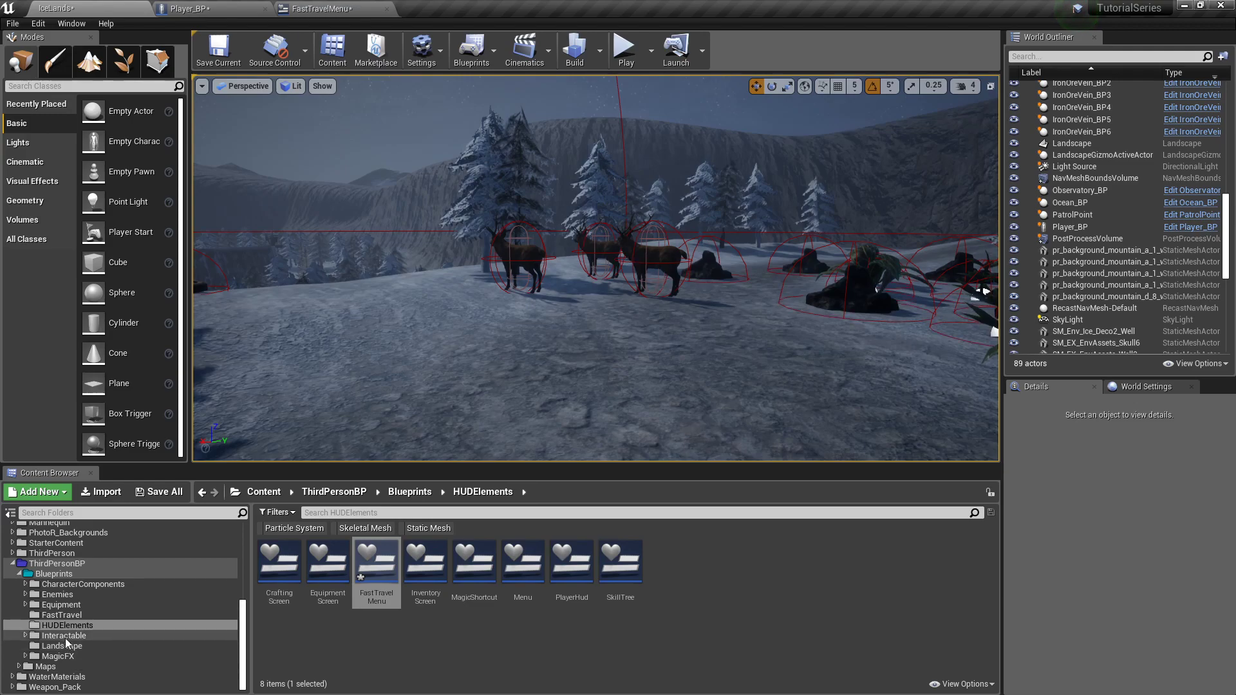
Set Fireball_BP's Spawn Emitter at Location template from P_BomberExplode to P_Explosion.
{"action": "left_click", "coordinate": [59, 655]}
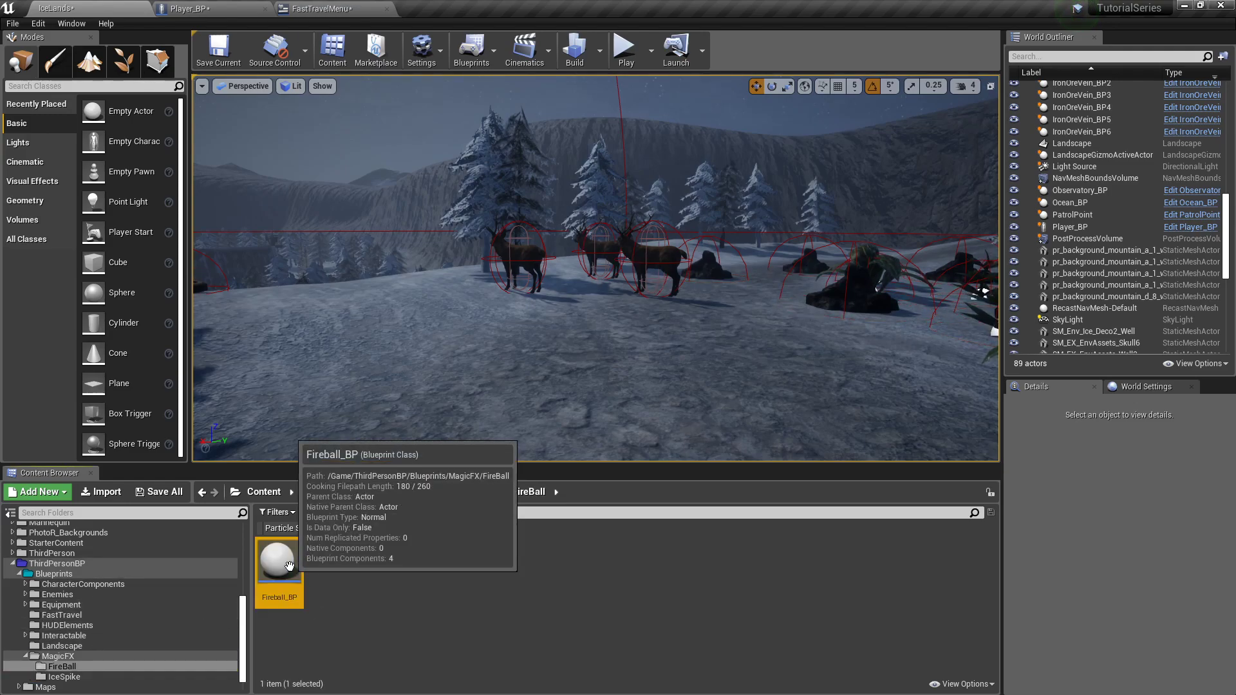
{"action": "double_click", "coordinate": [279, 549]}
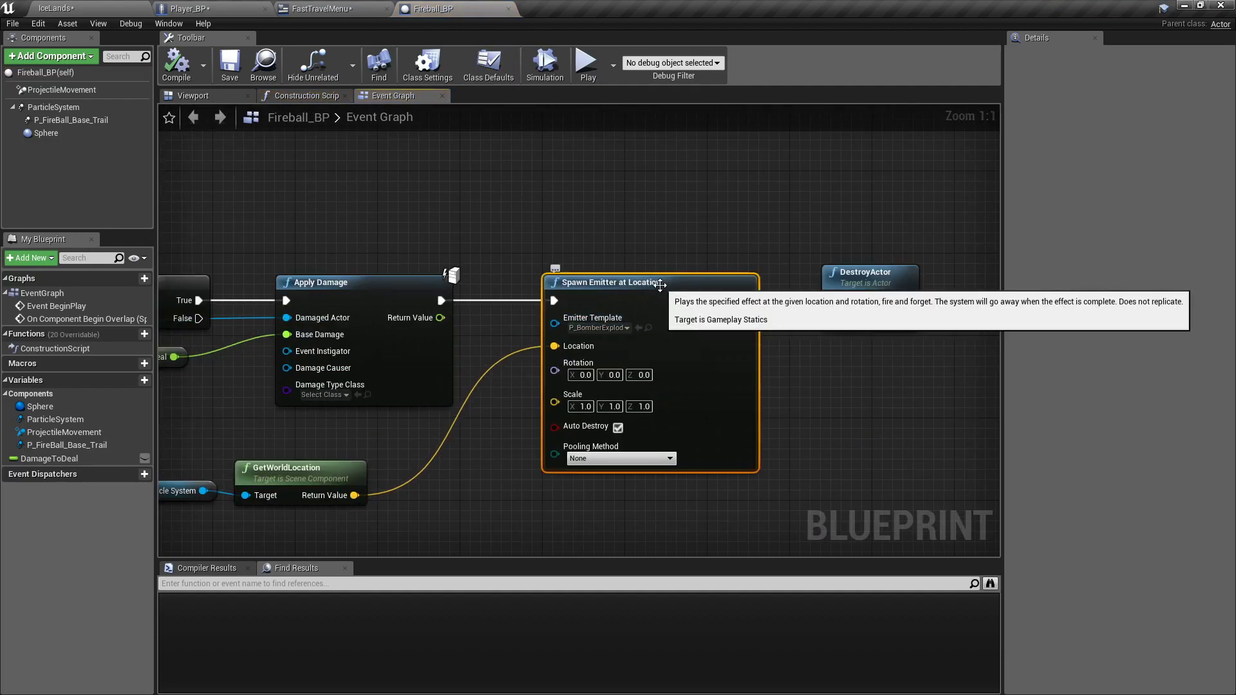
{"action": "left_click", "coordinate": [626, 327]}
{"action": "type", "text": "explosion"}
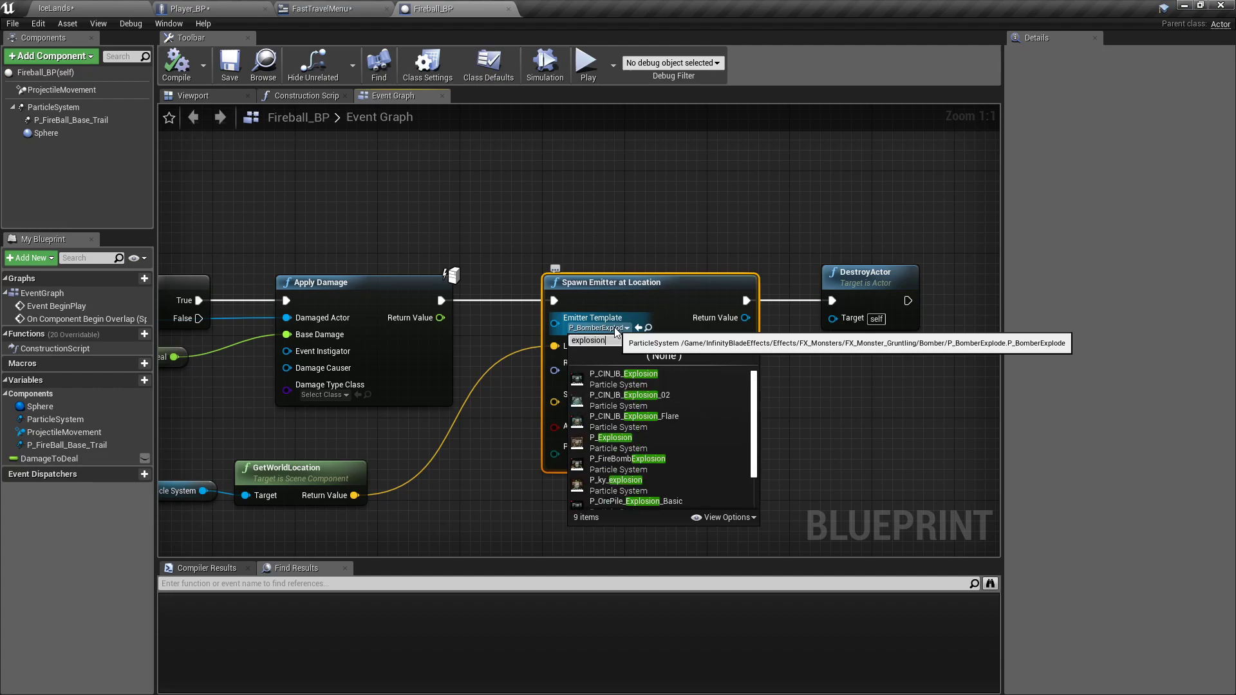
{"action": "left_click", "coordinate": [612, 437]}
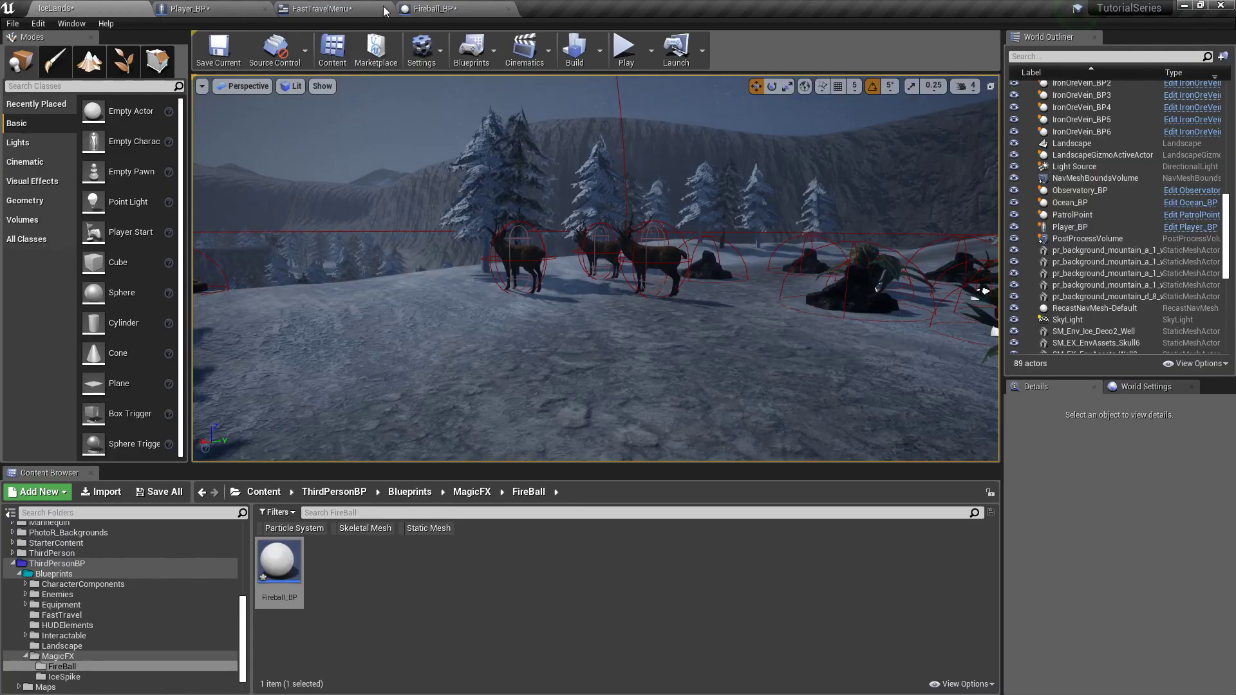
{"action": "mouse_move", "coordinate": [431, 8]}
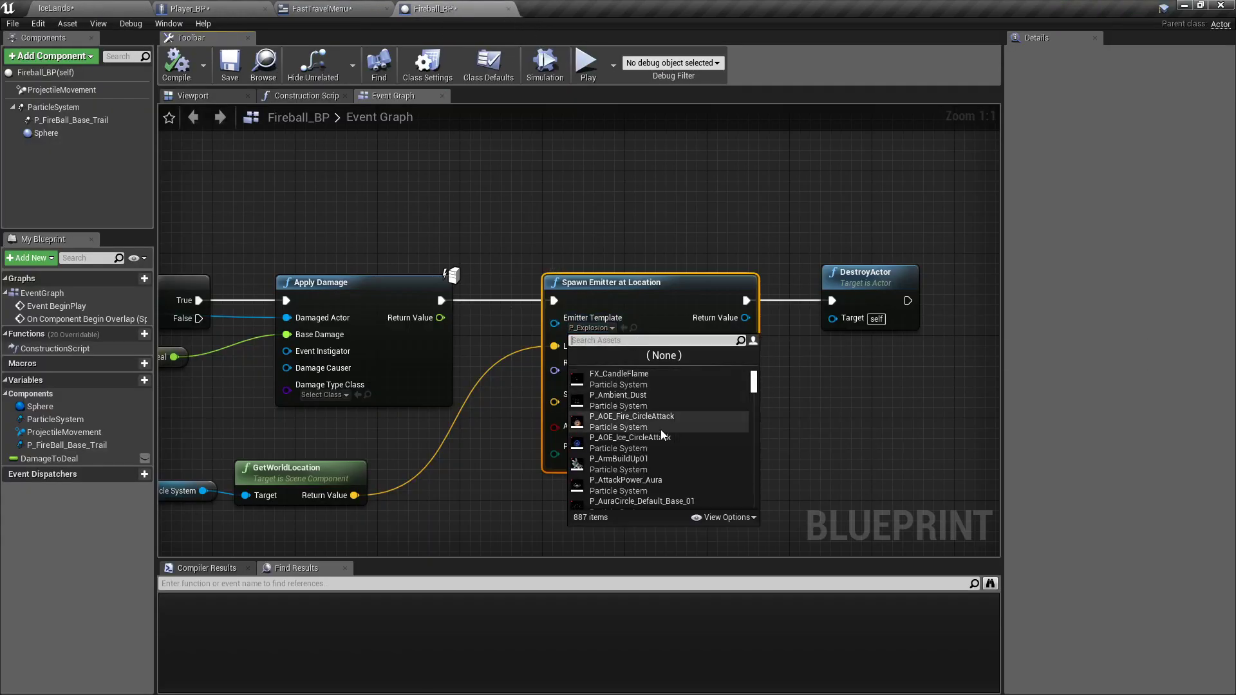
{"action": "type", "text": "explo"}
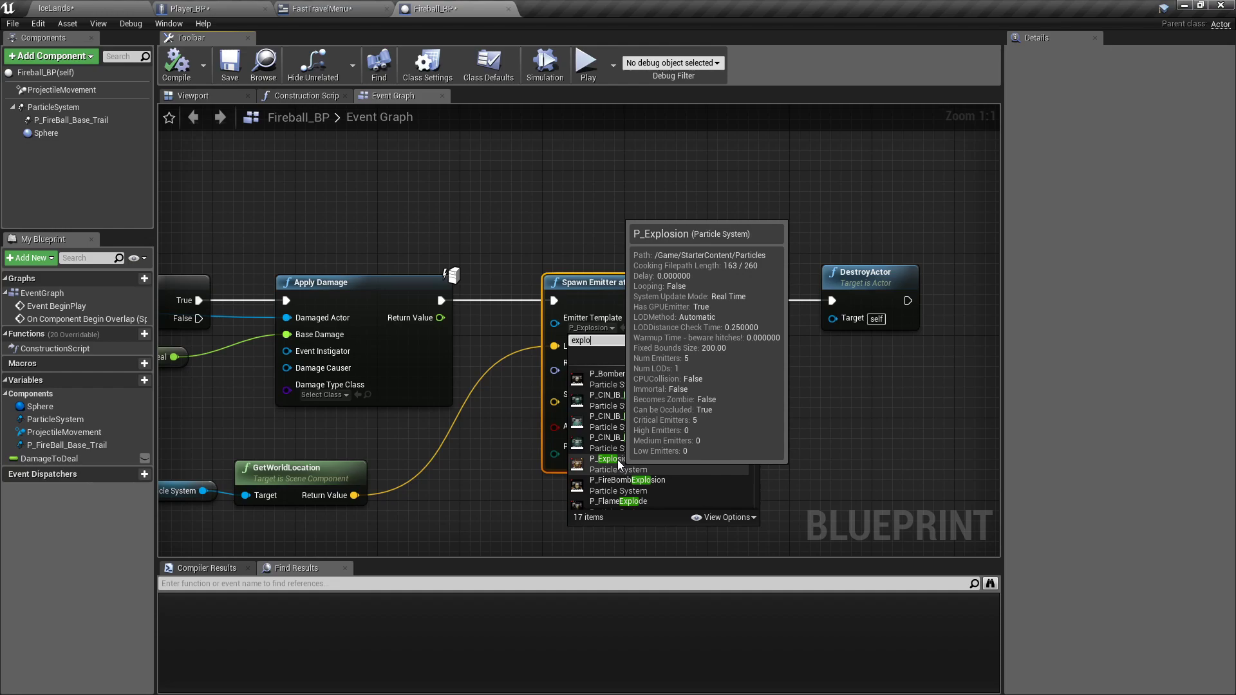
{"action": "left_click", "coordinate": [608, 459]}
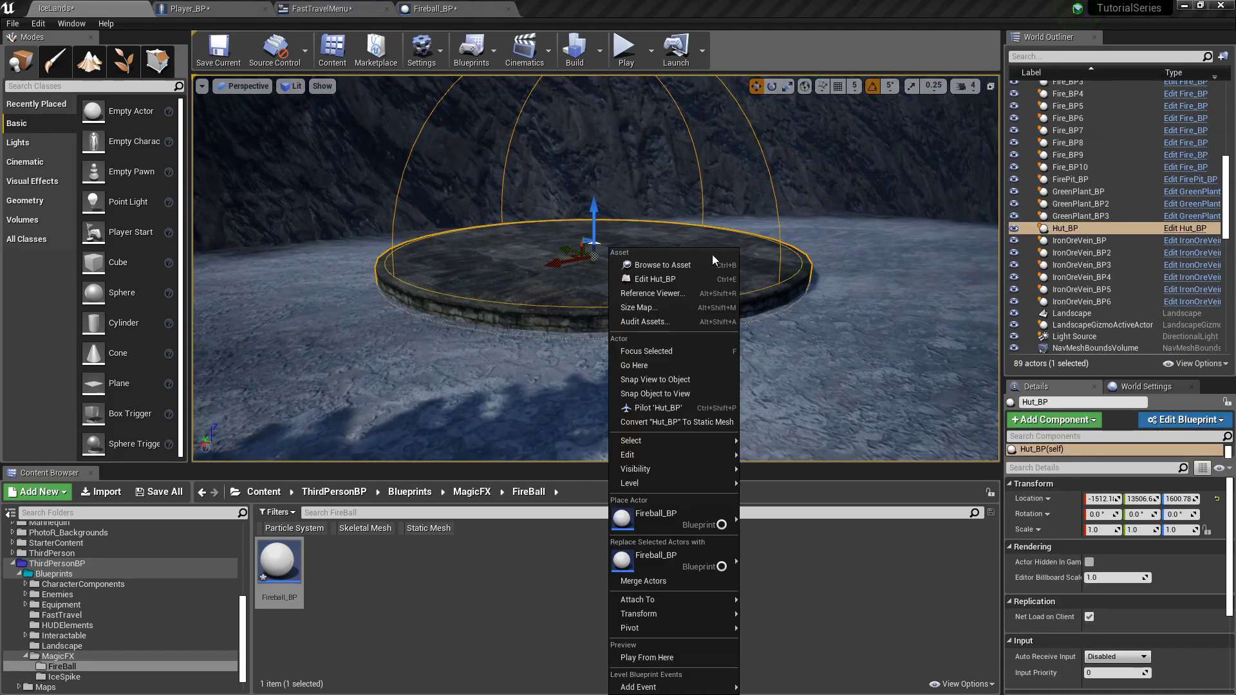
{"action": "mouse_move", "coordinate": [279, 560]}
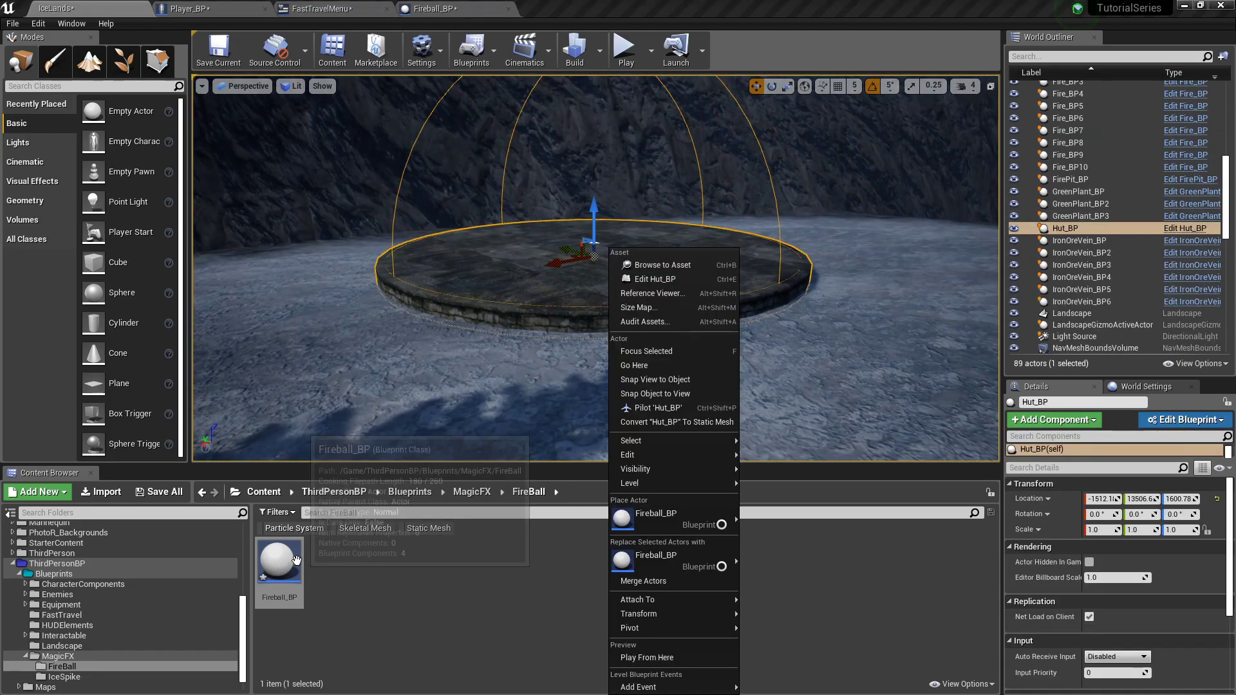
Open Hut_BP and review its overlap check that sets Found Hut Portal?
{"action": "left_click", "coordinate": [62, 615]}
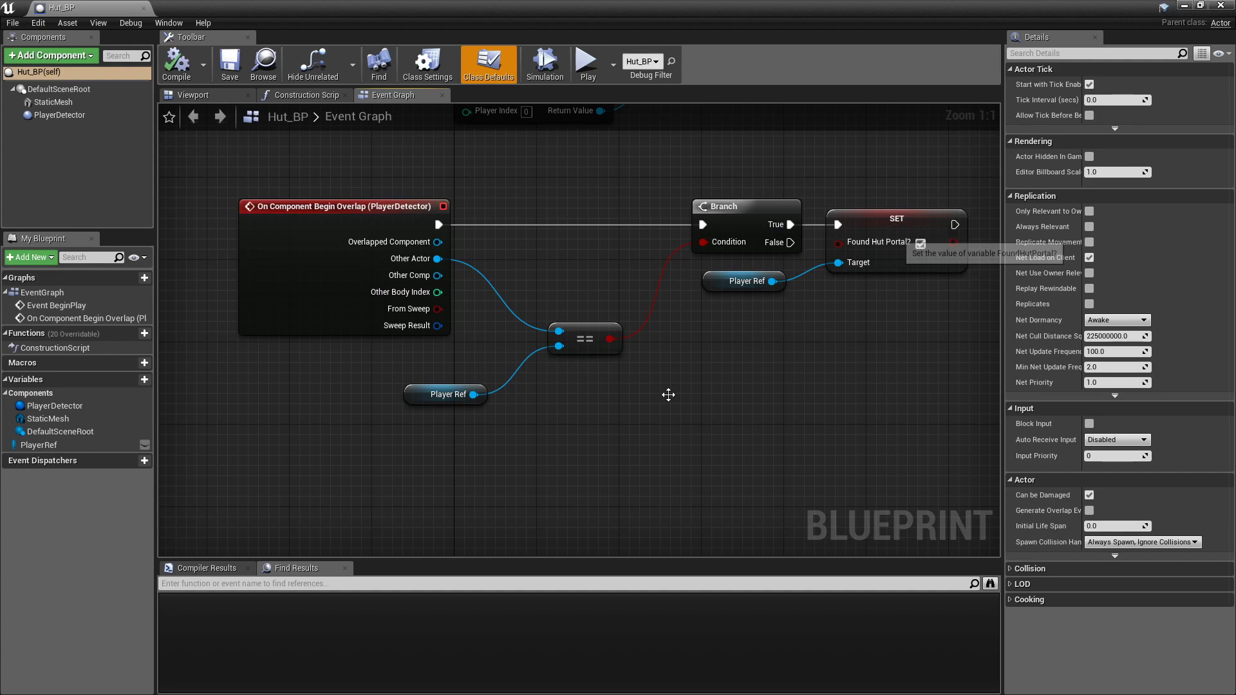
{"action": "left_click", "coordinate": [443, 394]}
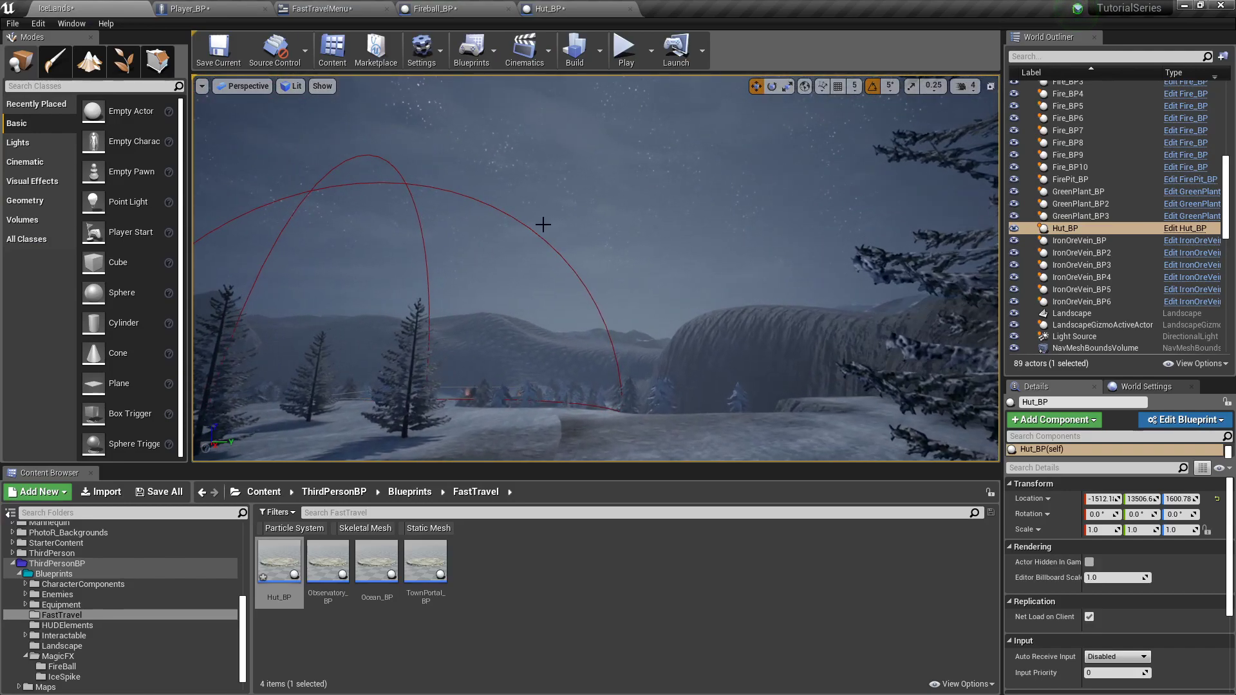
{"action": "mouse_move", "coordinate": [527, 298]}
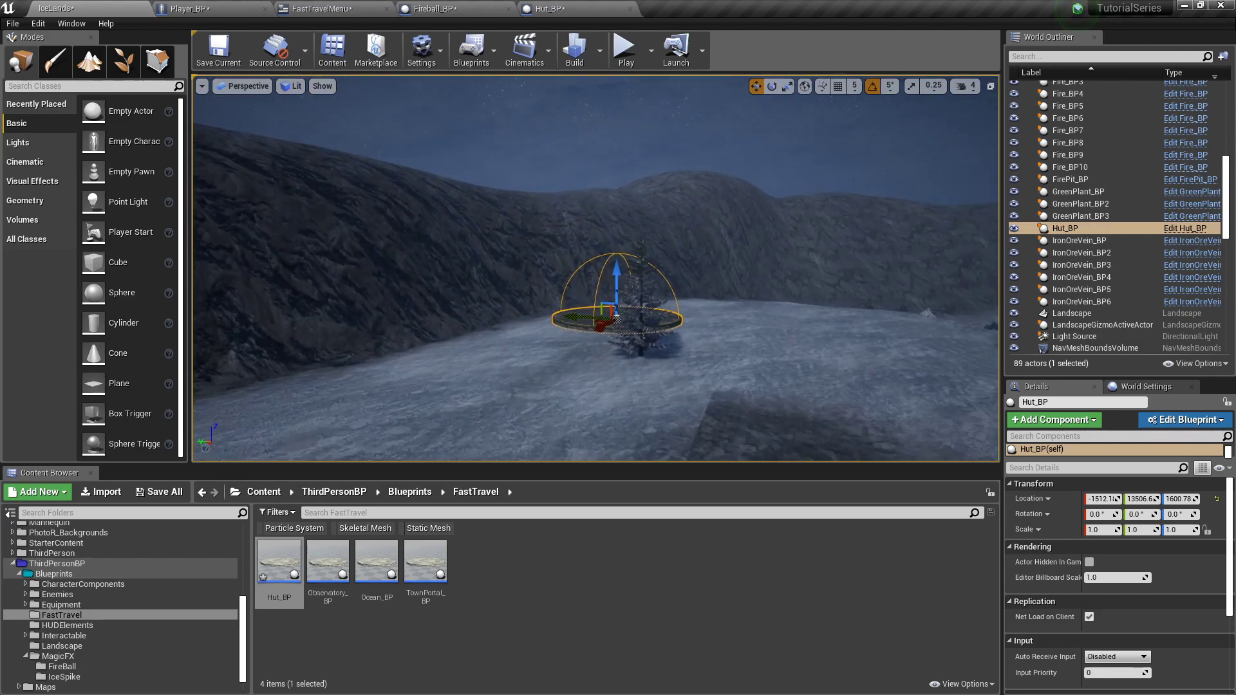
{"action": "mouse_move", "coordinate": [324, 559]}
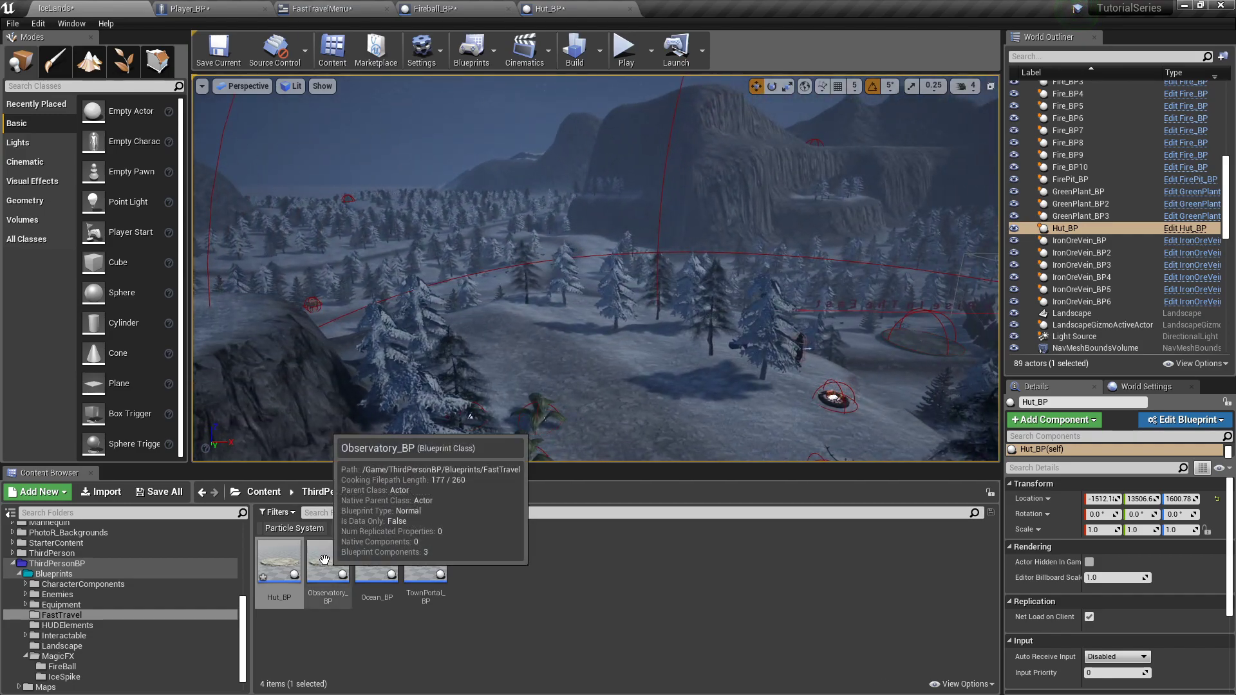
Open Observatory_BP and make its overlap comparison check against InteractRadius.
{"action": "double_click", "coordinate": [326, 567]}
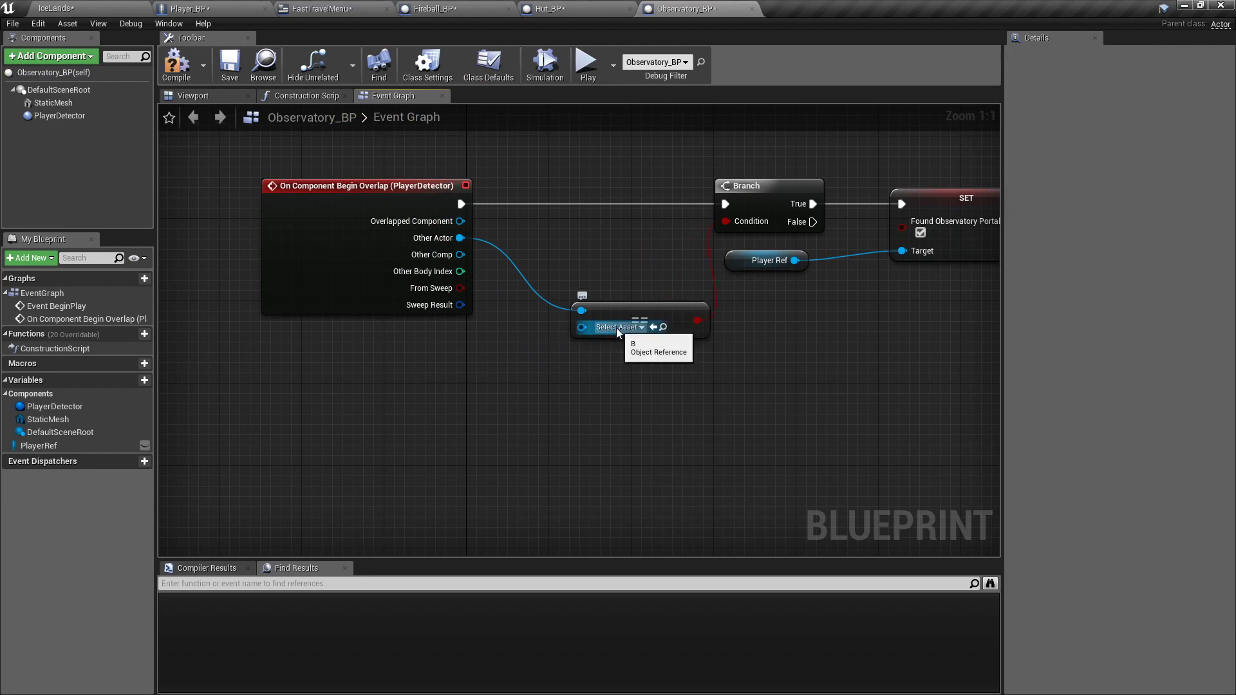
{"action": "left_click", "coordinate": [617, 327]}
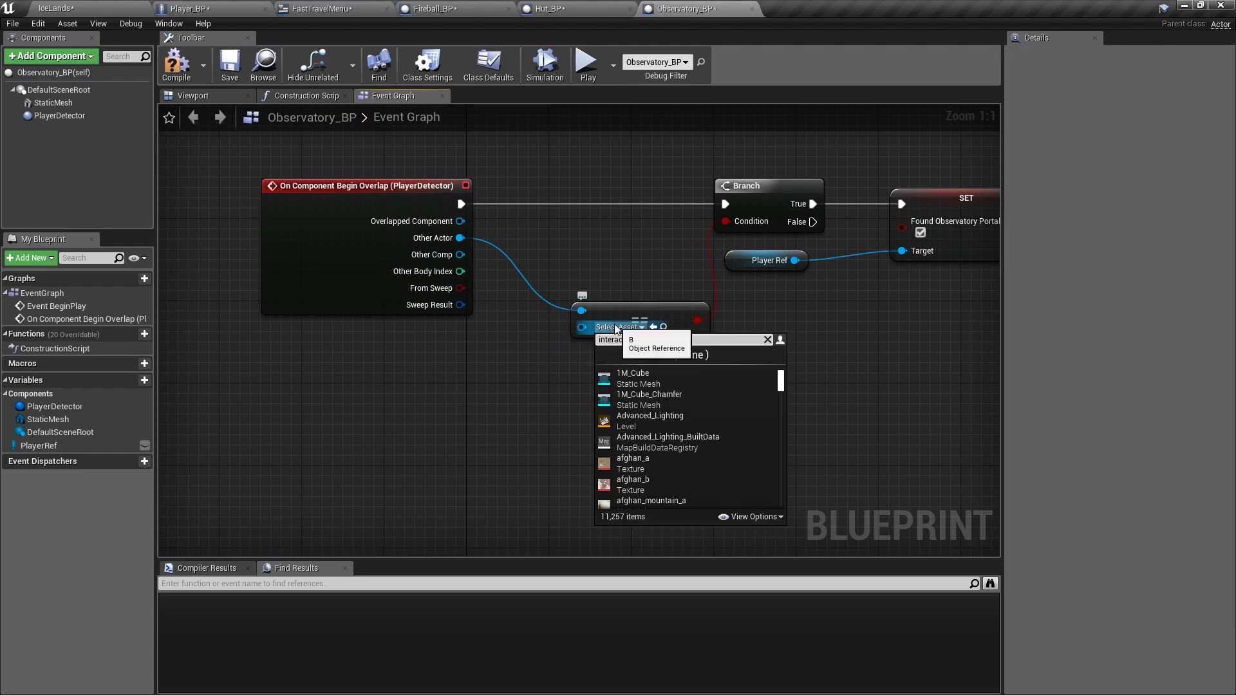
{"action": "left_click", "coordinate": [407, 117]}
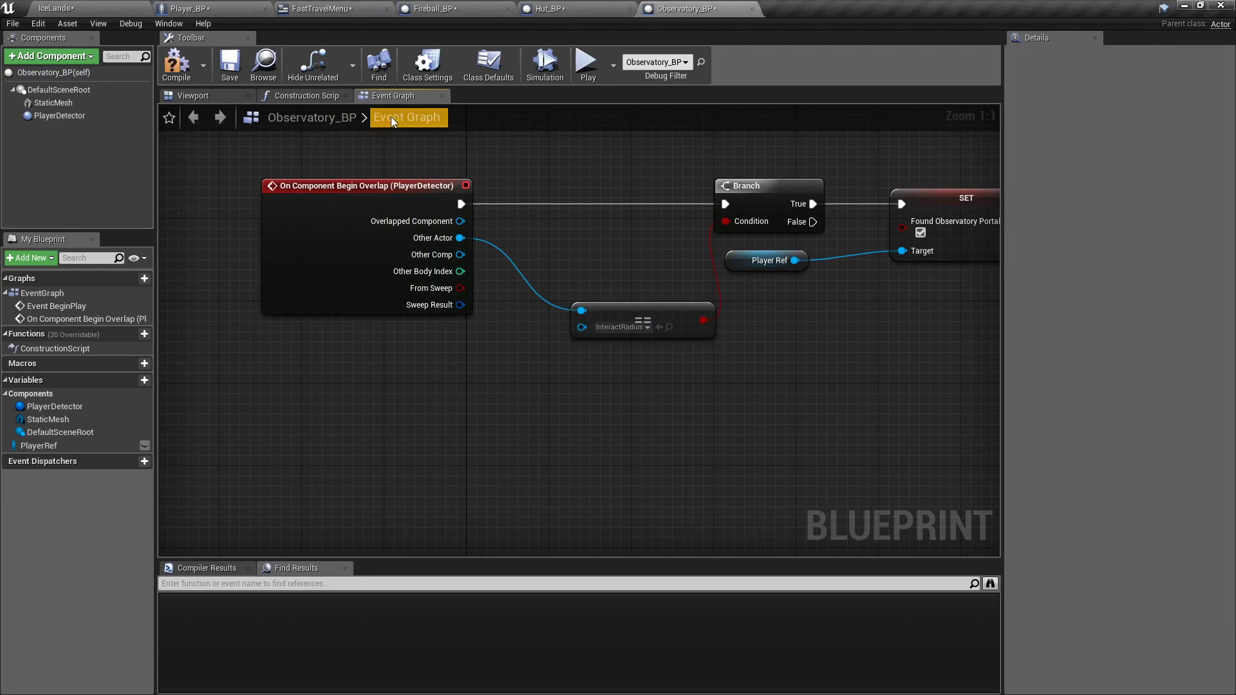
Compile Hut_BP, open another portal blueprint, and return to the IceLands level.
{"action": "left_click", "coordinate": [560, 8]}
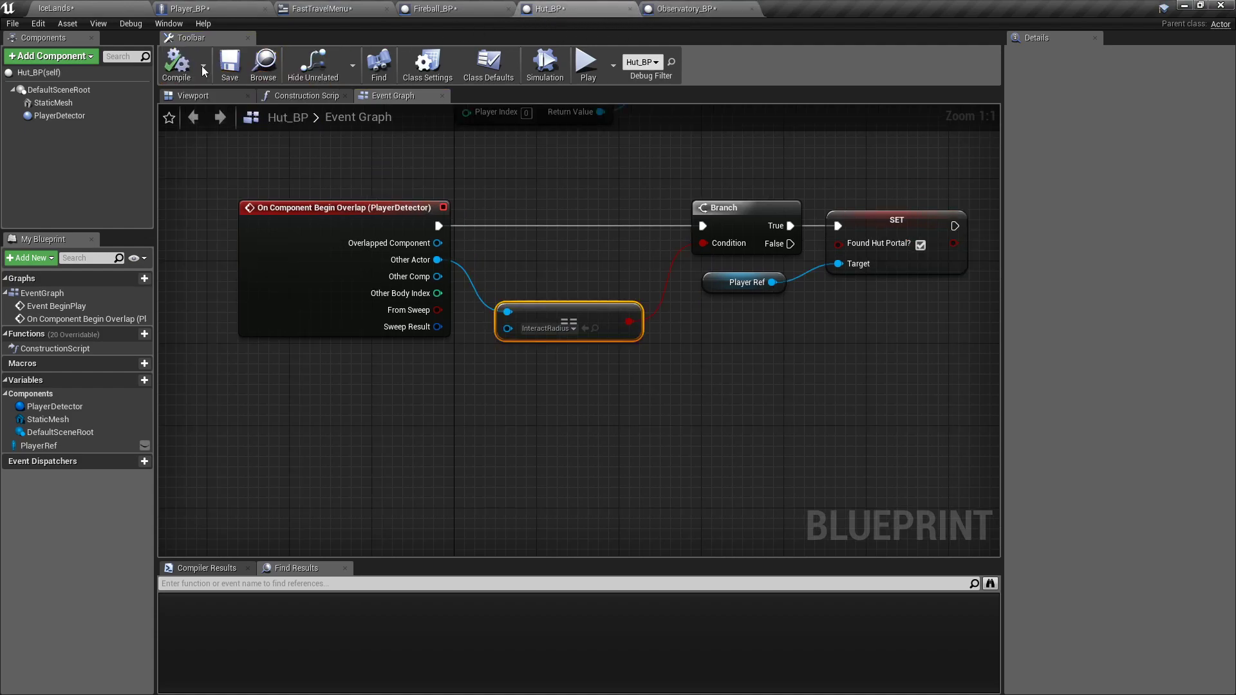
{"action": "left_click", "coordinate": [797, 9]}
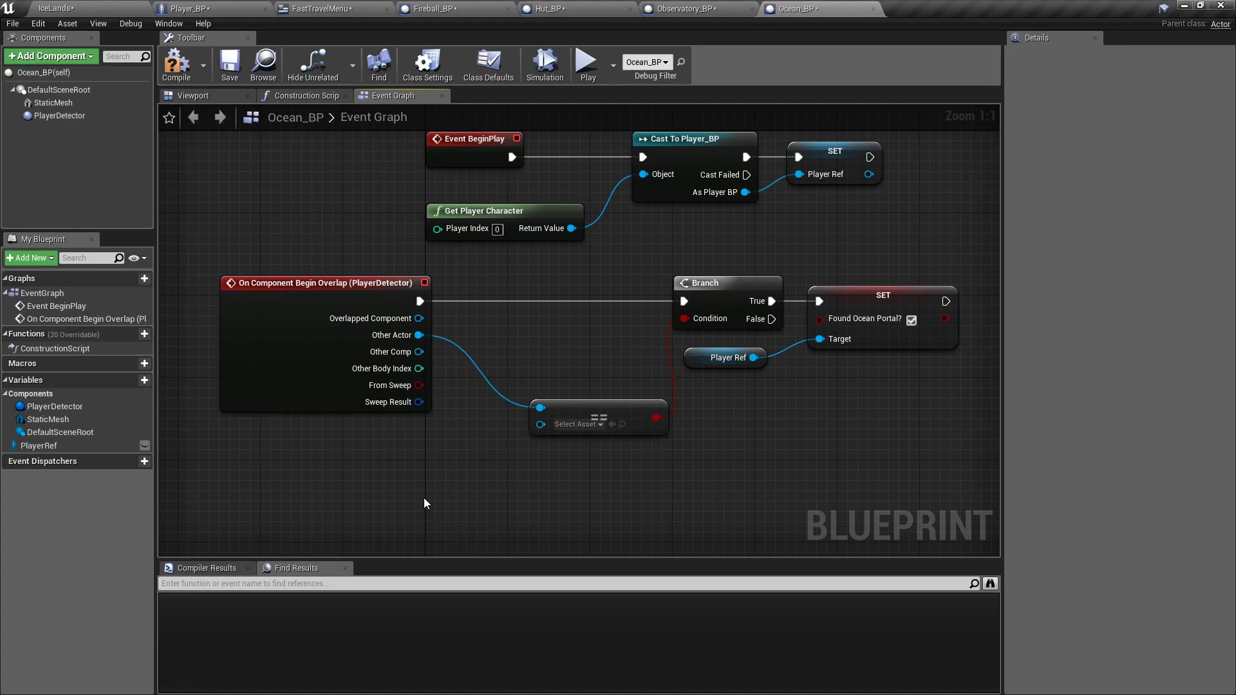
{"action": "left_click", "coordinate": [576, 424]}
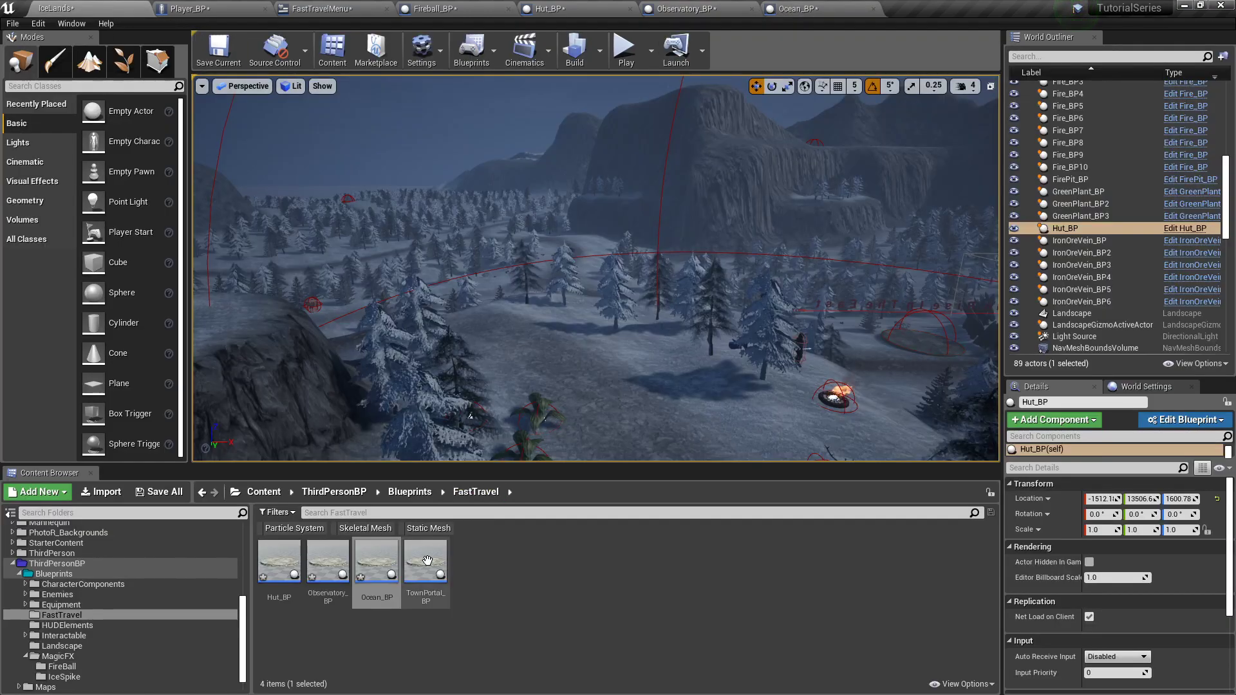
{"action": "double_click", "coordinate": [426, 559]}
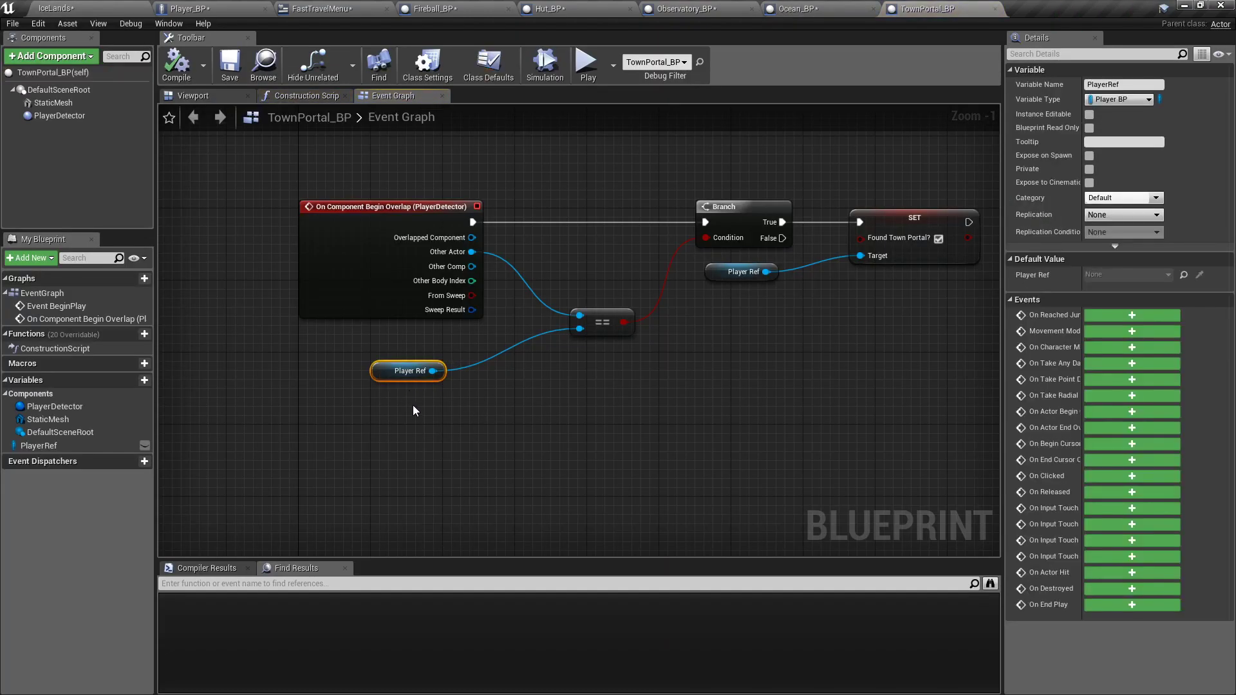
{"action": "left_click", "coordinate": [607, 329]}
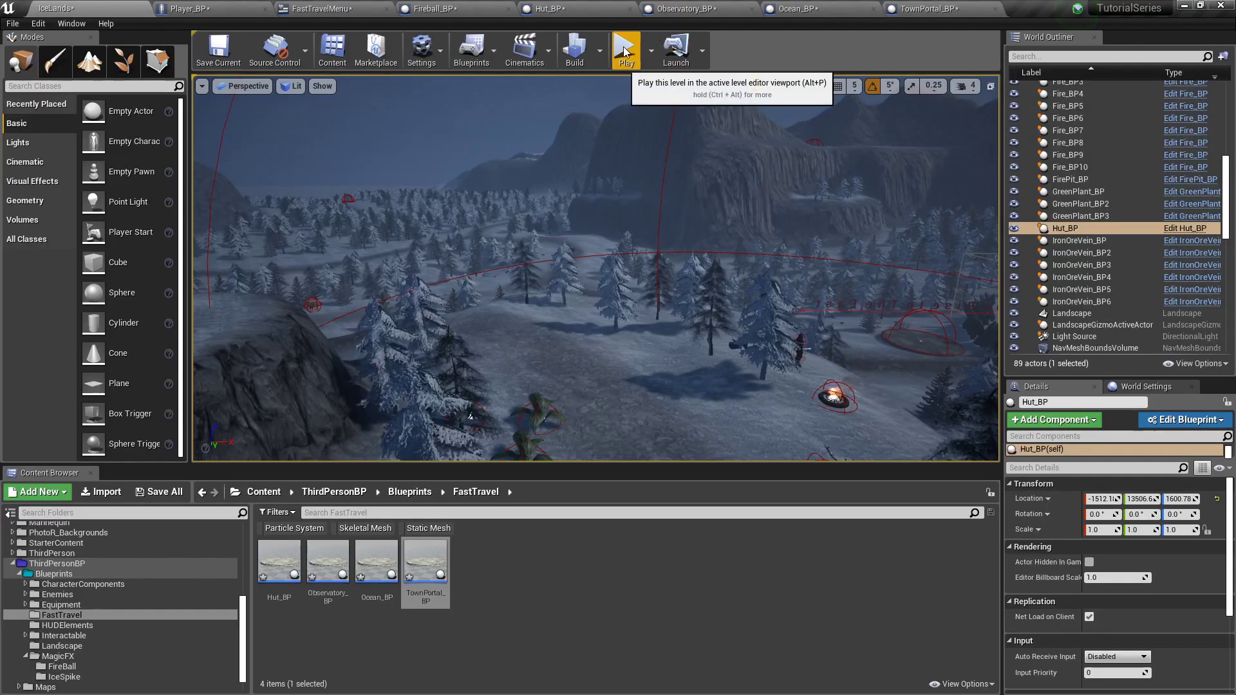
Play-test the level, open InteractRadius, and try fast travel to Hut.
{"action": "left_click", "coordinate": [625, 47]}
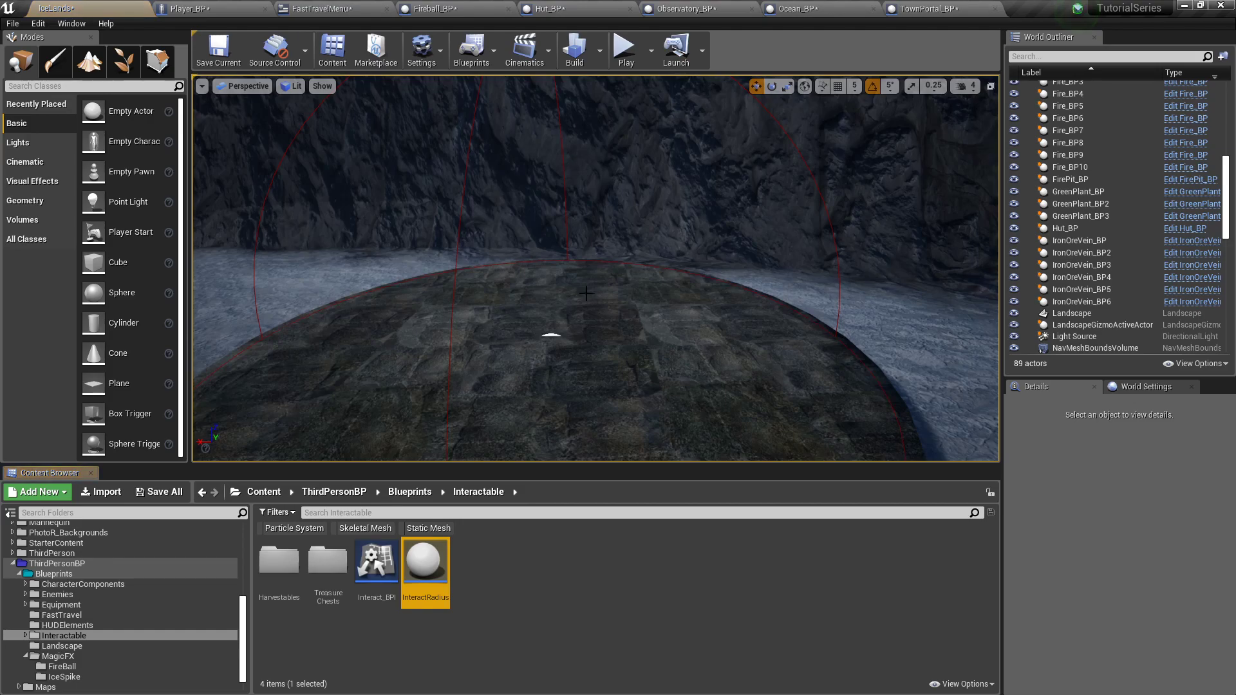
{"action": "double_click", "coordinate": [424, 566]}
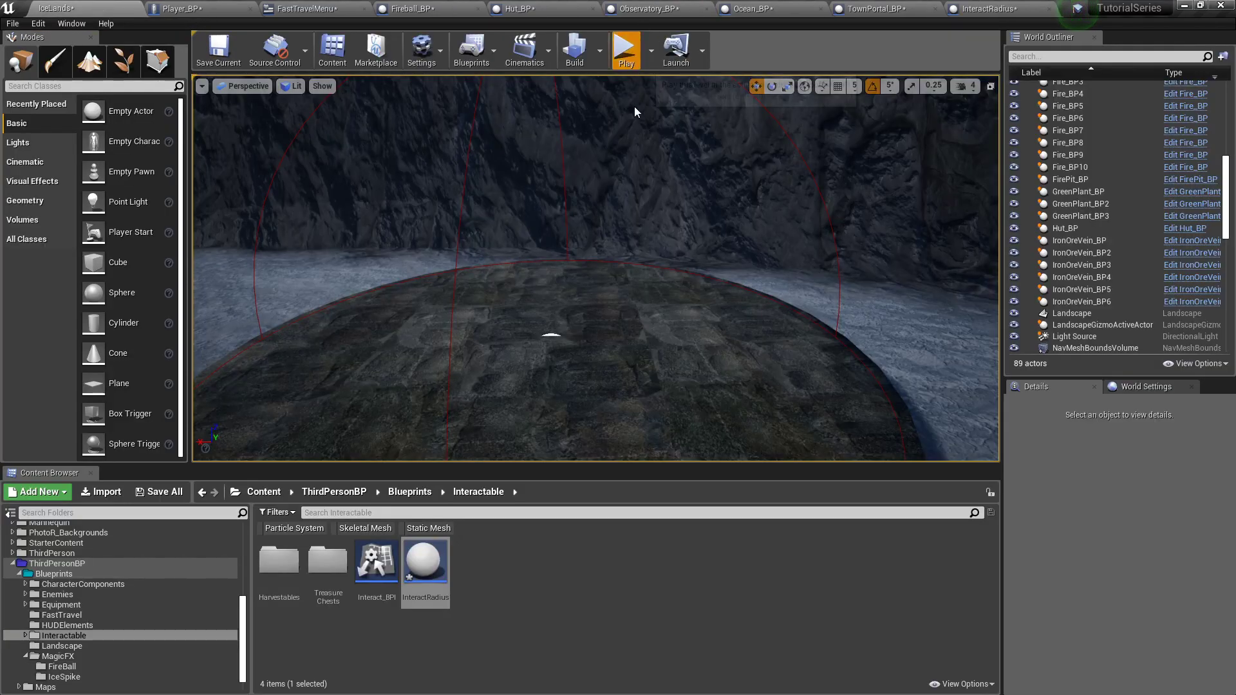
{"action": "left_click", "coordinate": [625, 49]}
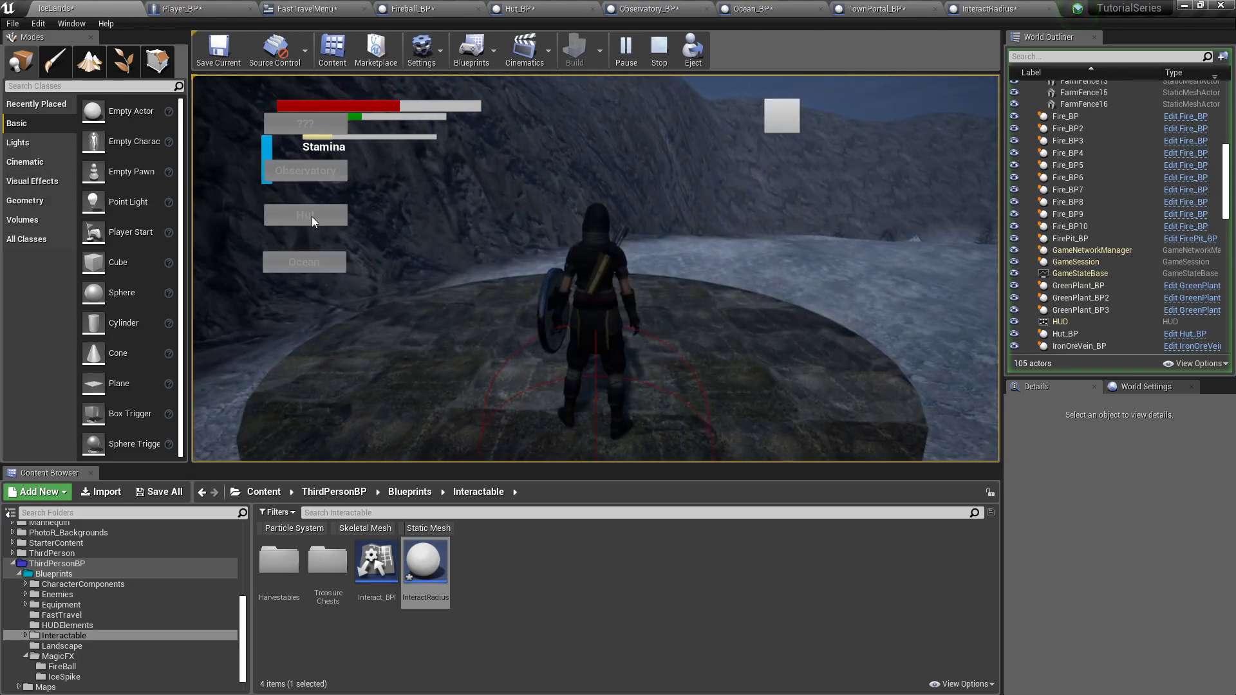
{"action": "left_click", "coordinate": [657, 49]}
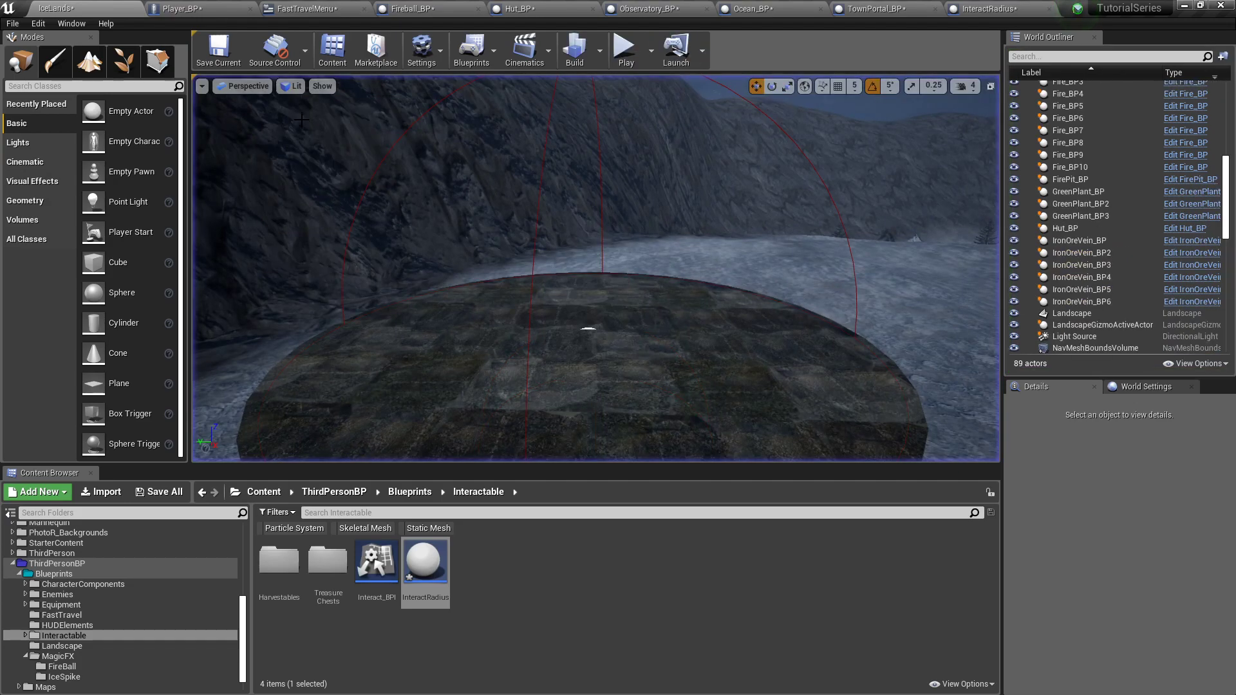
In Hut_BP, get Interact Radius from Player Ref and wire it into the == node with Other Actor.
{"action": "left_click", "coordinate": [552, 9]}
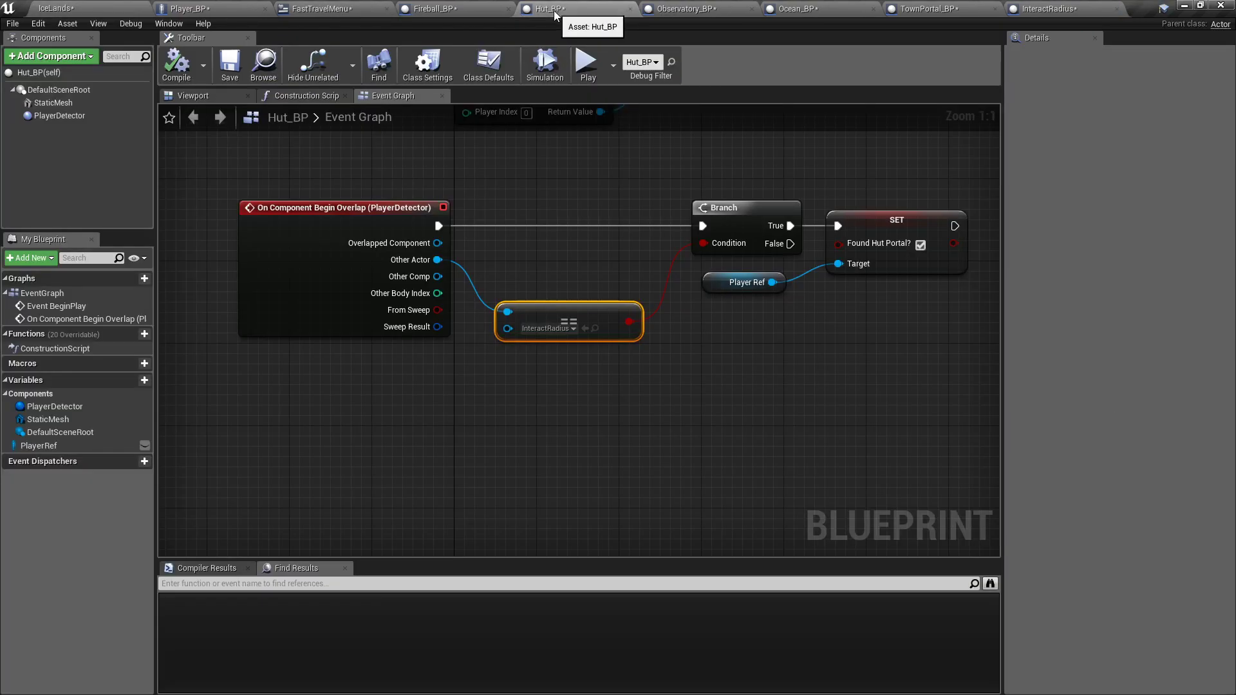
{"action": "mouse_move", "coordinate": [441, 259]}
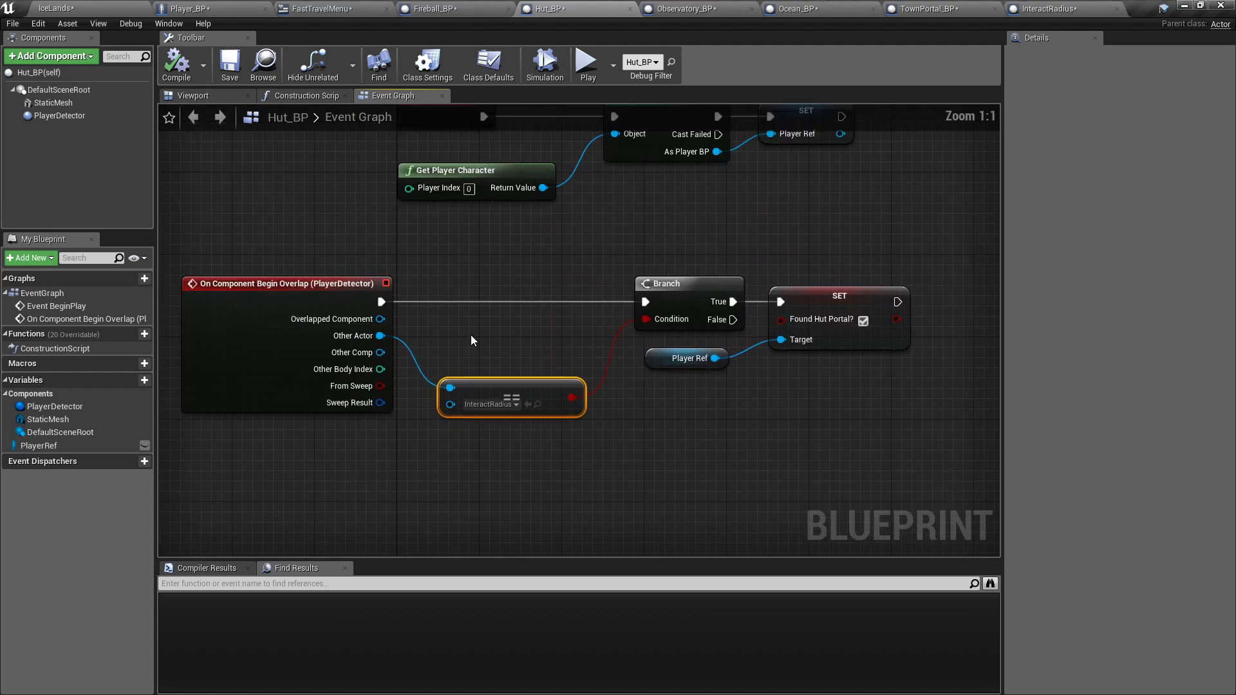
{"action": "left_click", "coordinate": [38, 445]}
{"action": "type", "text": "interact r"}
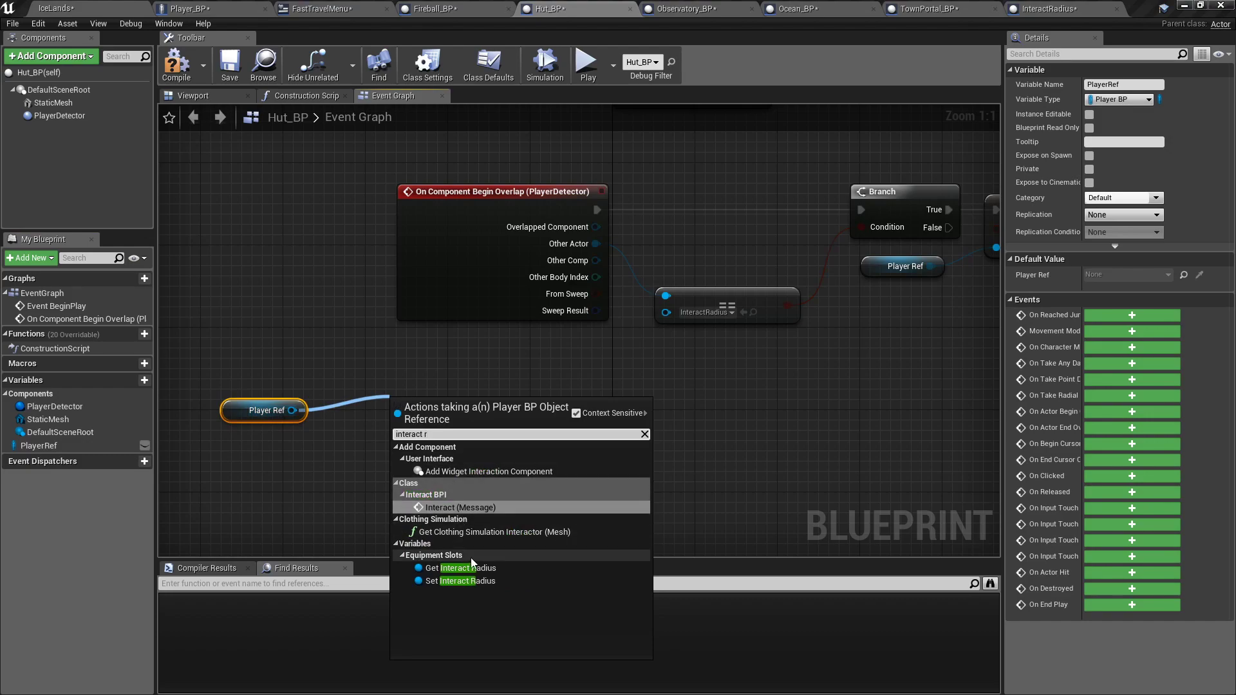
{"action": "left_click", "coordinate": [461, 567]}
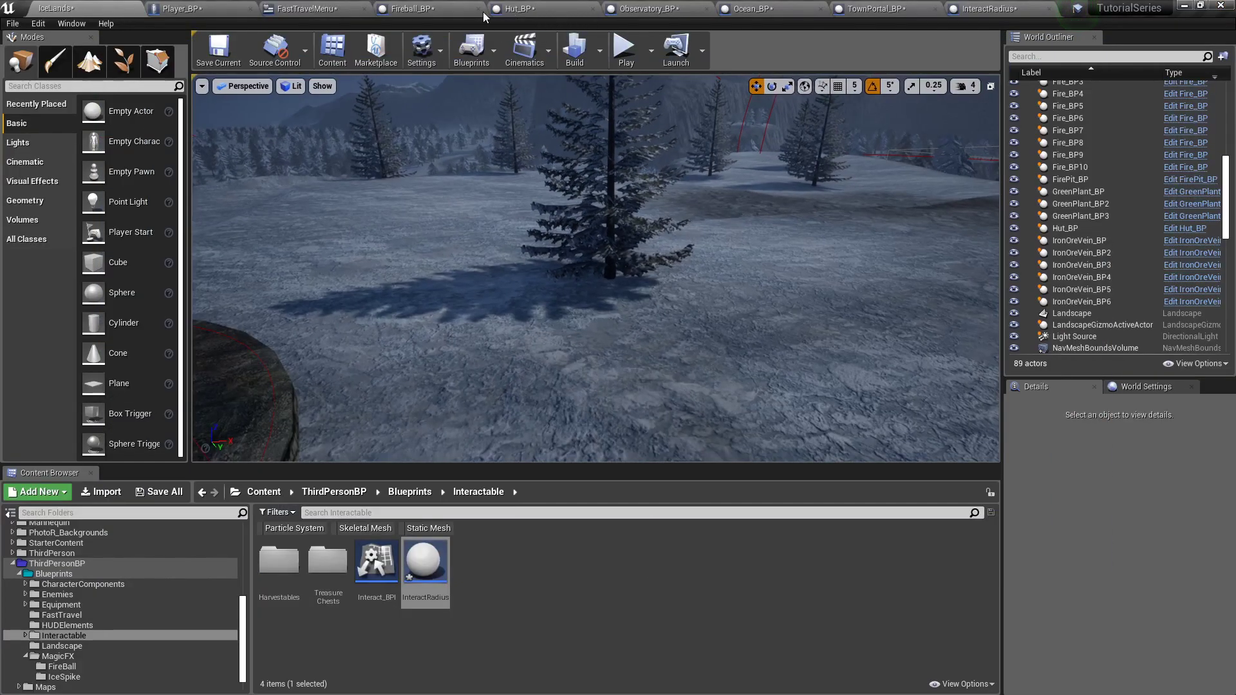
{"action": "mouse_move", "coordinate": [517, 8]}
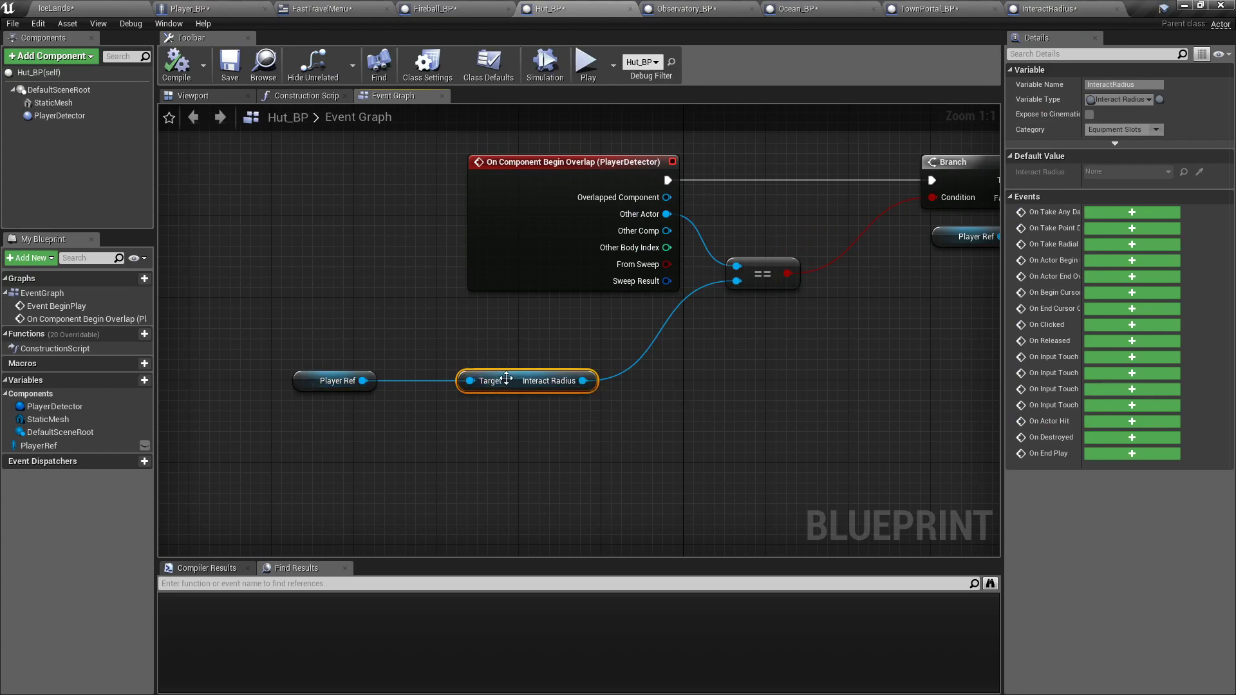
{"action": "mouse_move", "coordinate": [561, 380]}
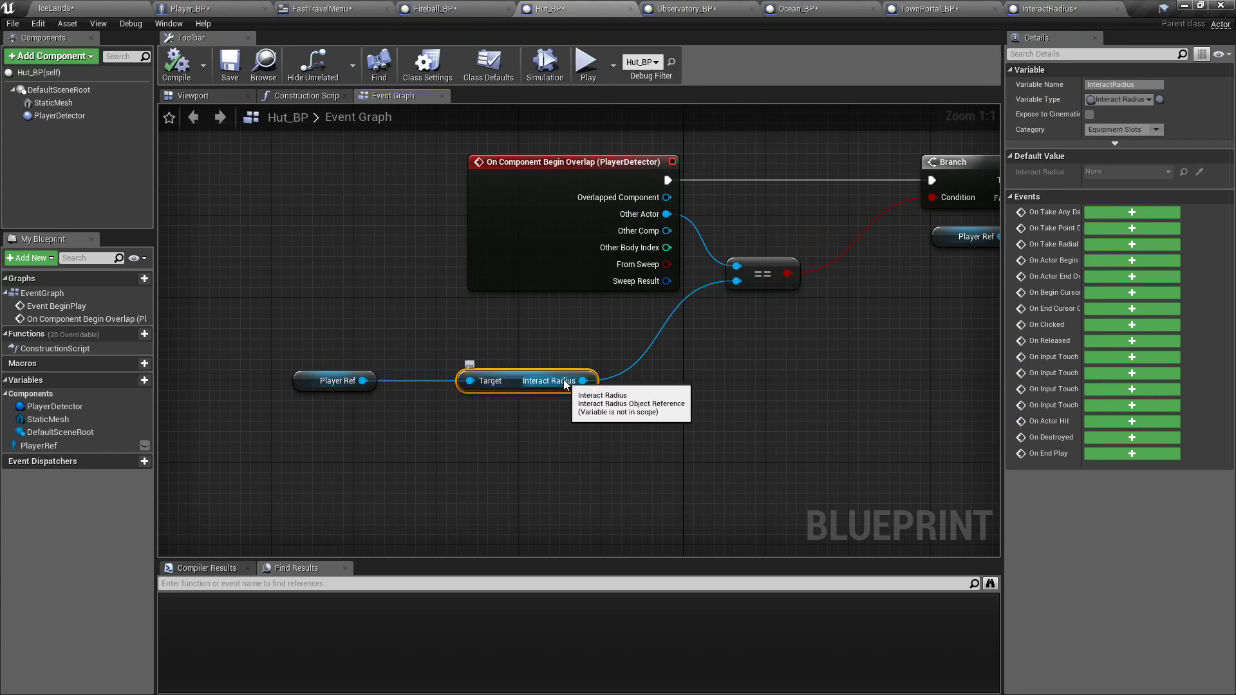
{"action": "mouse_move", "coordinate": [284, 158]}
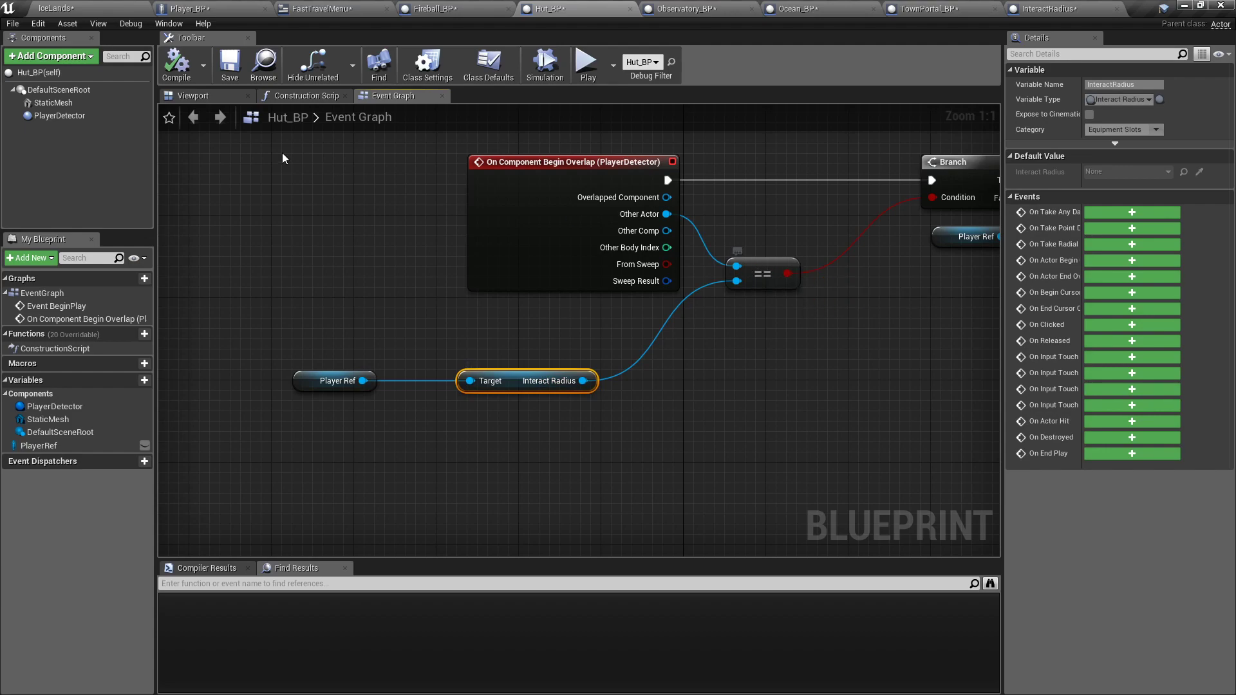
{"action": "left_click", "coordinate": [692, 8]}
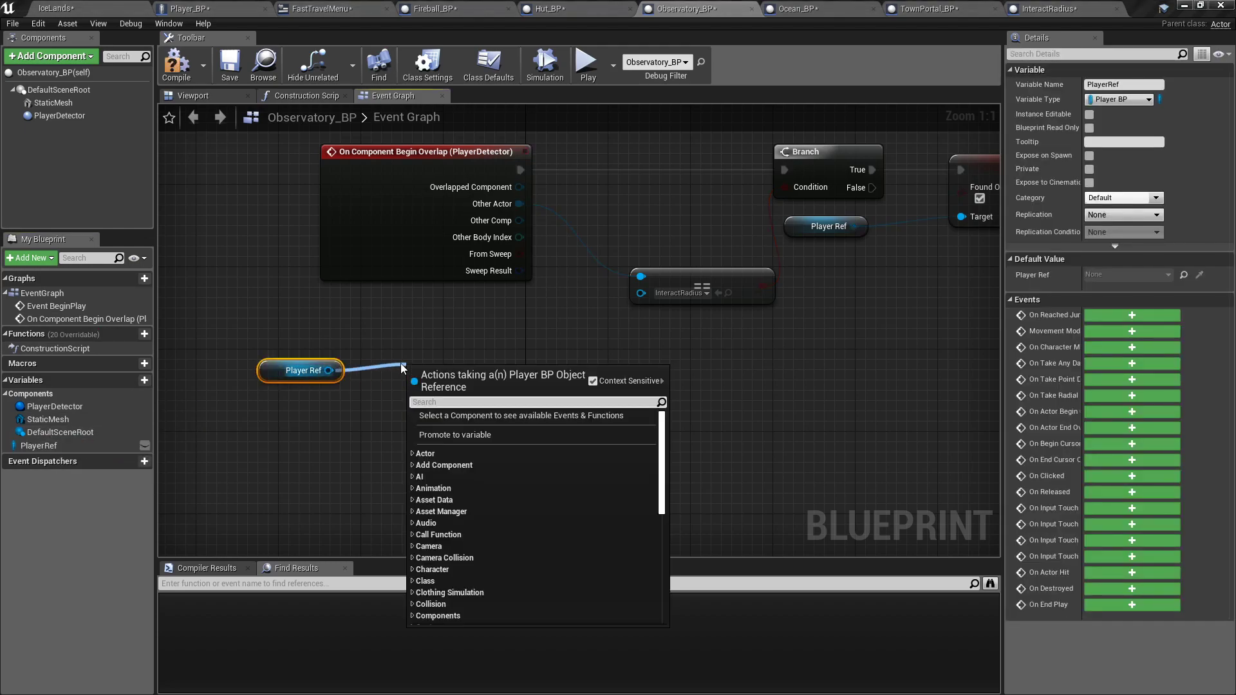
Add a Player Ref Get Interact Radius node to the == checks in Observatory_BP, Ocean_BP and TownPortal_BP.
{"action": "type", "text": "interactr"}
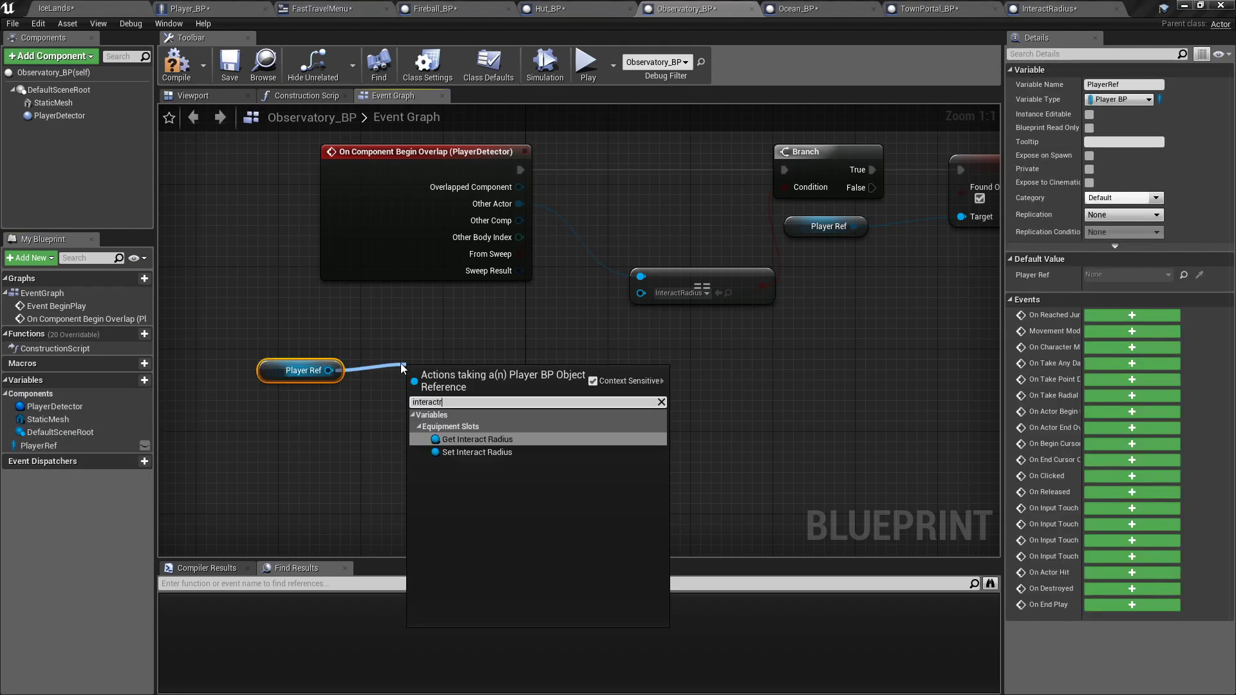
{"action": "left_click", "coordinate": [476, 439]}
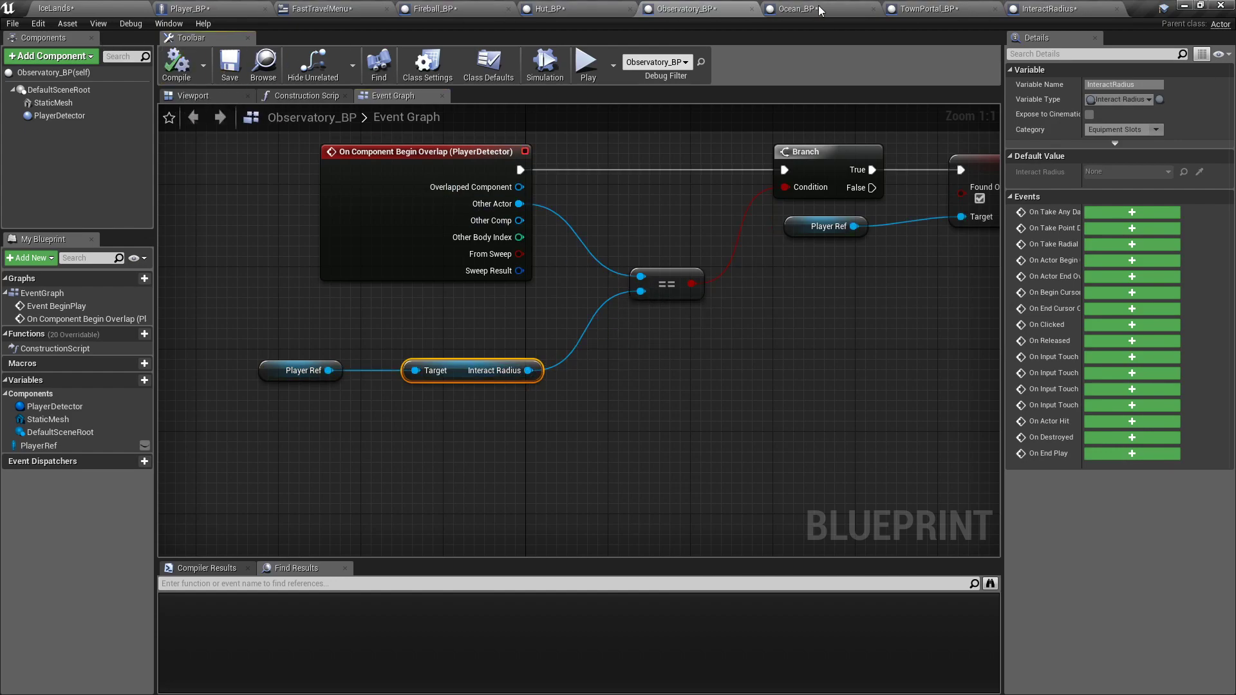
{"action": "left_click", "coordinate": [805, 9]}
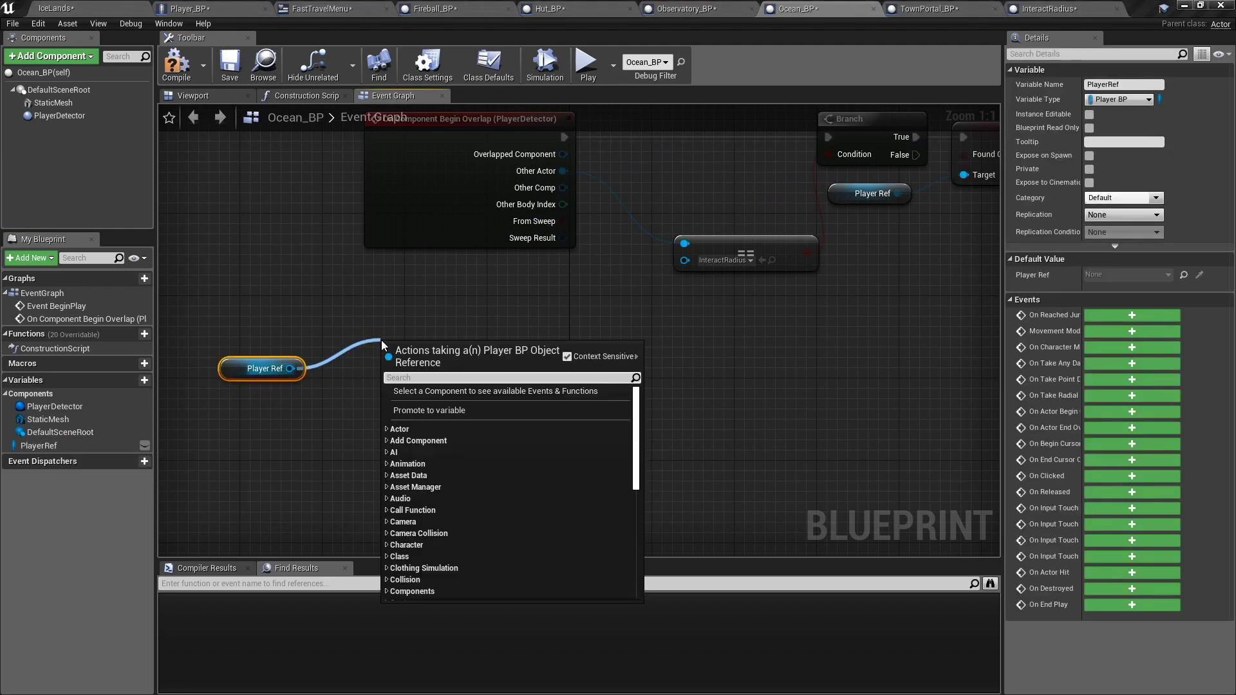
{"action": "type", "text": "interact rad"}
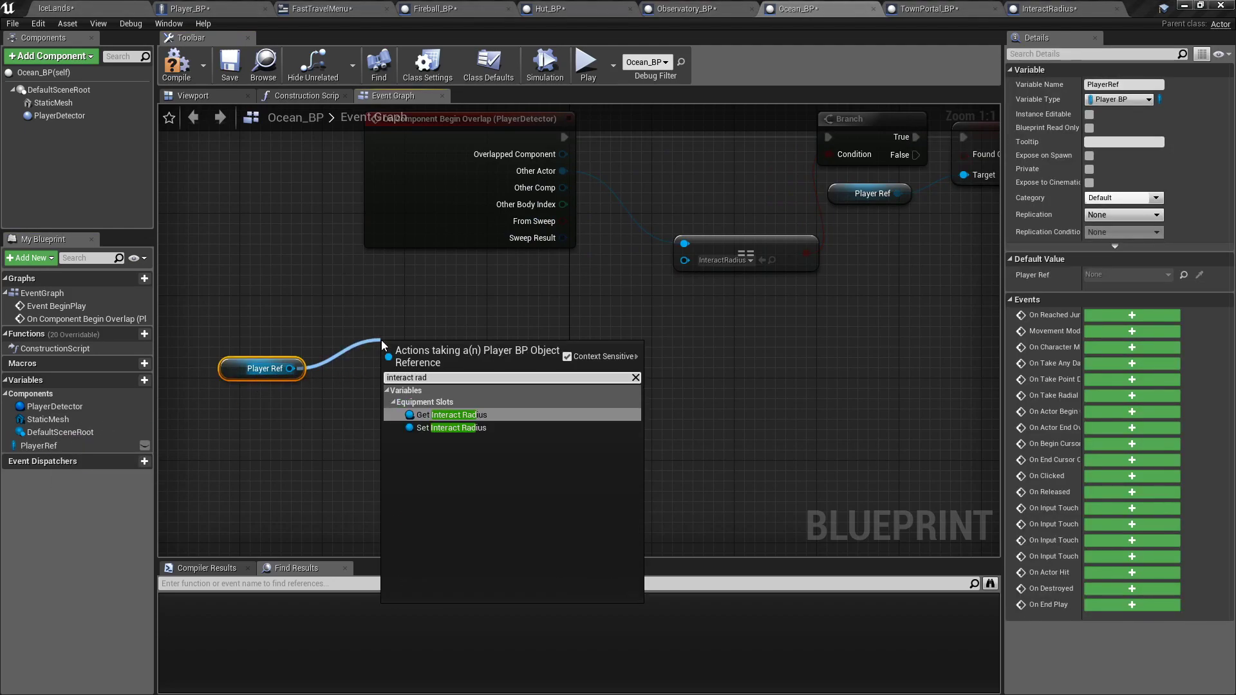
{"action": "left_click", "coordinate": [457, 414]}
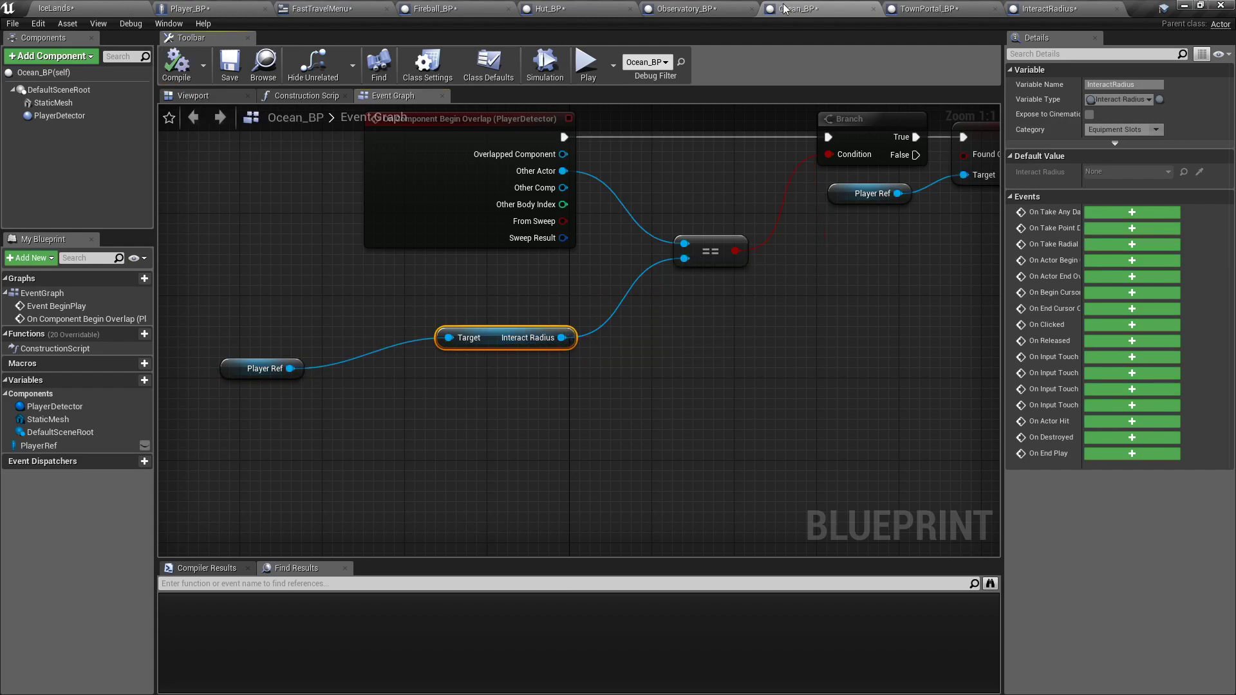
{"action": "left_click", "coordinate": [928, 9]}
{"action": "type", "text": "interact"}
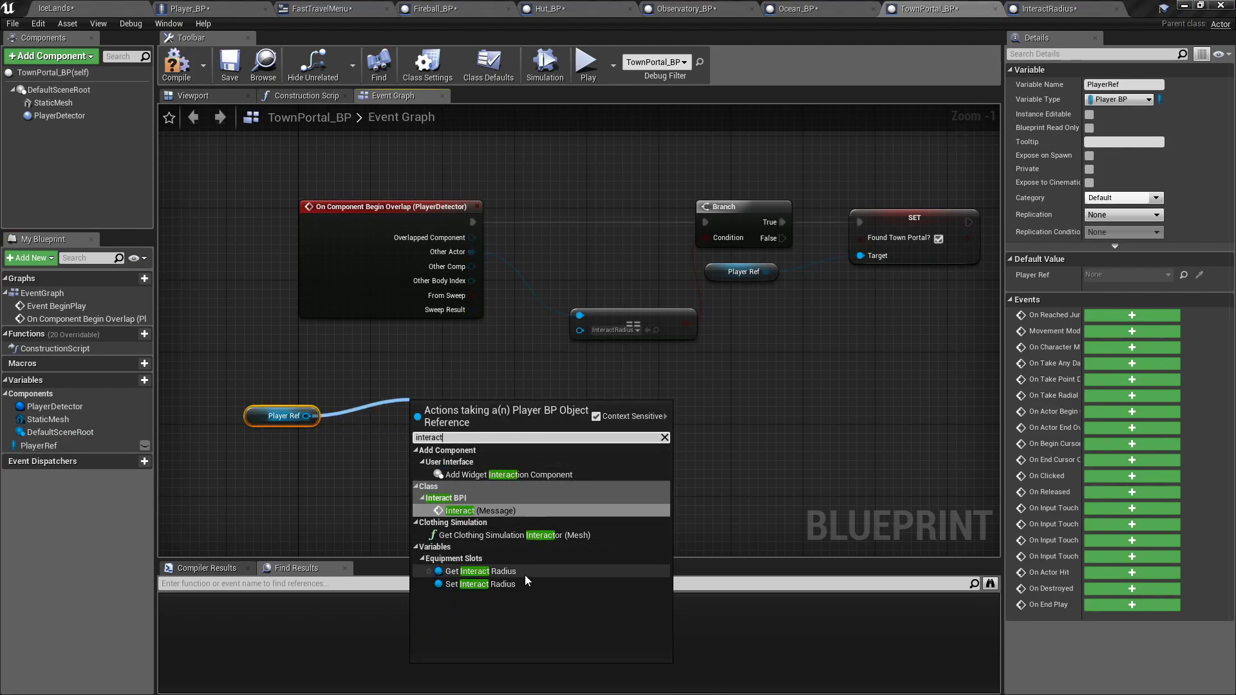
{"action": "left_click", "coordinate": [481, 571]}
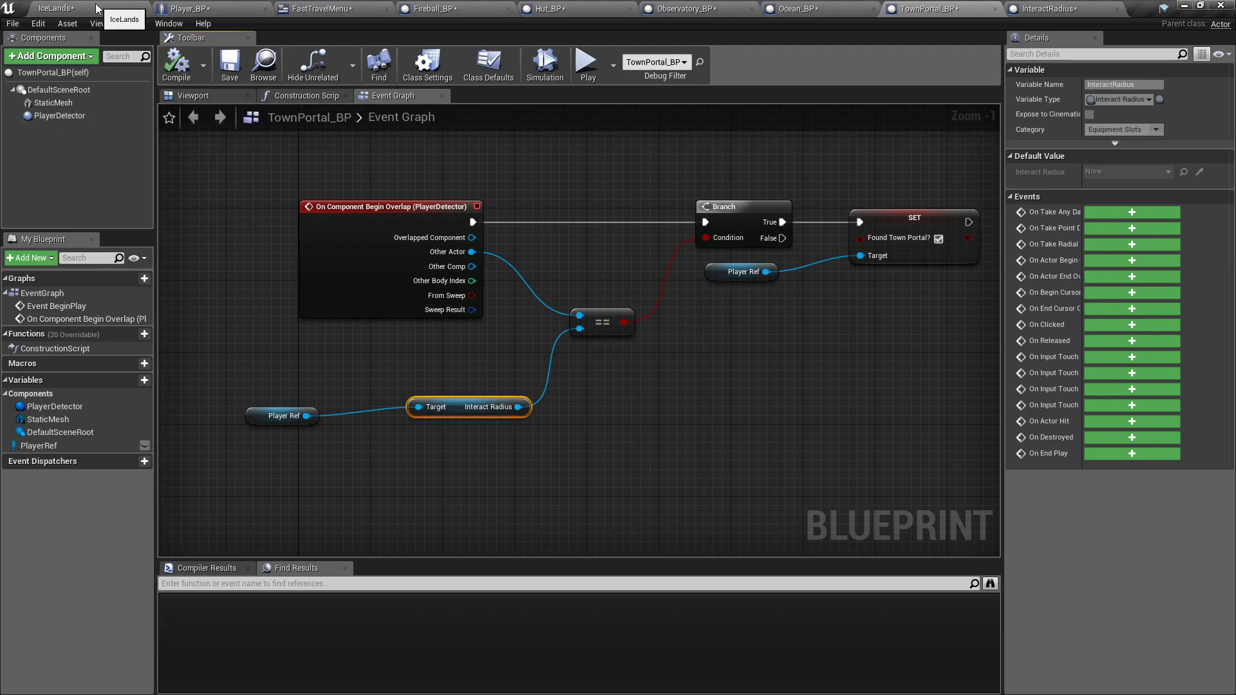
{"action": "left_click", "coordinate": [184, 8]}
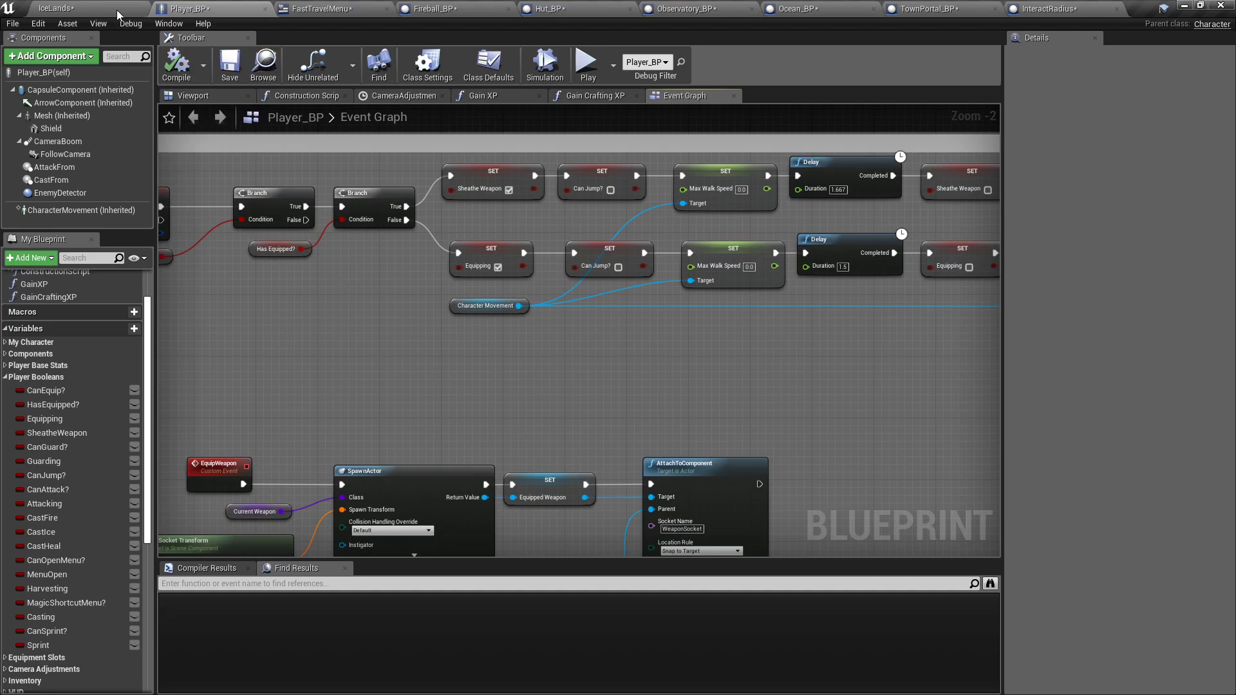
Switch from the Player_BP graph back to the IceLands level viewport.
{"action": "left_click", "coordinate": [583, 62]}
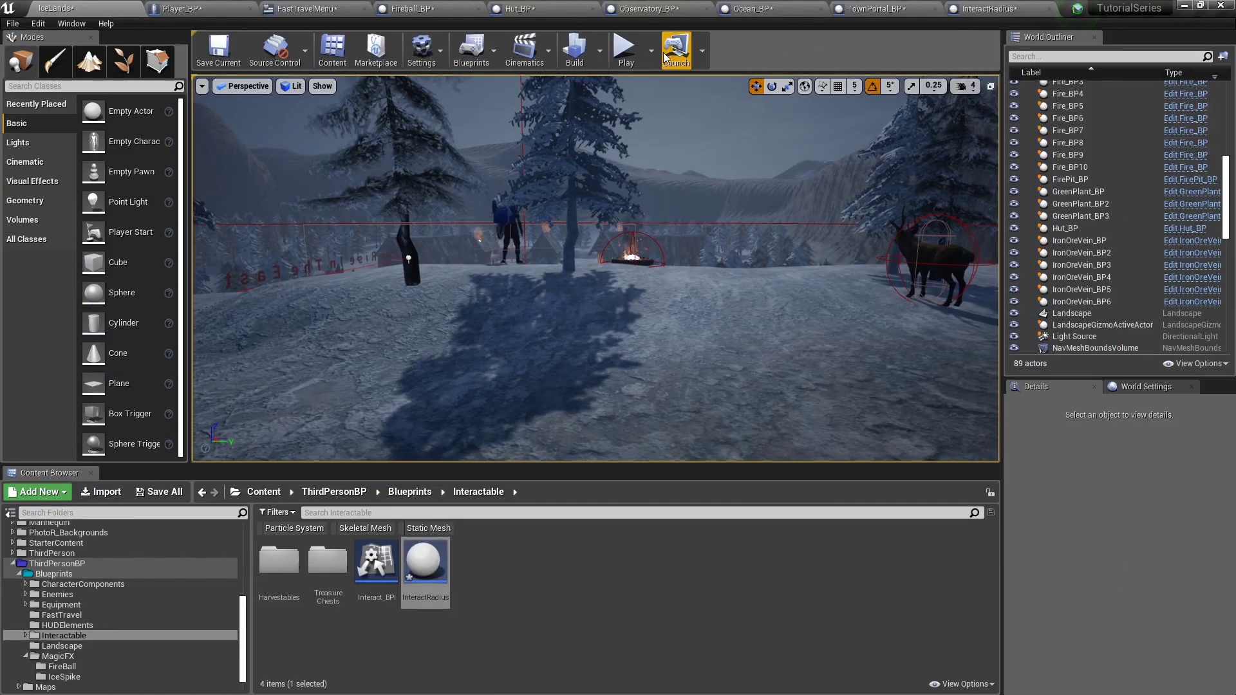
{"action": "mouse_move", "coordinate": [360, 239]}
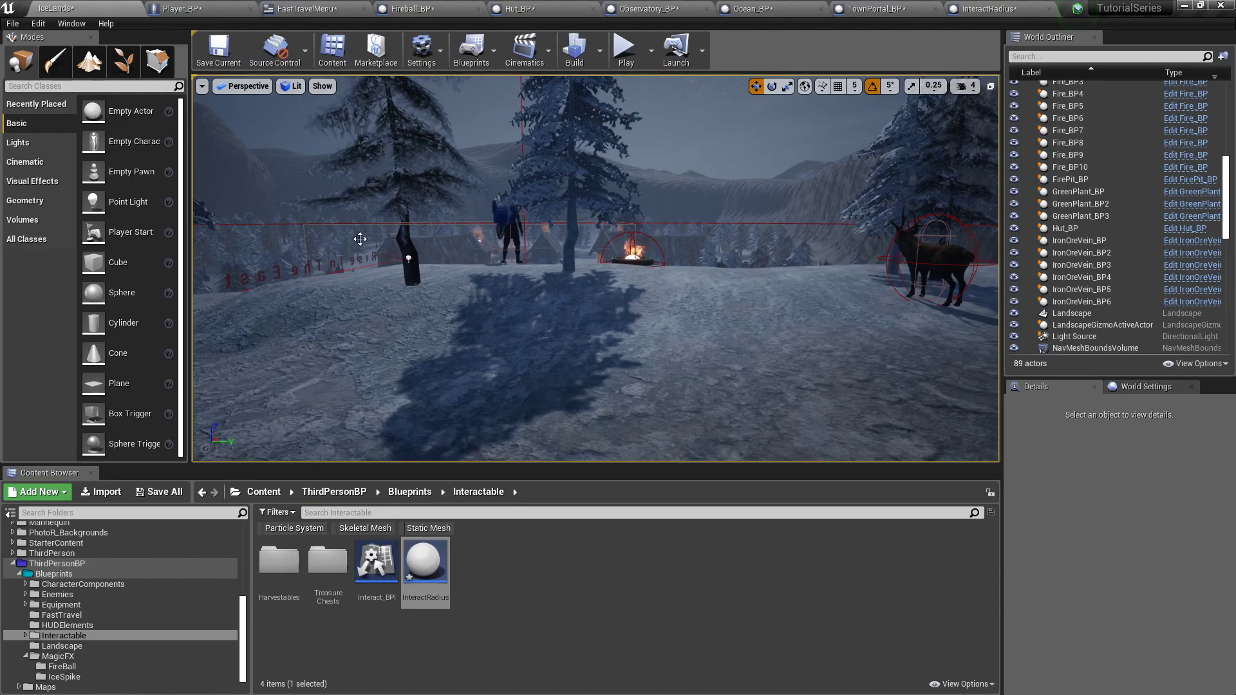
{"action": "double_click", "coordinate": [425, 561]}
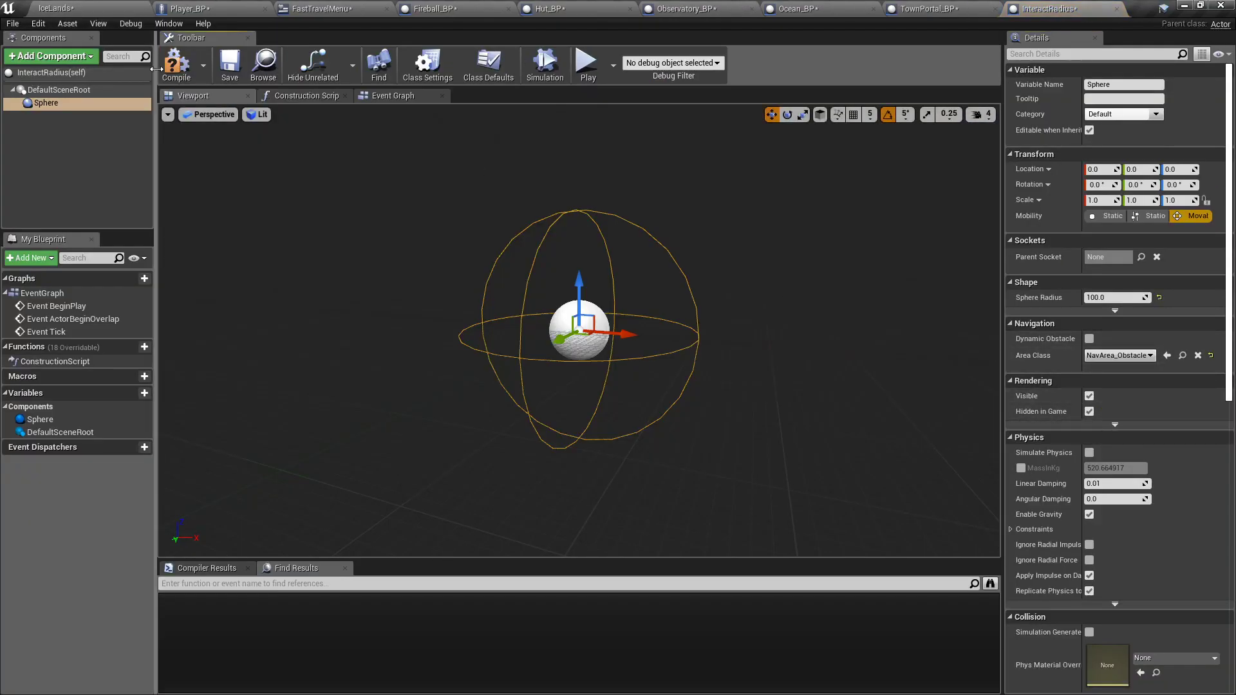
{"action": "left_click", "coordinate": [1127, 8]}
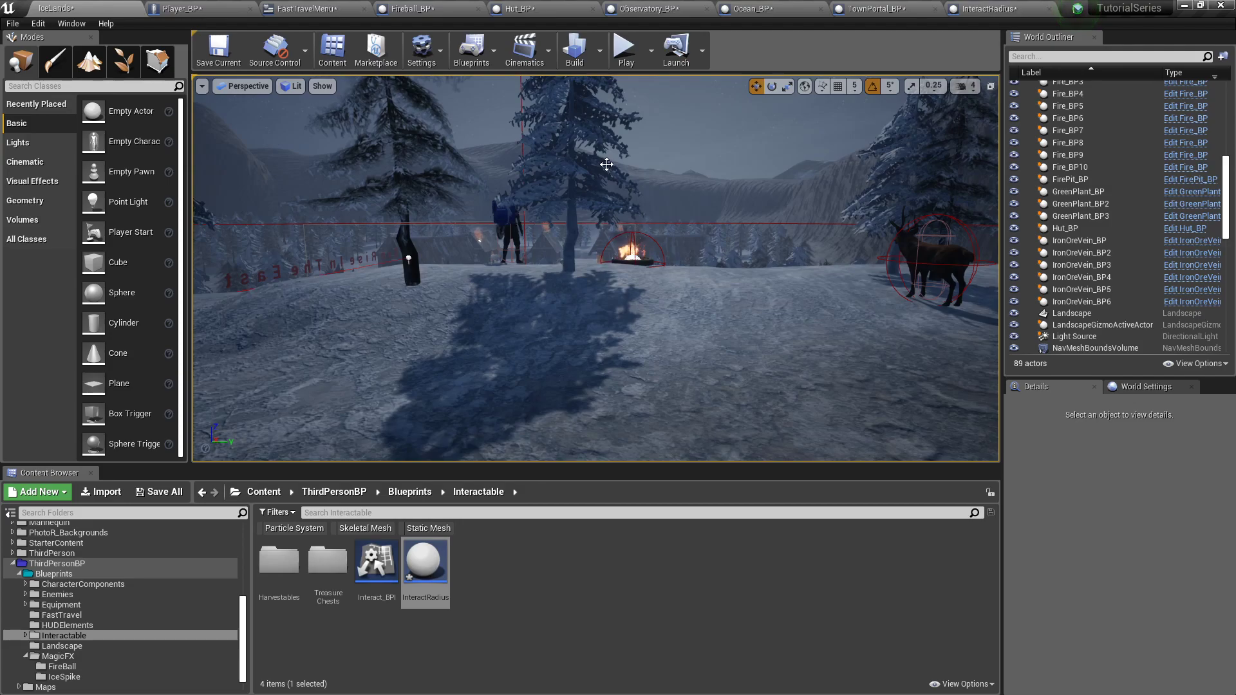
{"action": "mouse_move", "coordinate": [583, 208]}
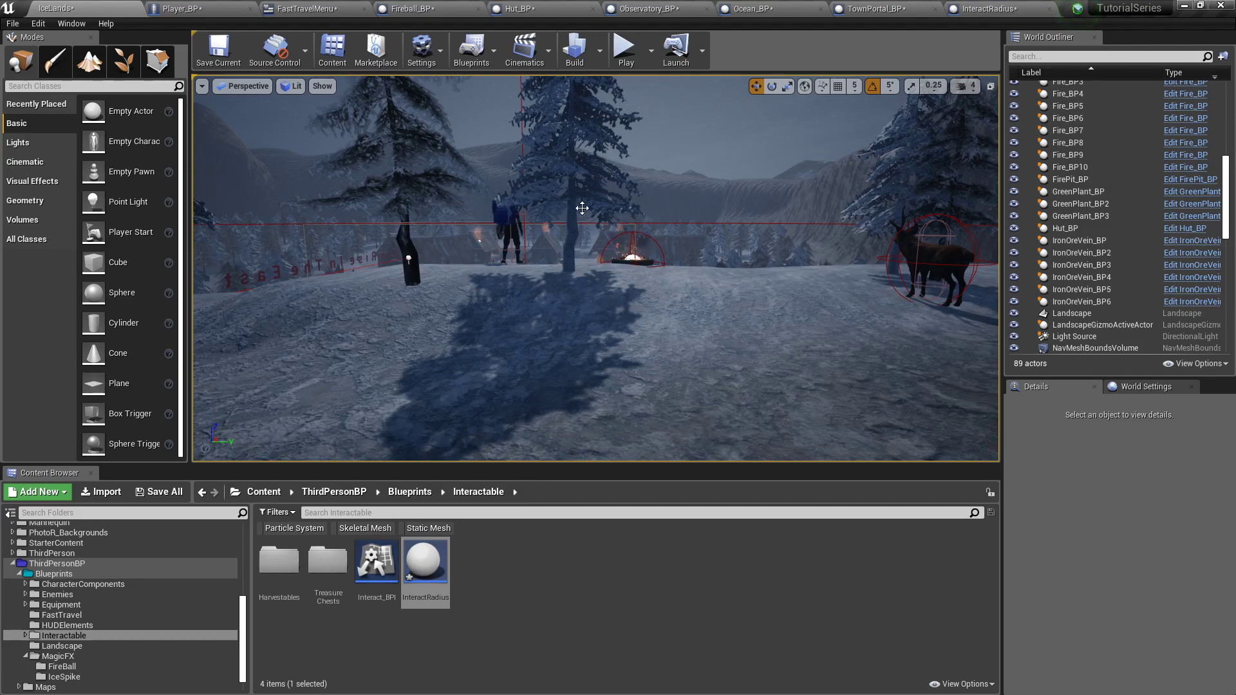